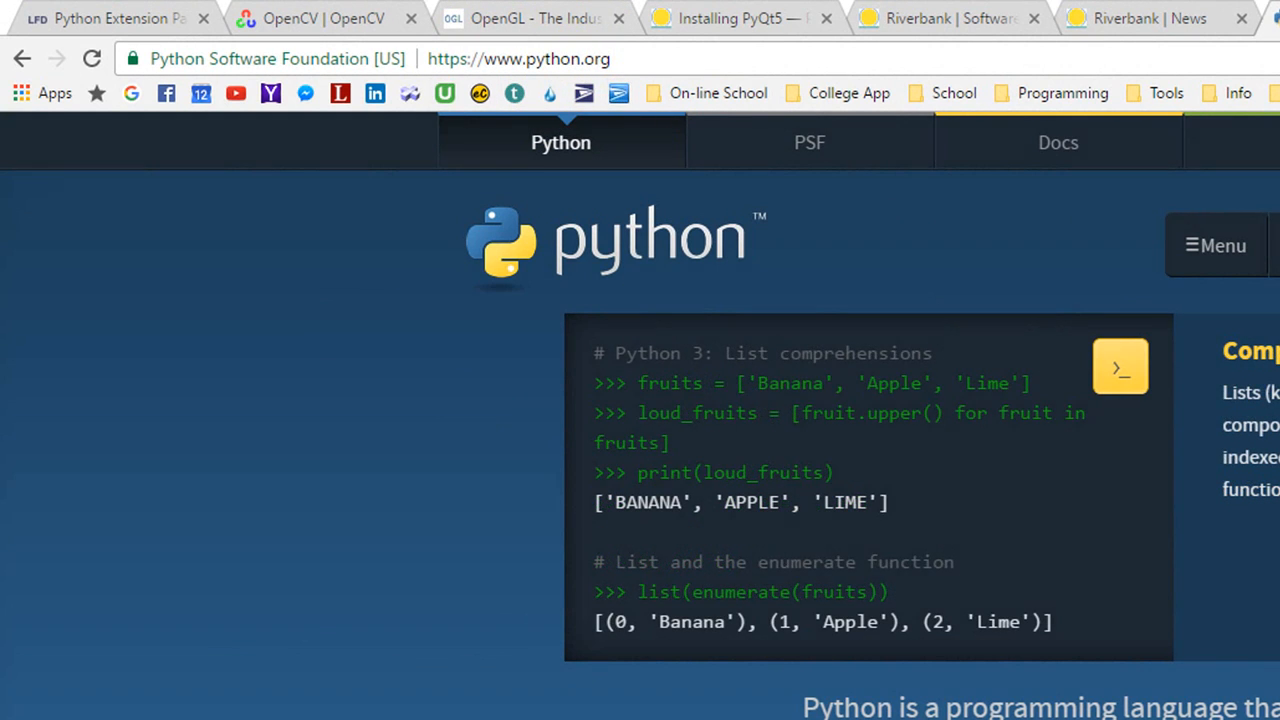
Step: Open the Python 3.6.0 release page on python.org
scroll("down", 3)
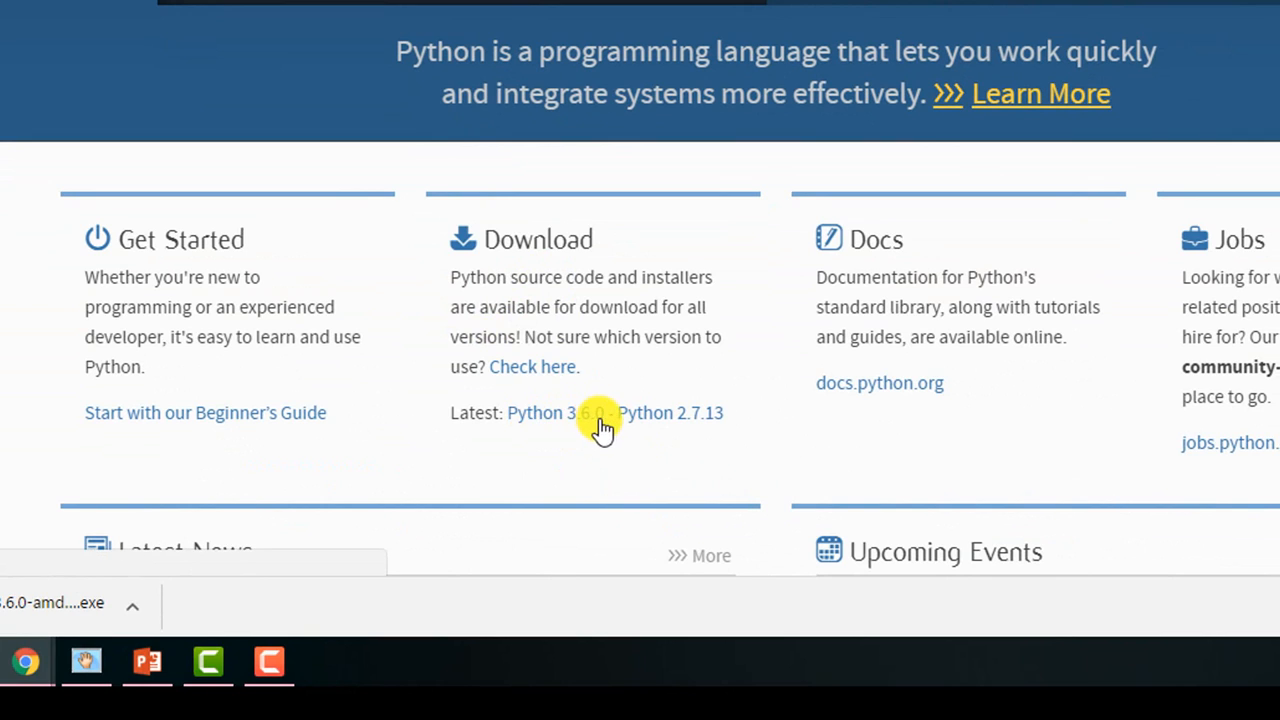
mouse_move(715, 440)
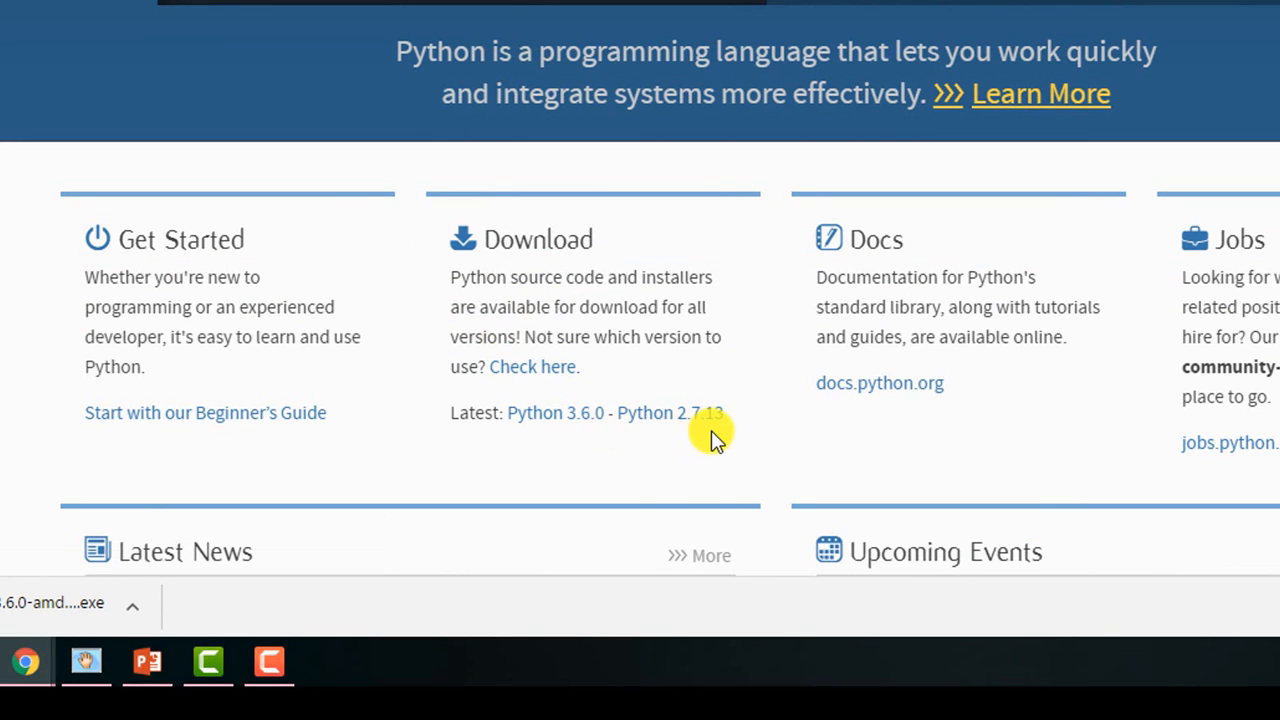
mouse_move(695, 435)
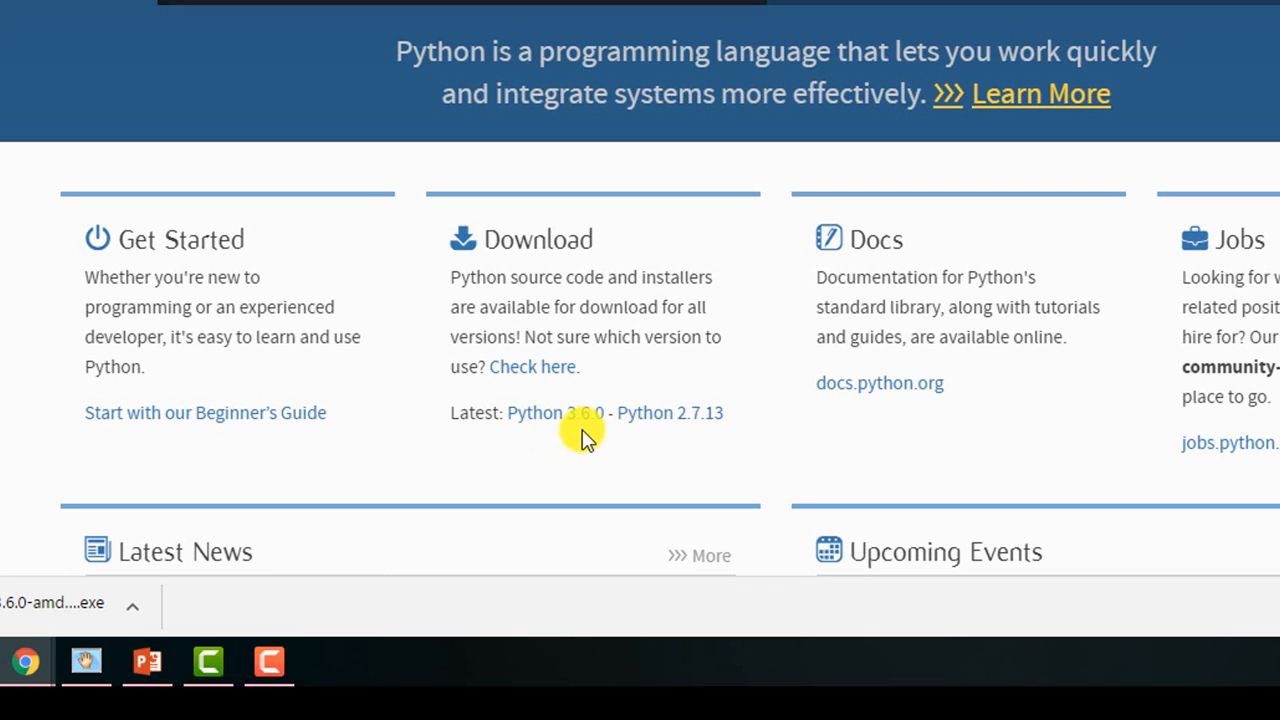
mouse_move(545, 442)
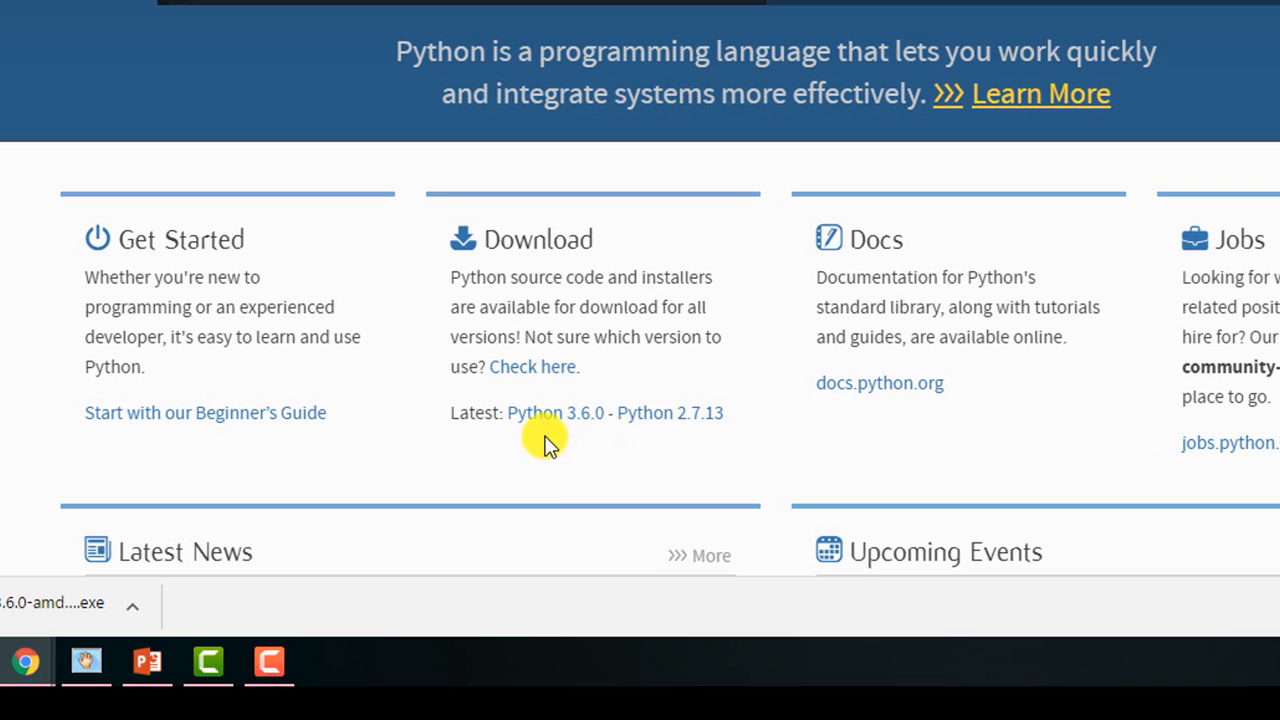
mouse_move(635, 438)
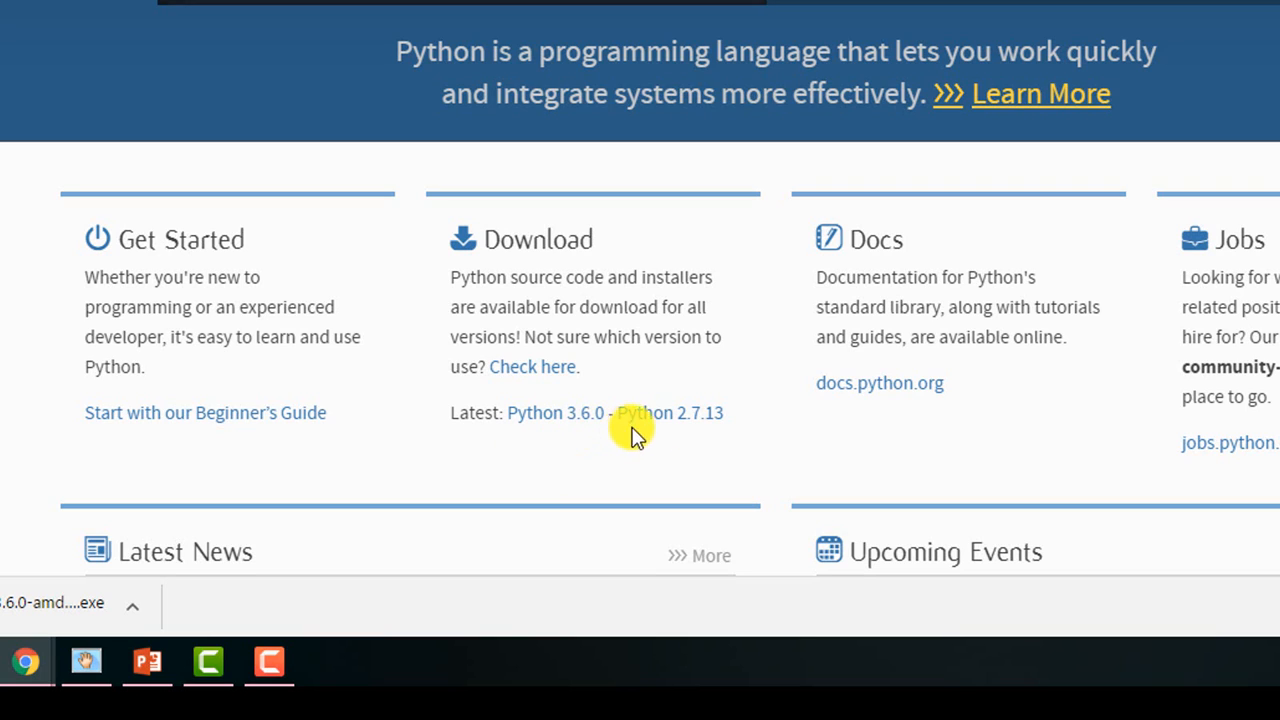
mouse_move(738, 428)
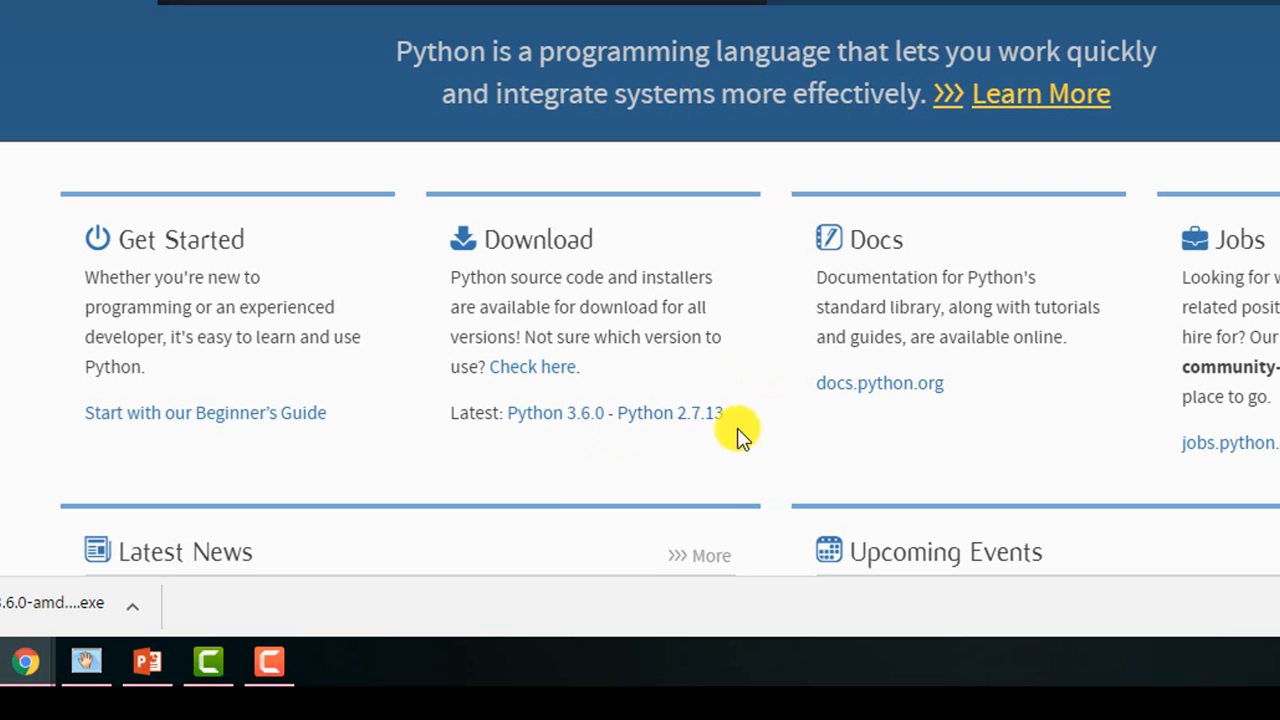
mouse_move(712, 435)
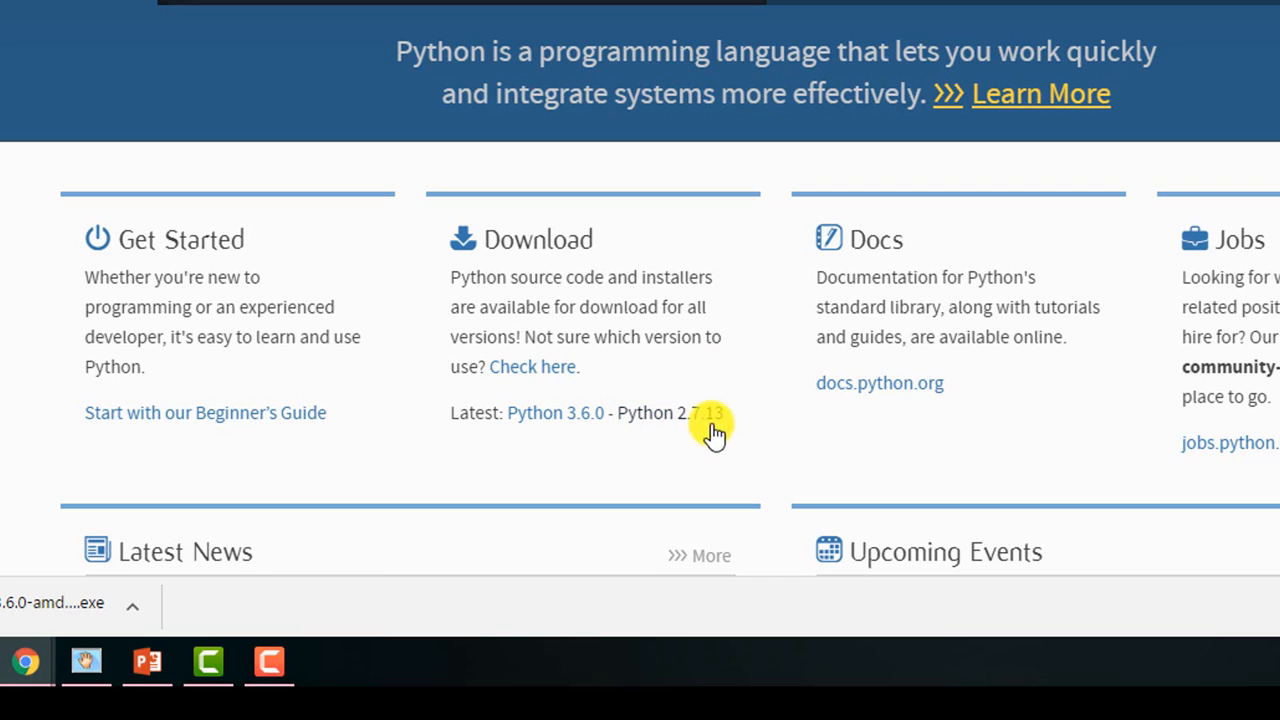
mouse_move(555, 435)
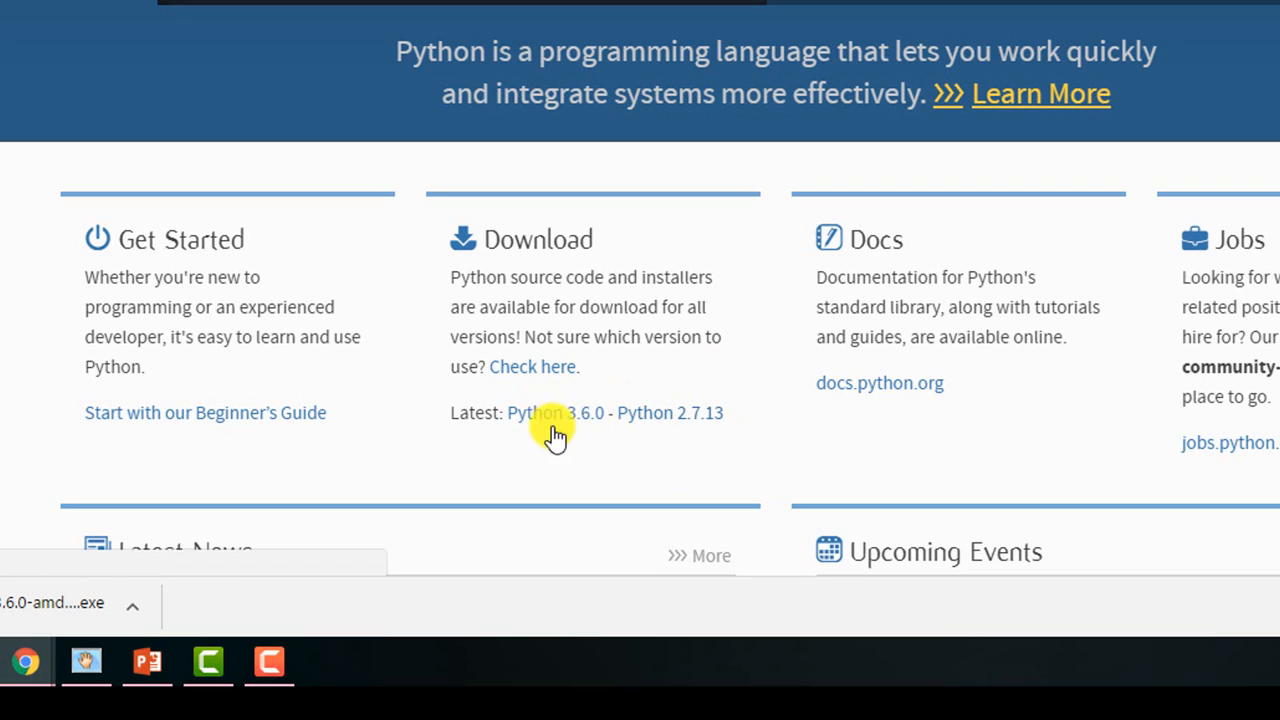
mouse_move(547, 425)
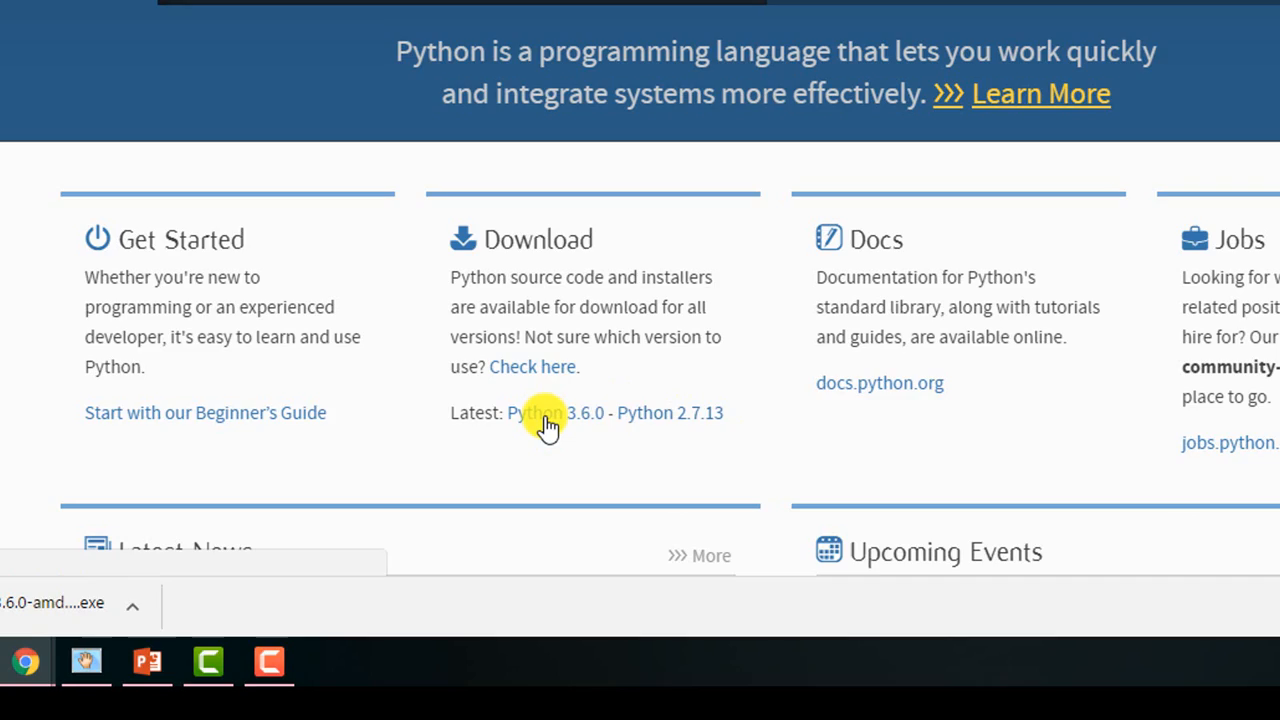
left_click(535, 412)
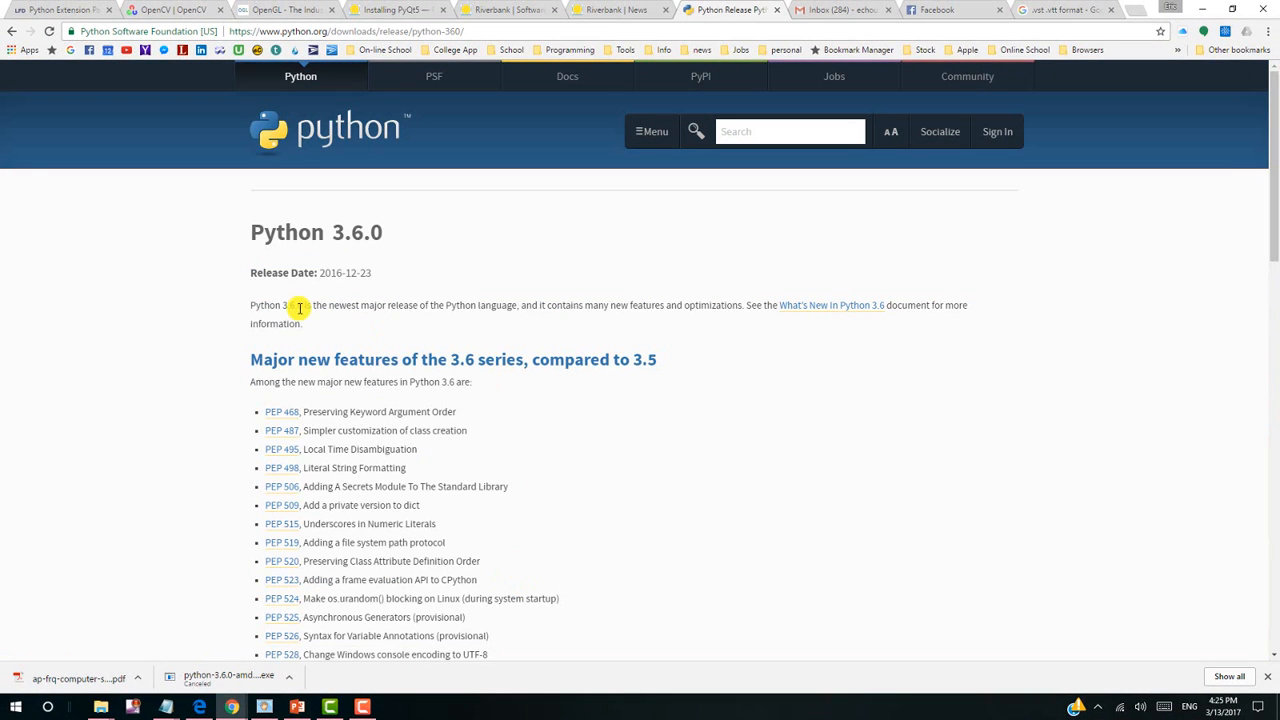
mouse_move(395, 365)
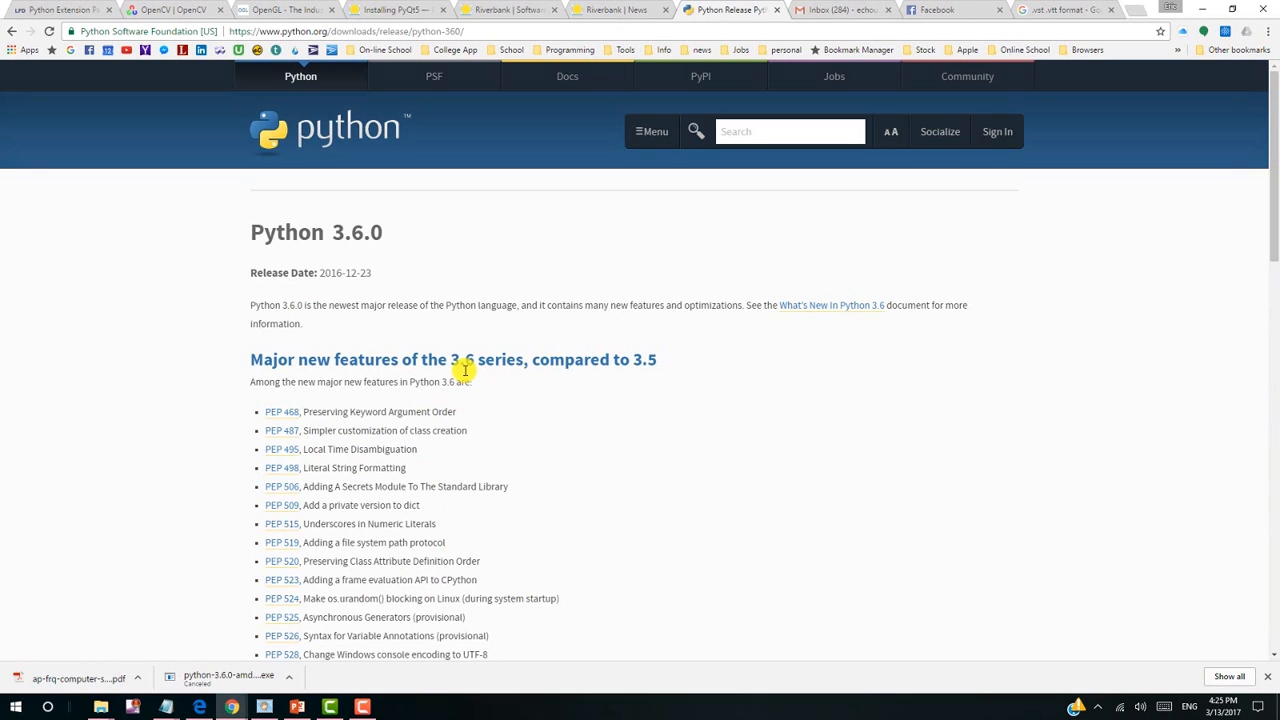
Step: Download the Windows x86-64 executable installer from the Files list
scroll("down", 3)
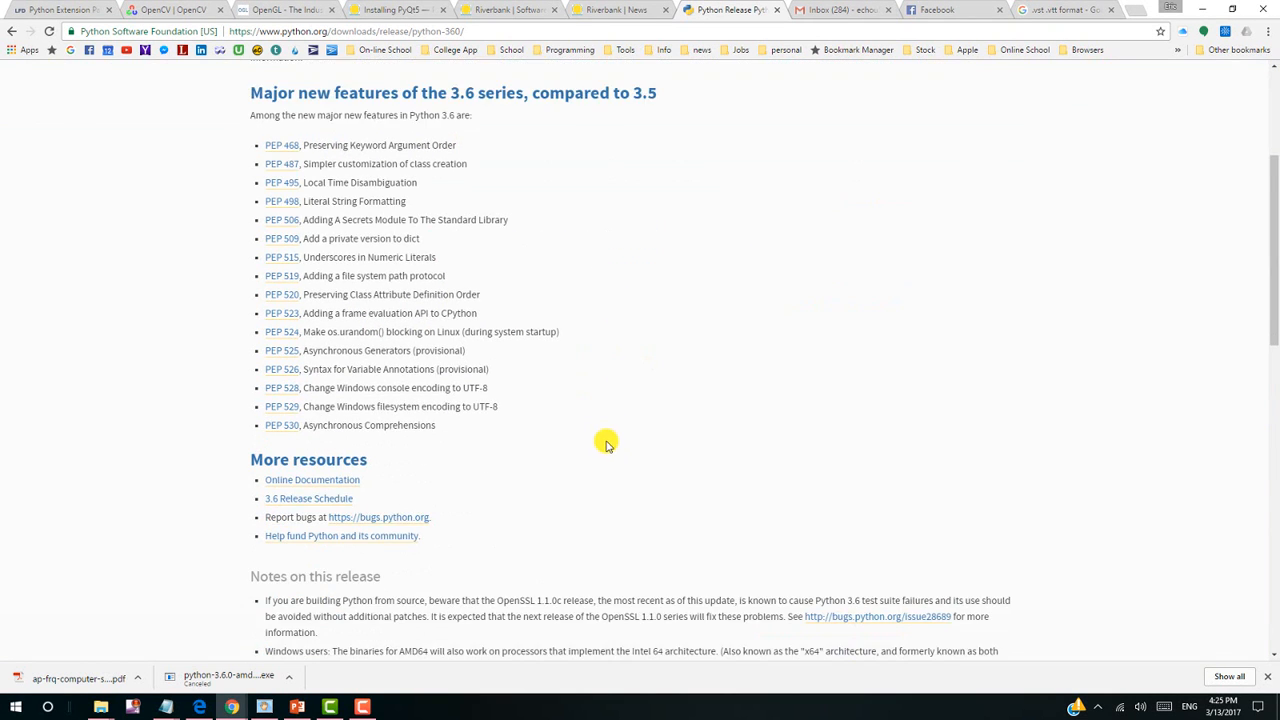
scroll("down", 3)
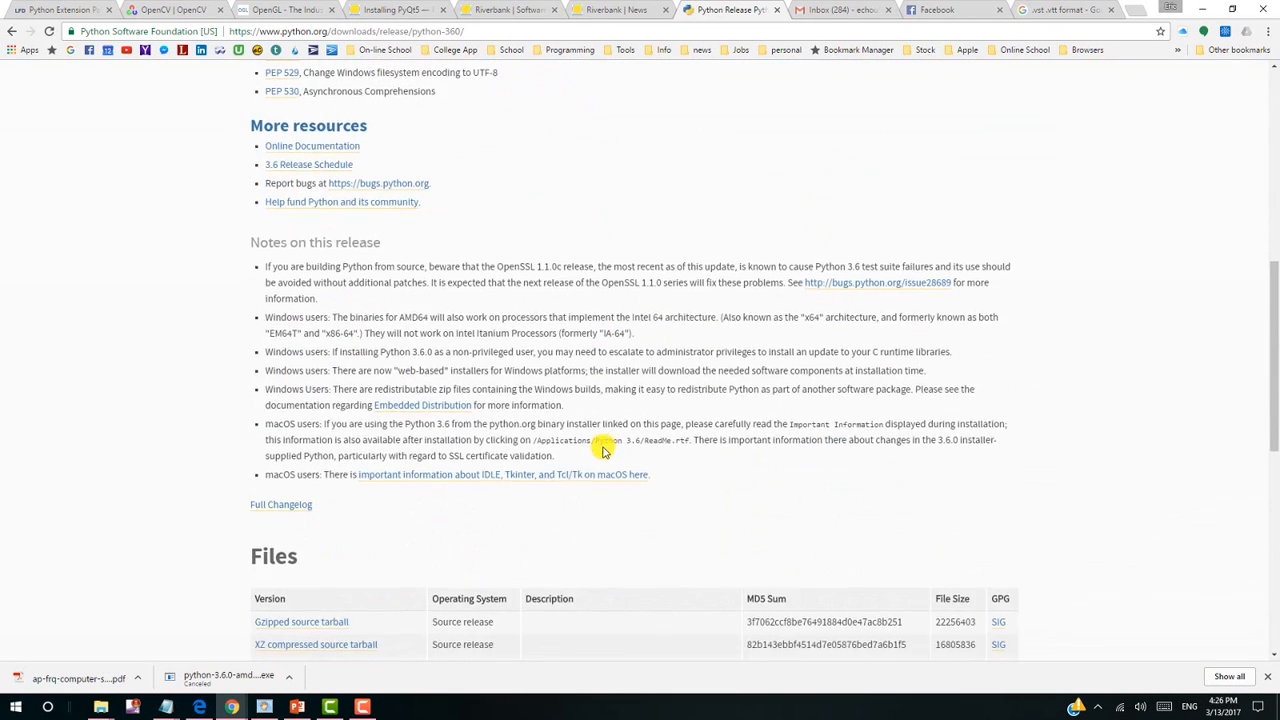
scroll("down", 3)
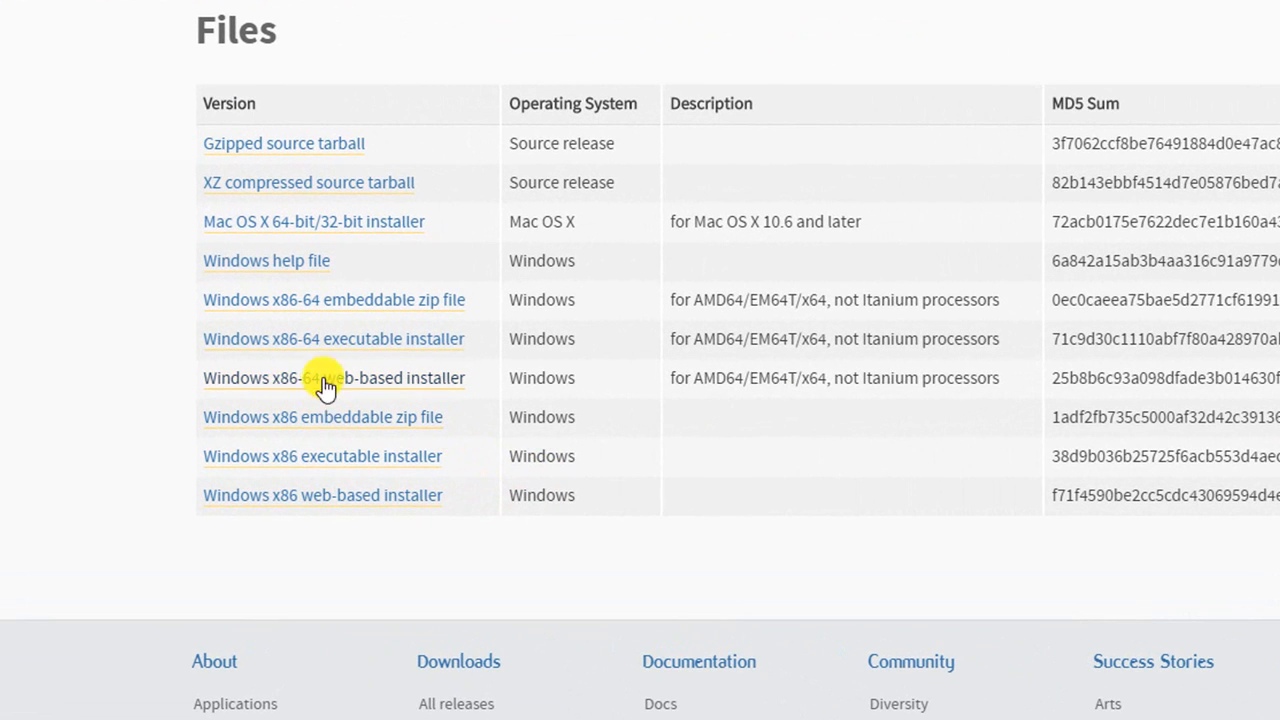
mouse_move(325, 355)
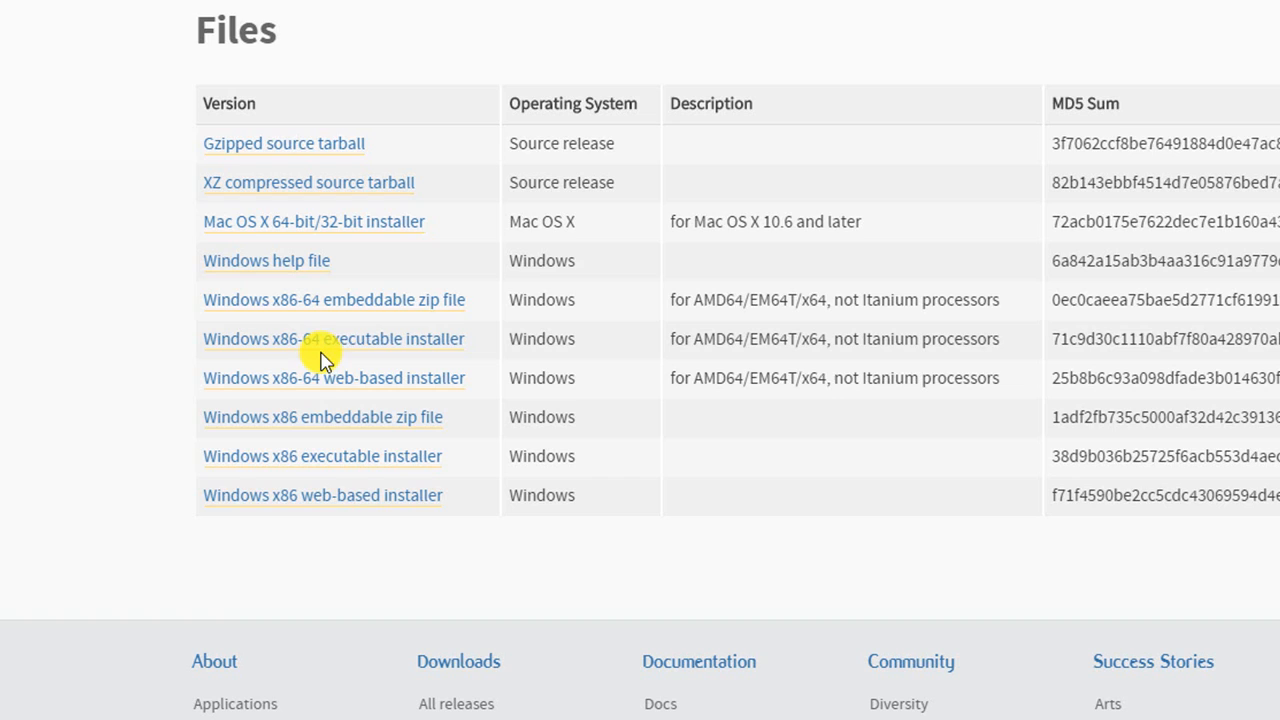
mouse_move(350, 358)
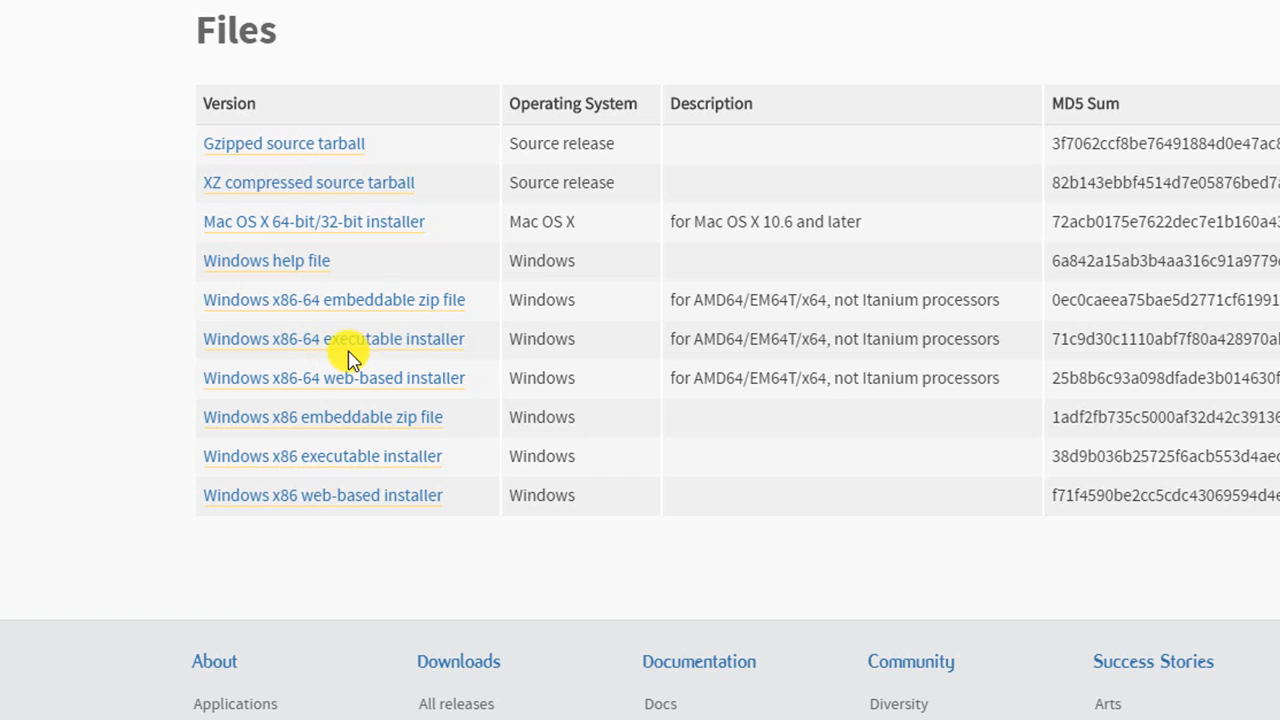
mouse_move(402, 355)
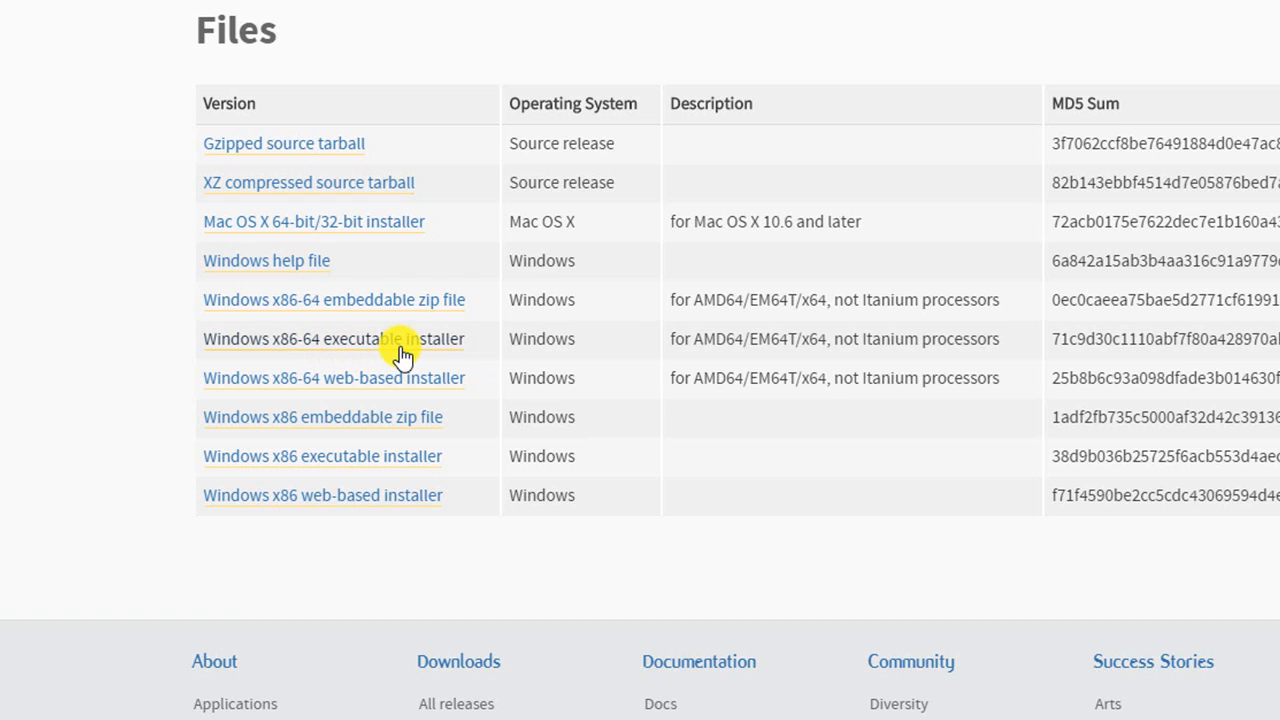
left_click(322, 416)
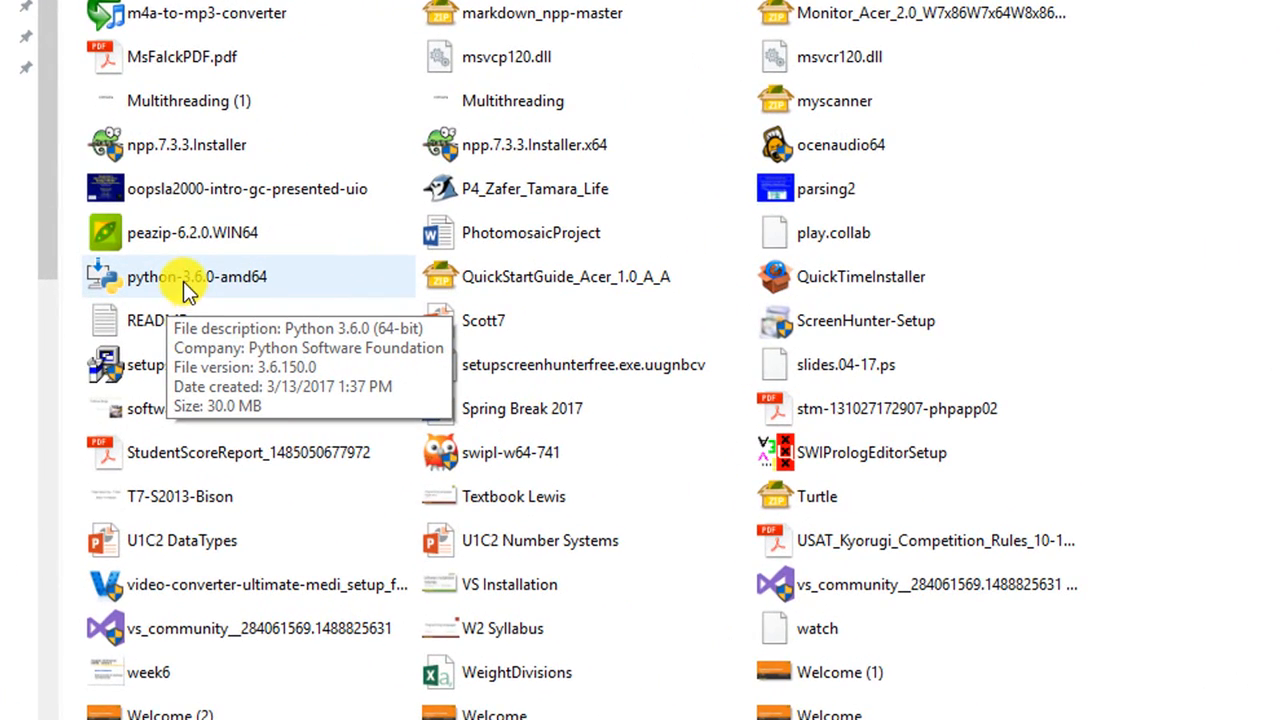
Step: Launch python-3.6.0-amd64 and enable 'Add Python 3.6 to PATH'
double_click(197, 277)
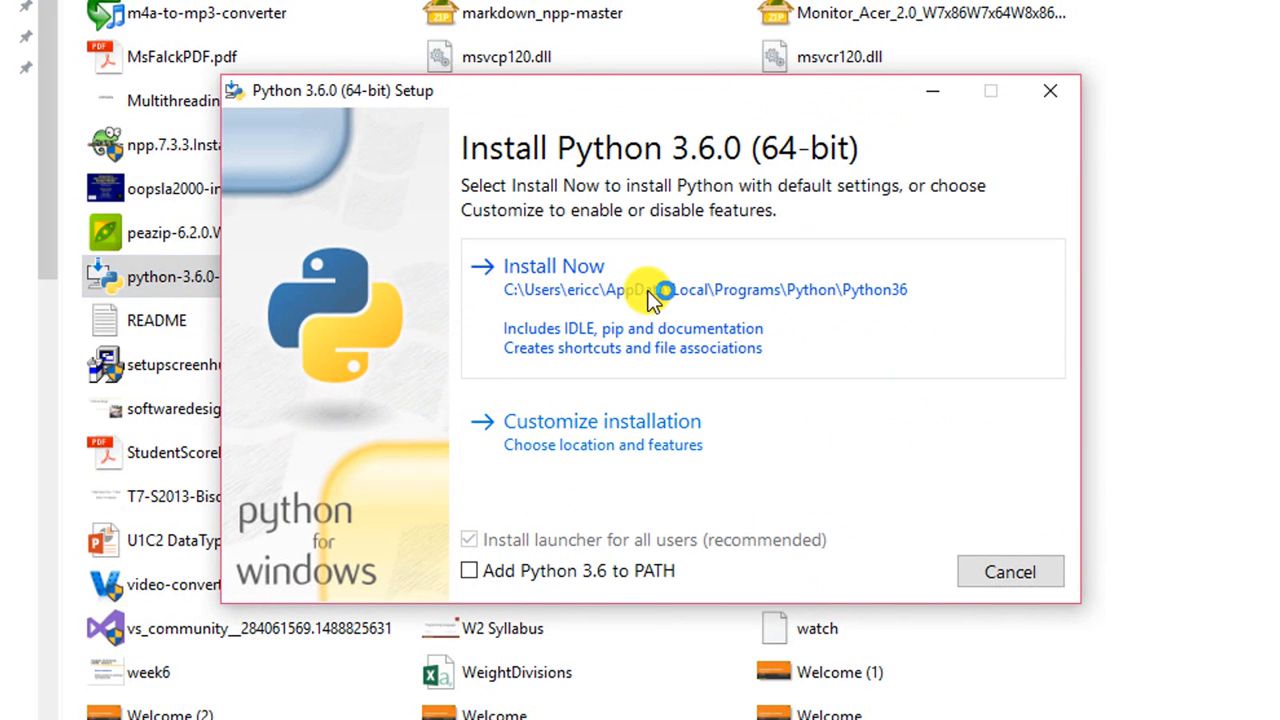
mouse_move(910, 332)
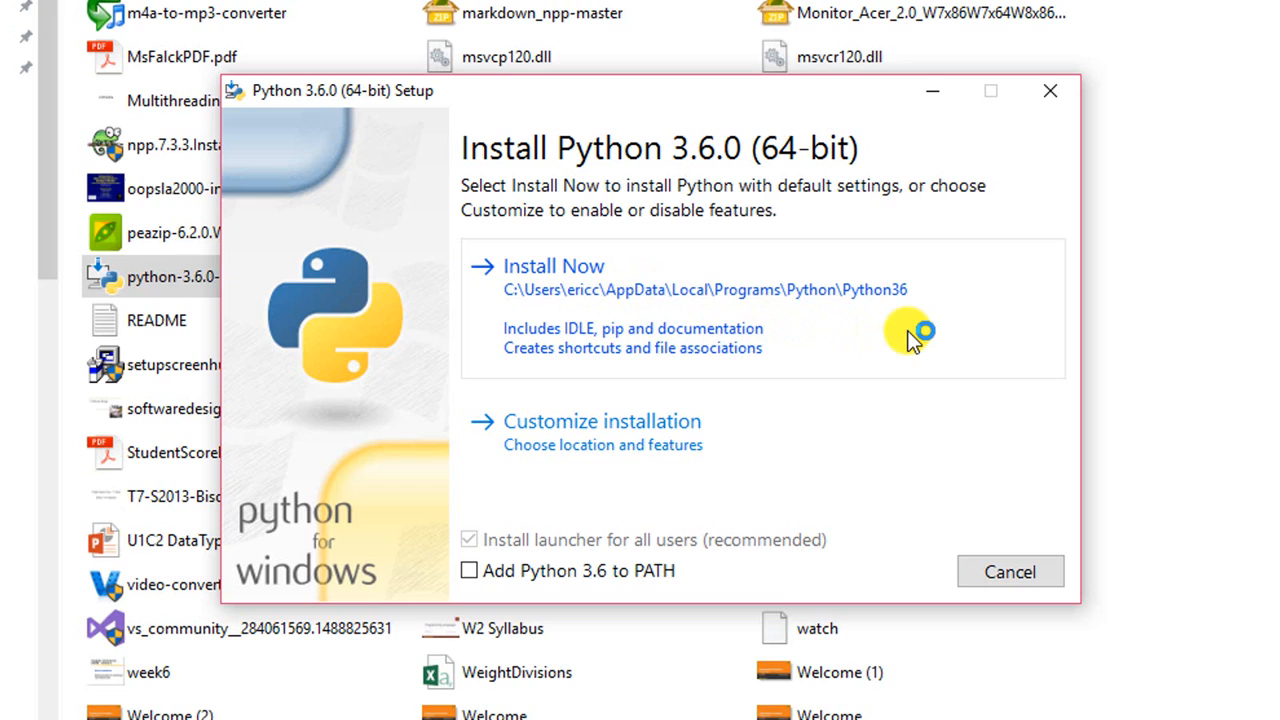
mouse_move(500, 588)
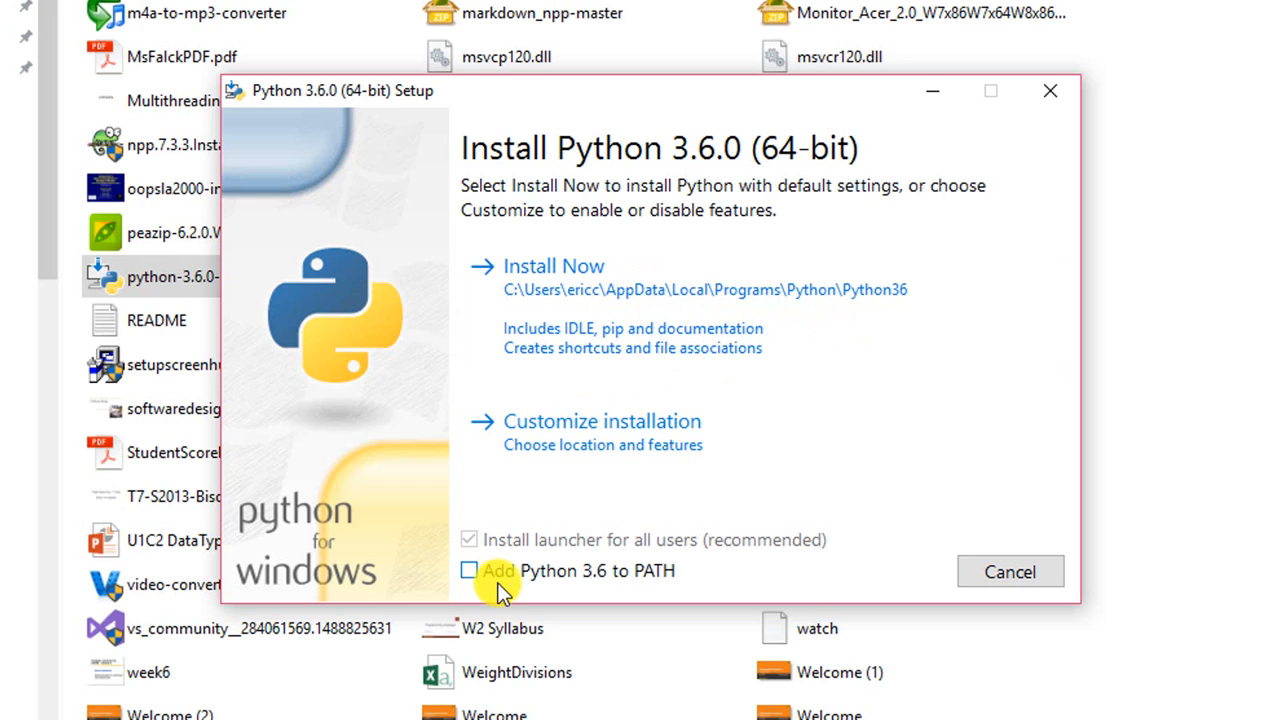
mouse_move(585, 582)
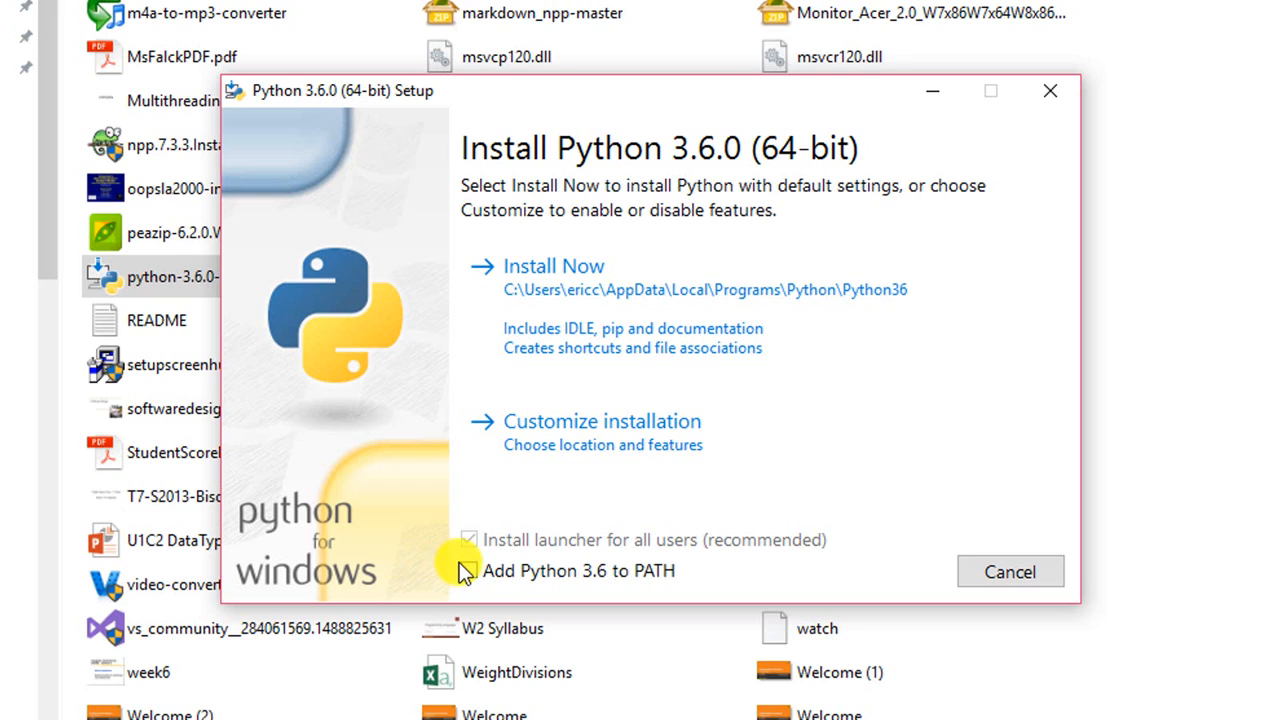
left_click(469, 570)
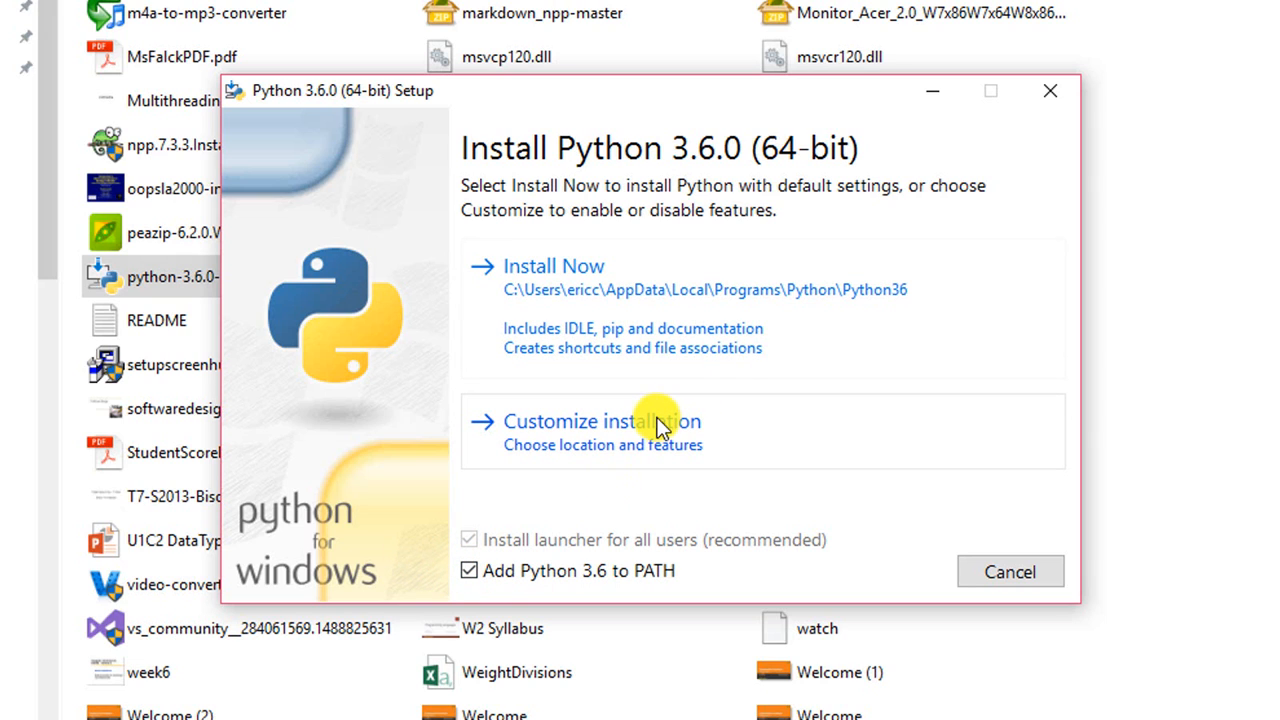
Step: Choose Customize installation and continue with all Optional Features kept
left_click(602, 421)
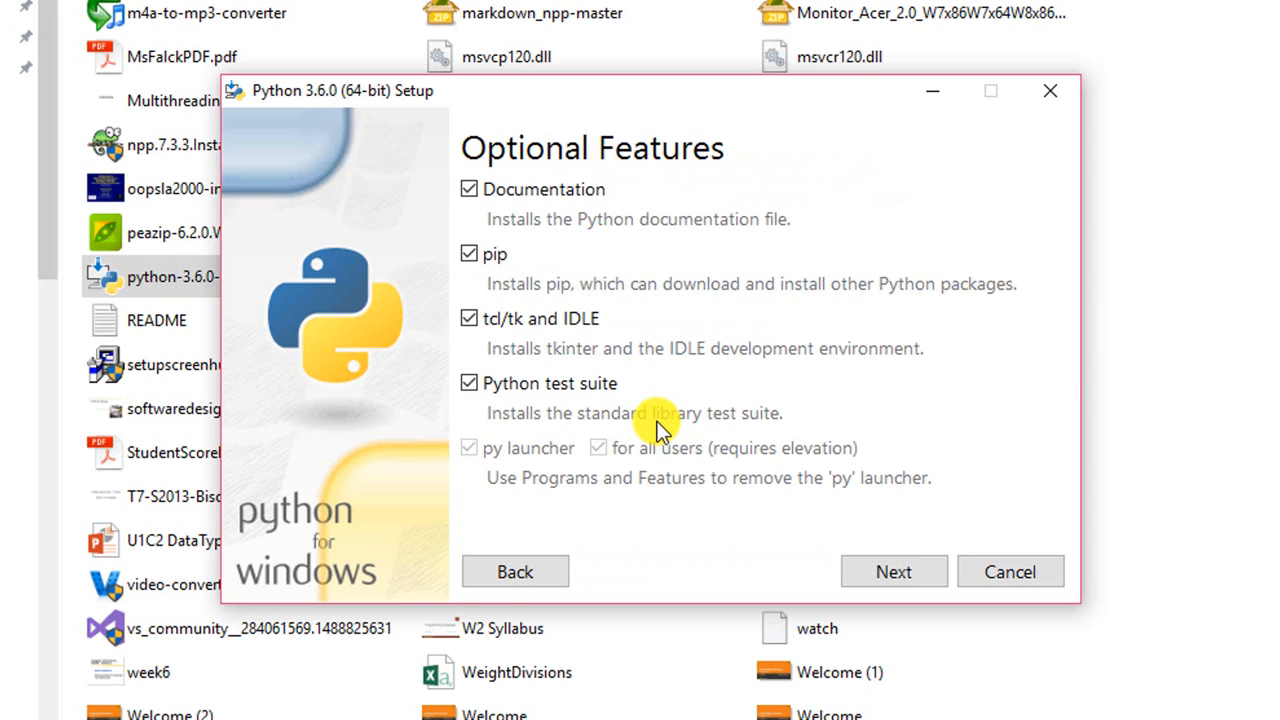
mouse_move(555, 490)
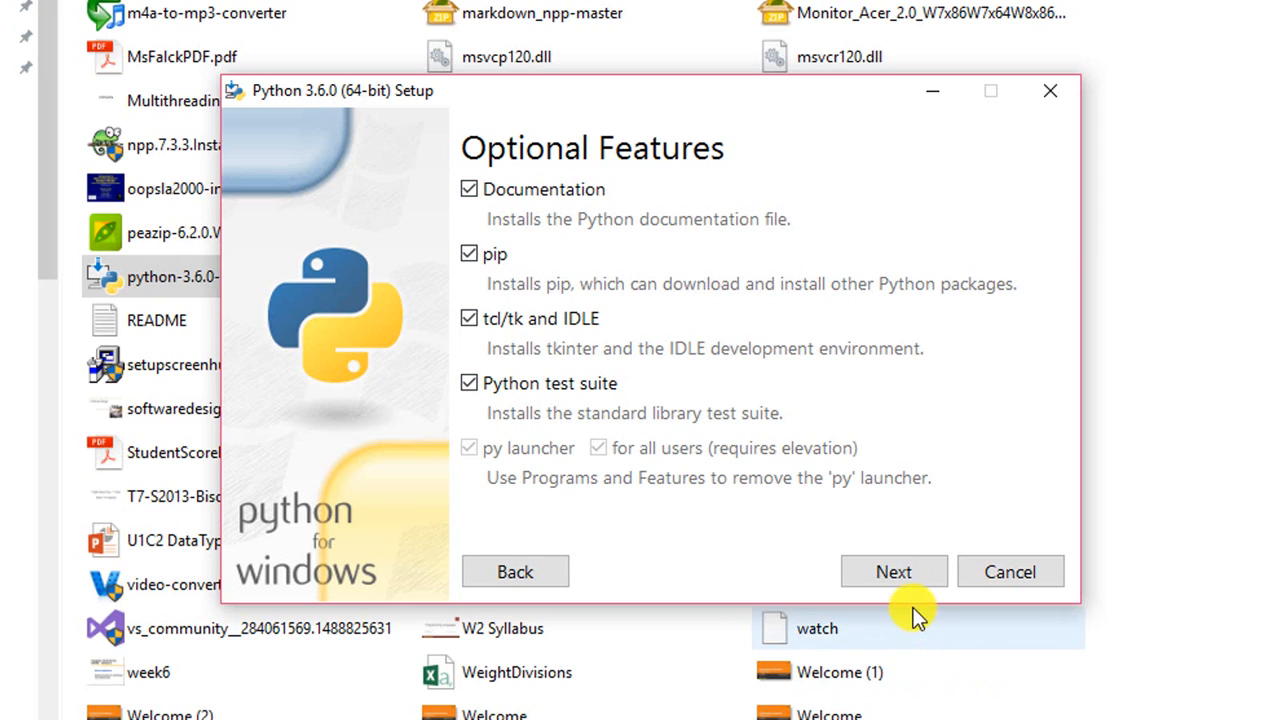
left_click(892, 571)
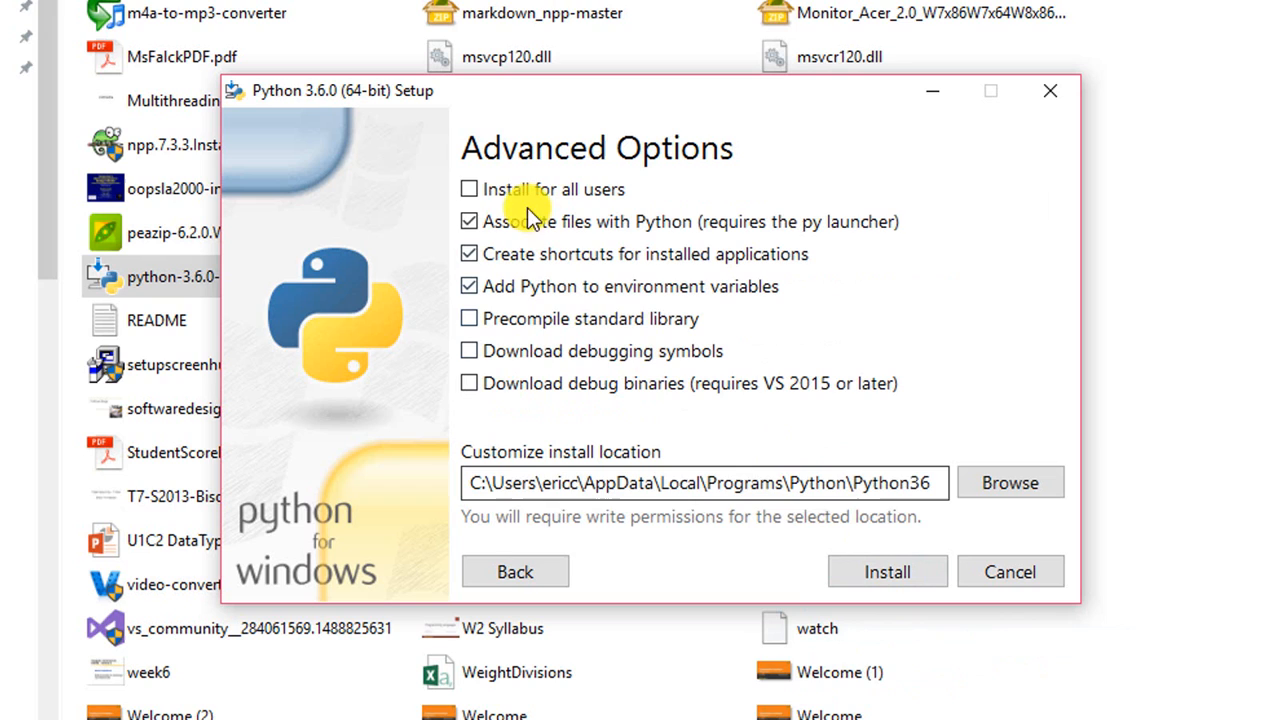
Step: Check all Advanced Options, set location C:\Python\Python36, and start the install
left_click(468, 189)
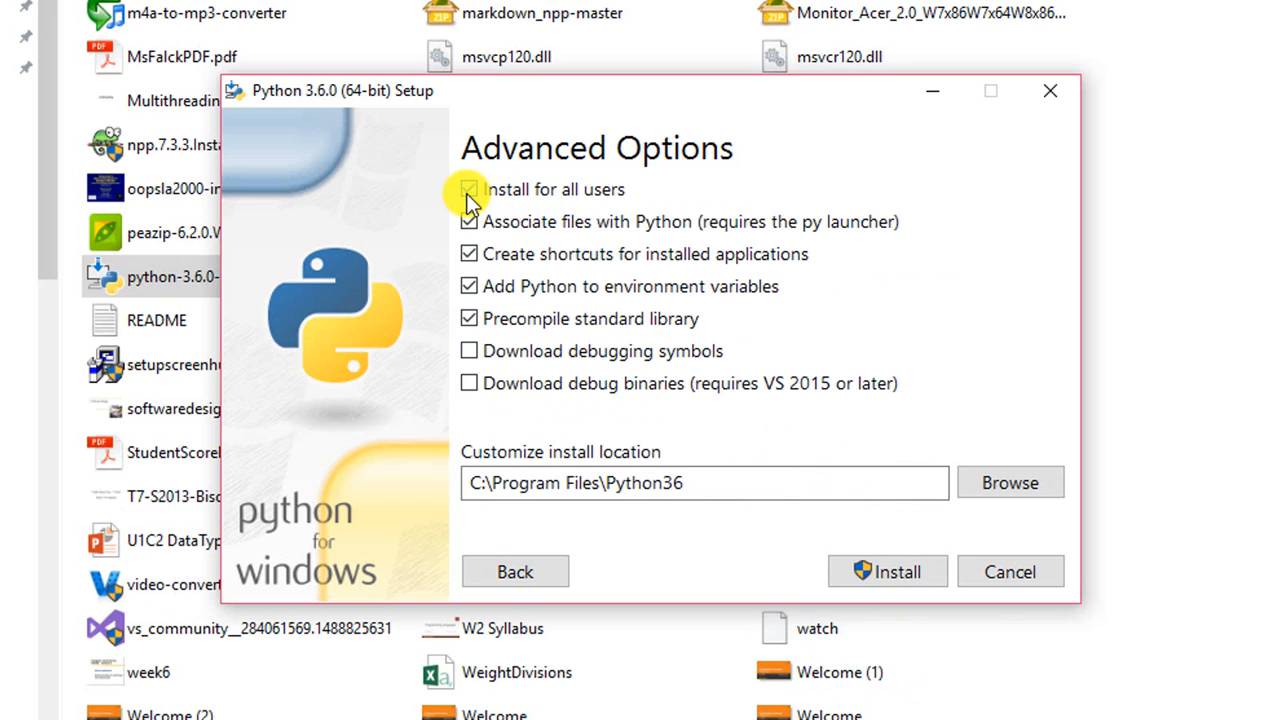
left_click(469, 189)
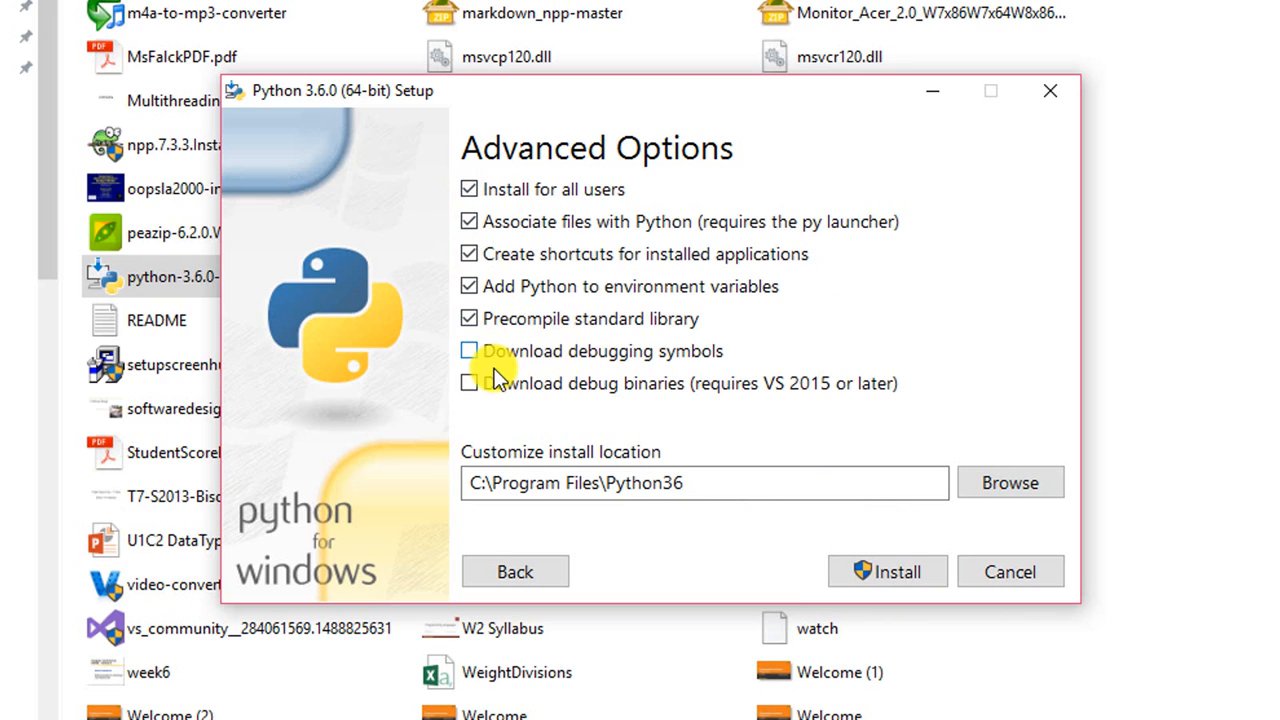
left_click(468, 351)
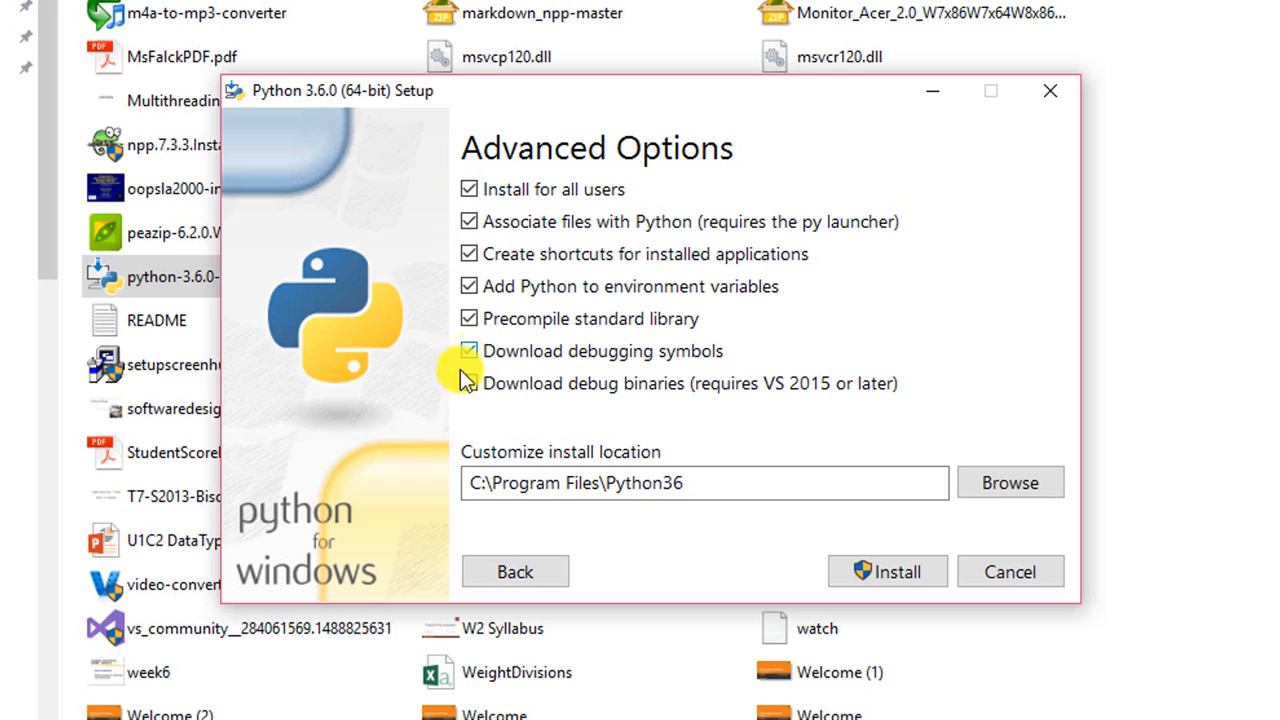
left_click(468, 383)
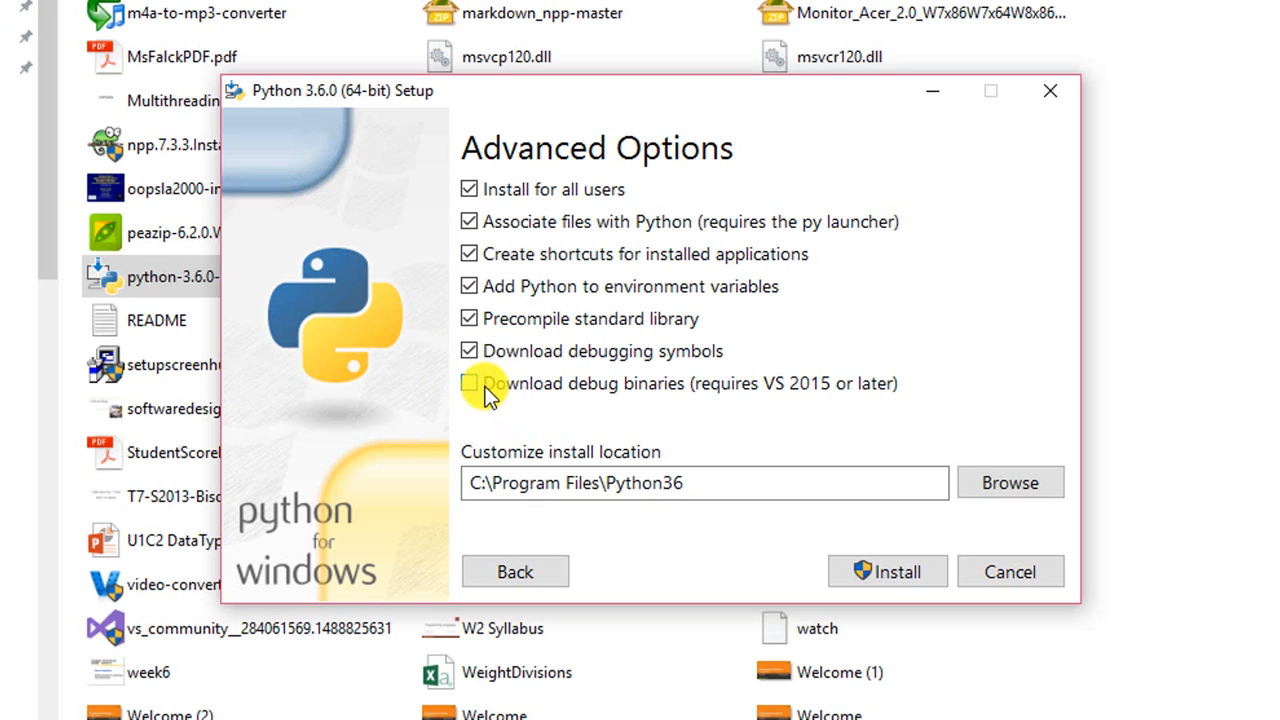
left_click(469, 383)
type("ython")
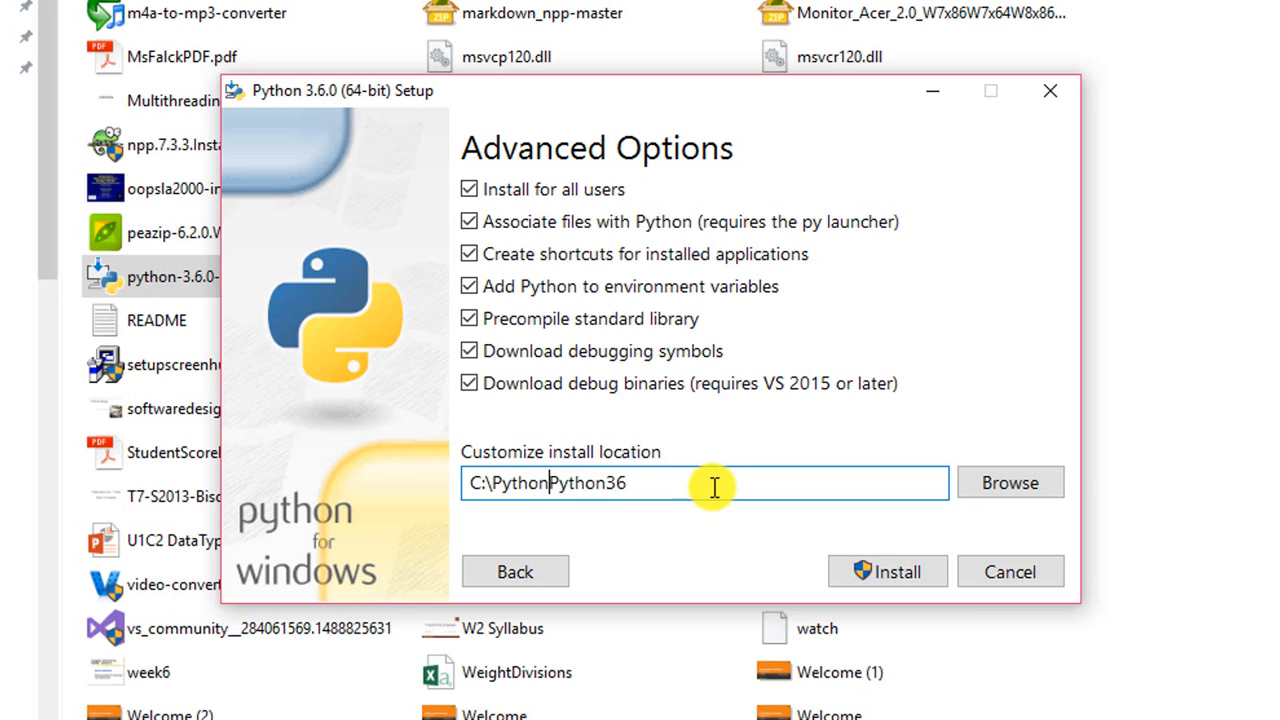
type("\\")
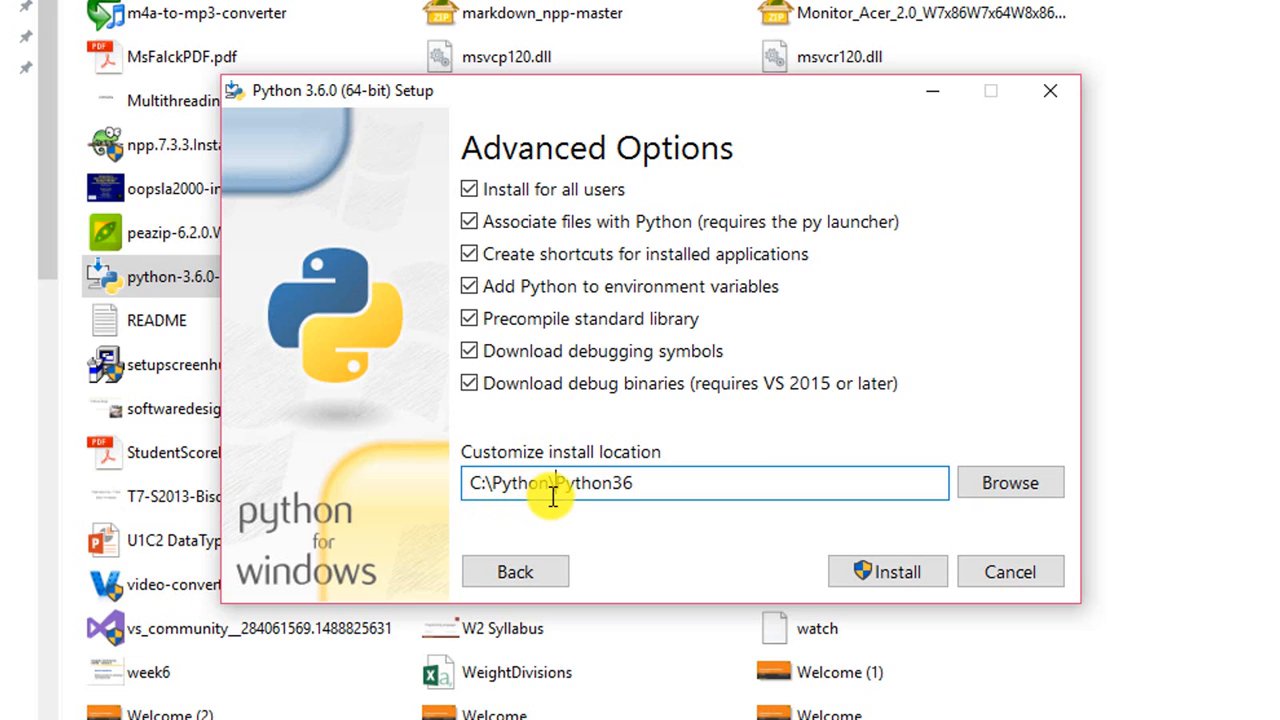
mouse_move(585, 510)
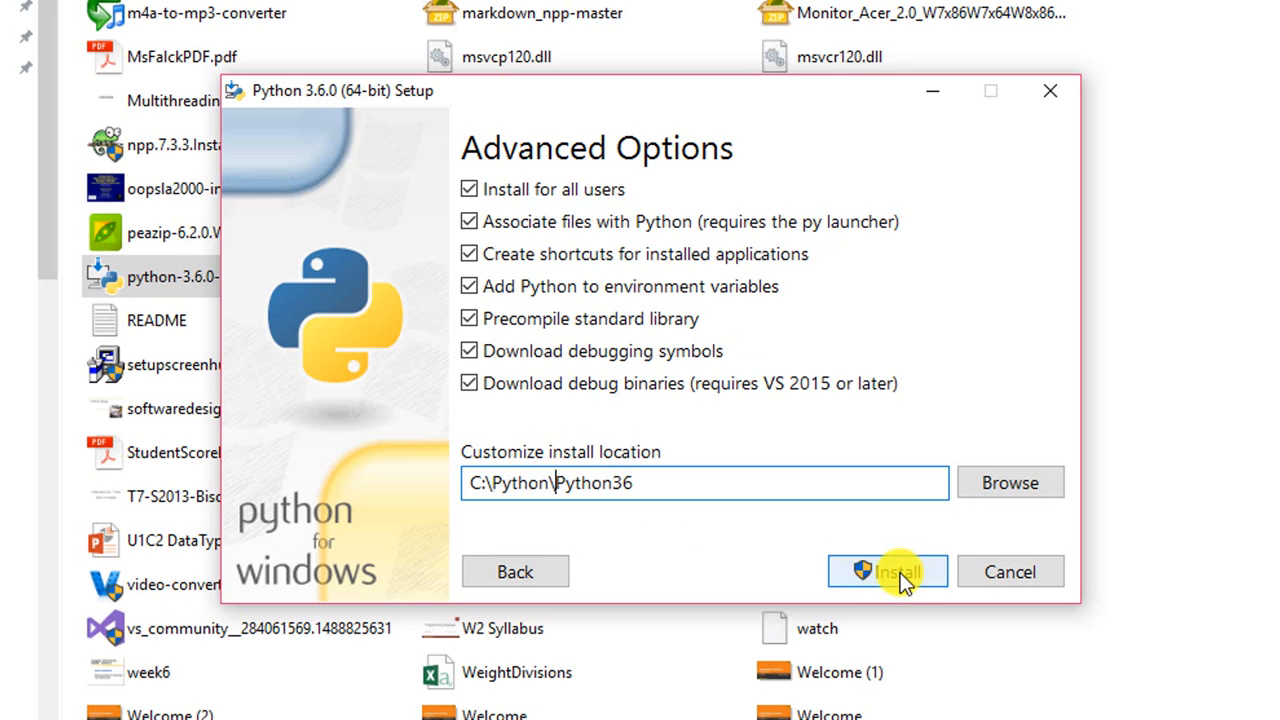
left_click(886, 571)
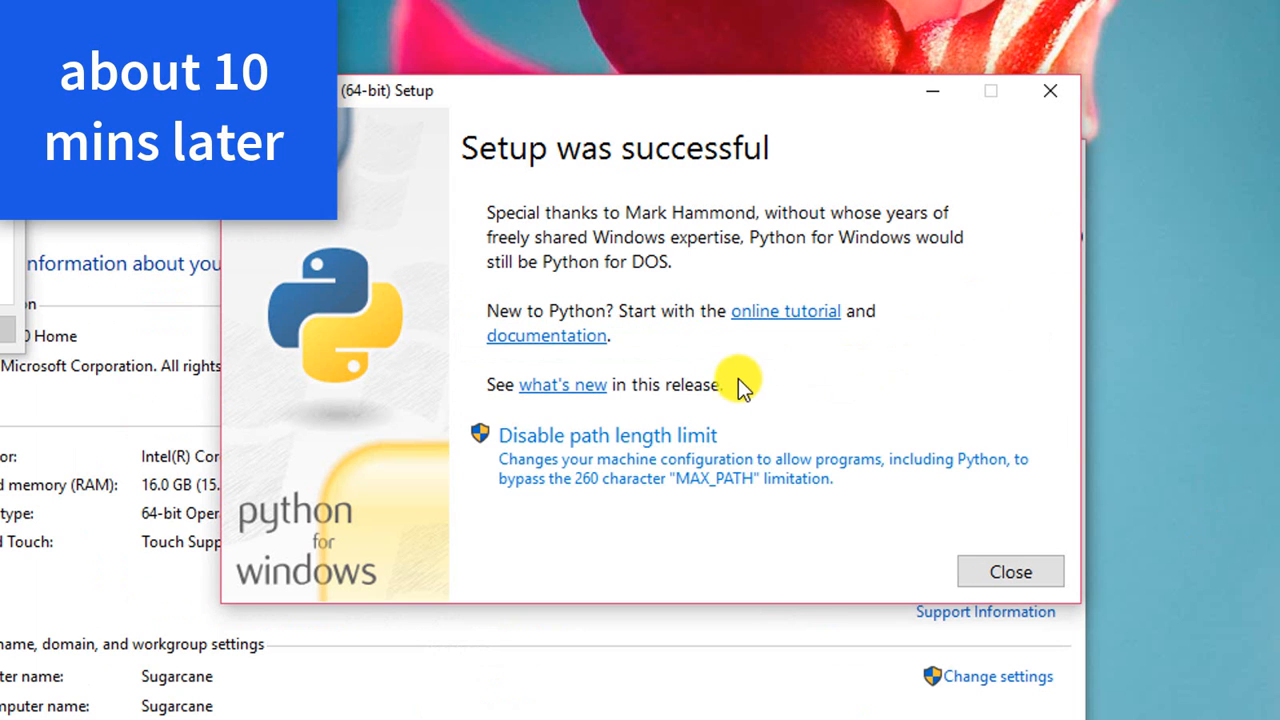
mouse_move(720, 307)
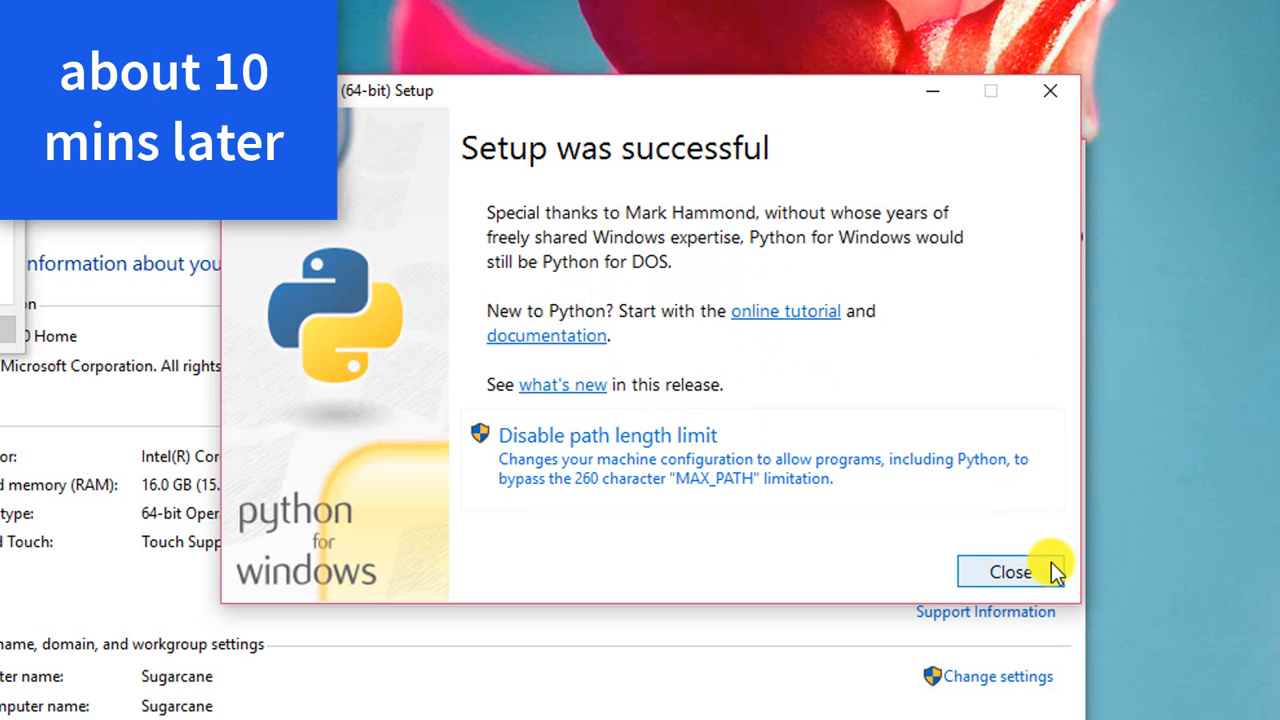
Step: Close the setup wizard after 'Setup was successful' appears
left_click(1009, 571)
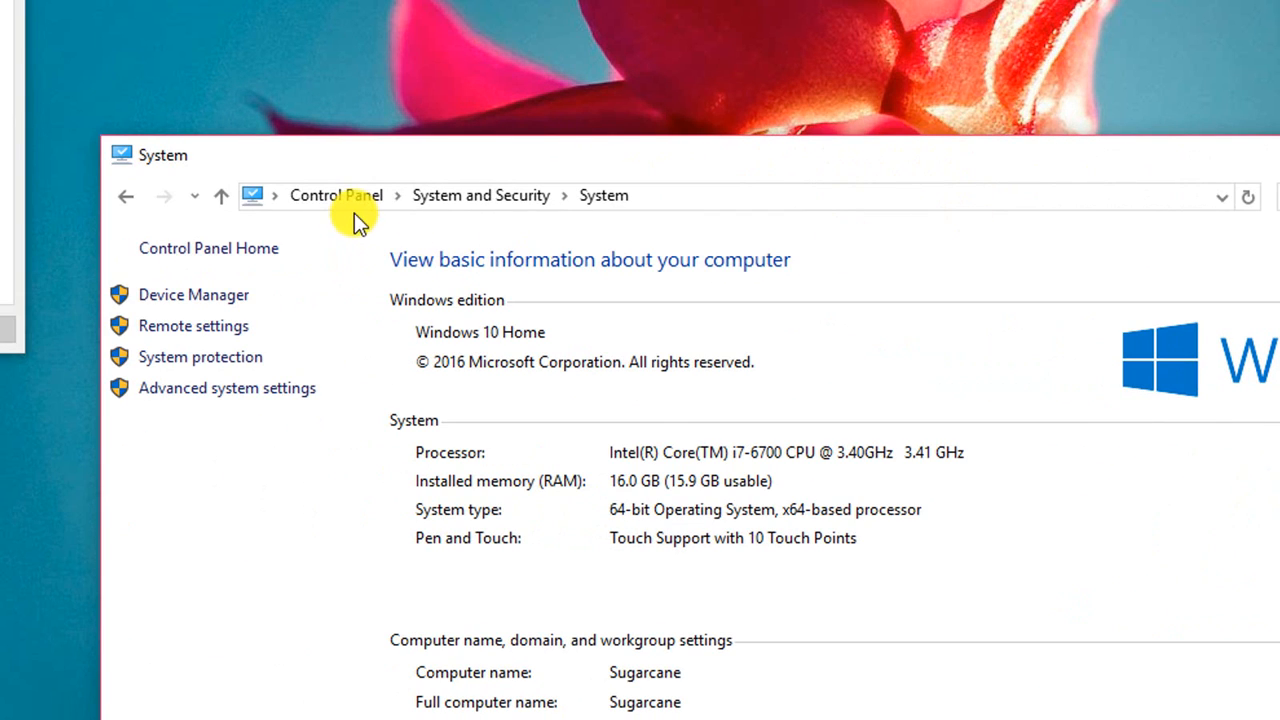
mouse_move(360, 200)
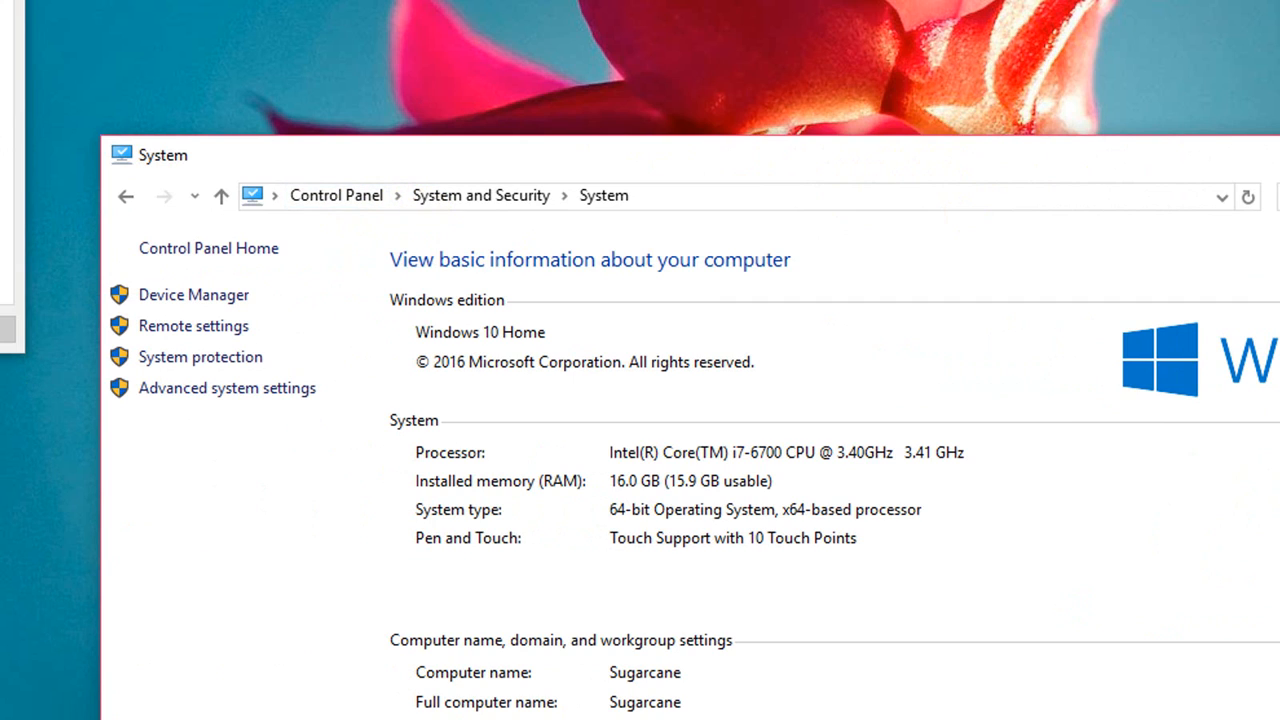
mouse_move(342, 172)
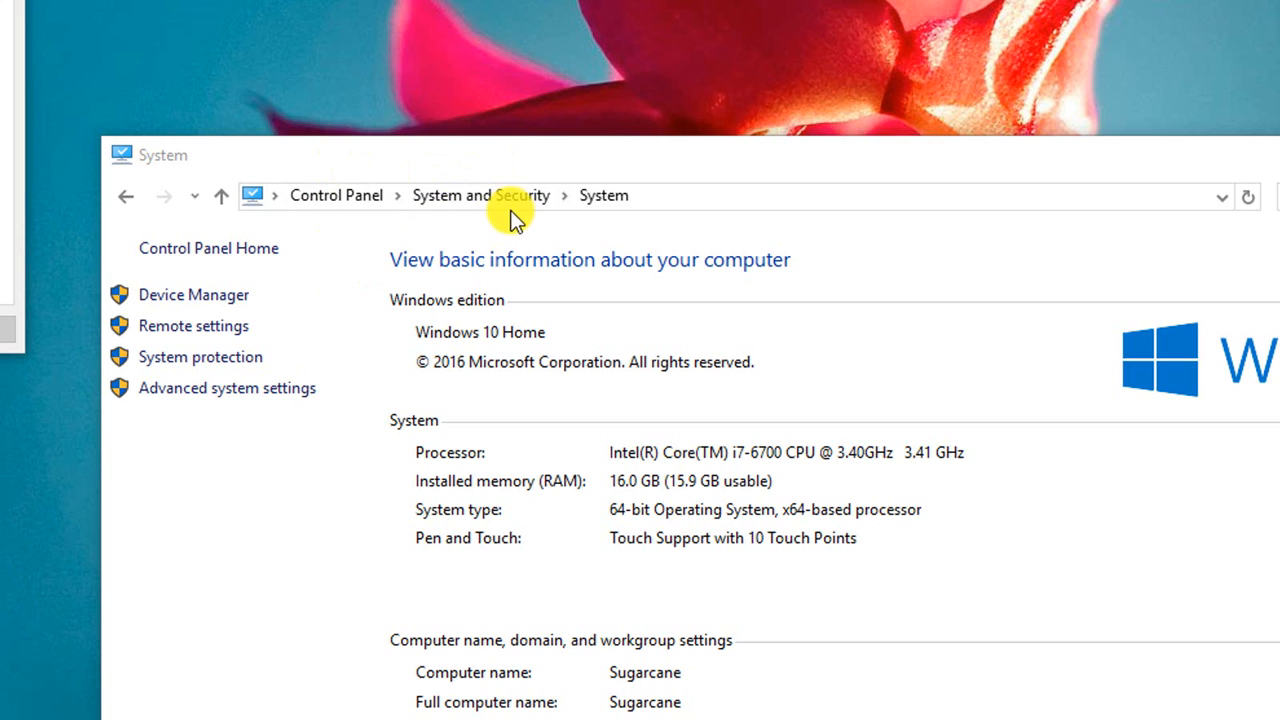
mouse_move(193, 325)
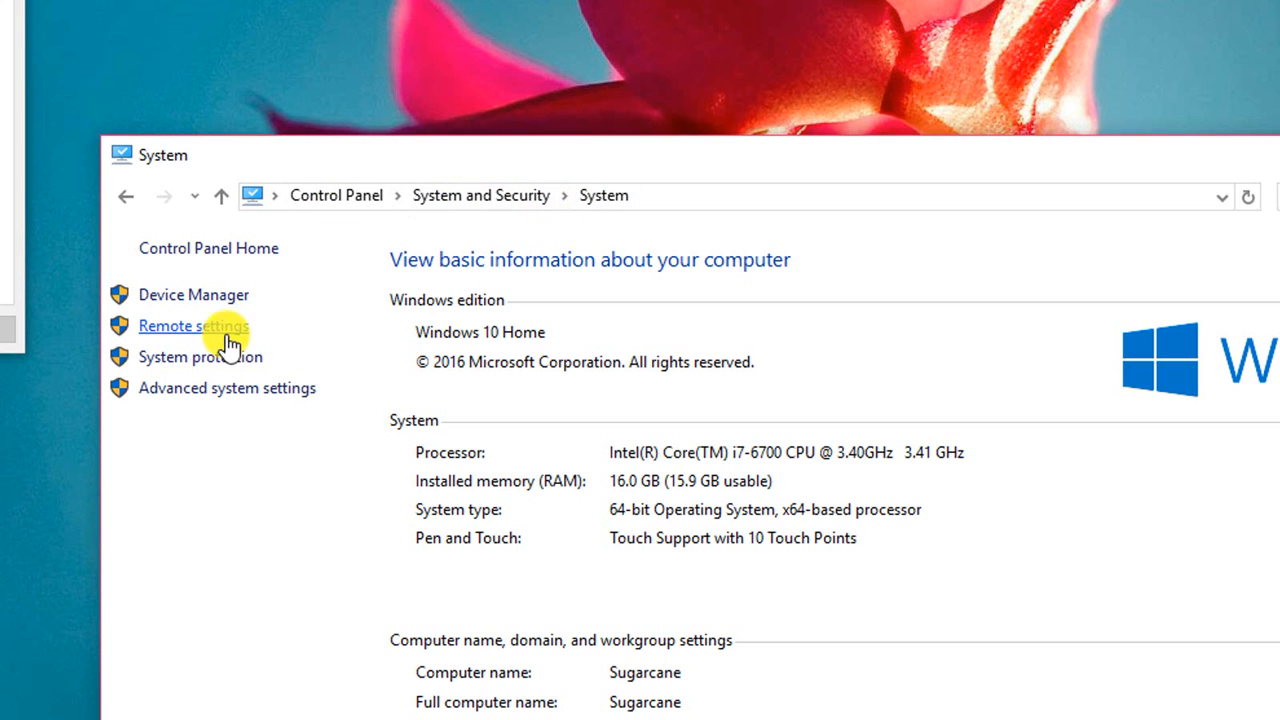
mouse_move(313, 415)
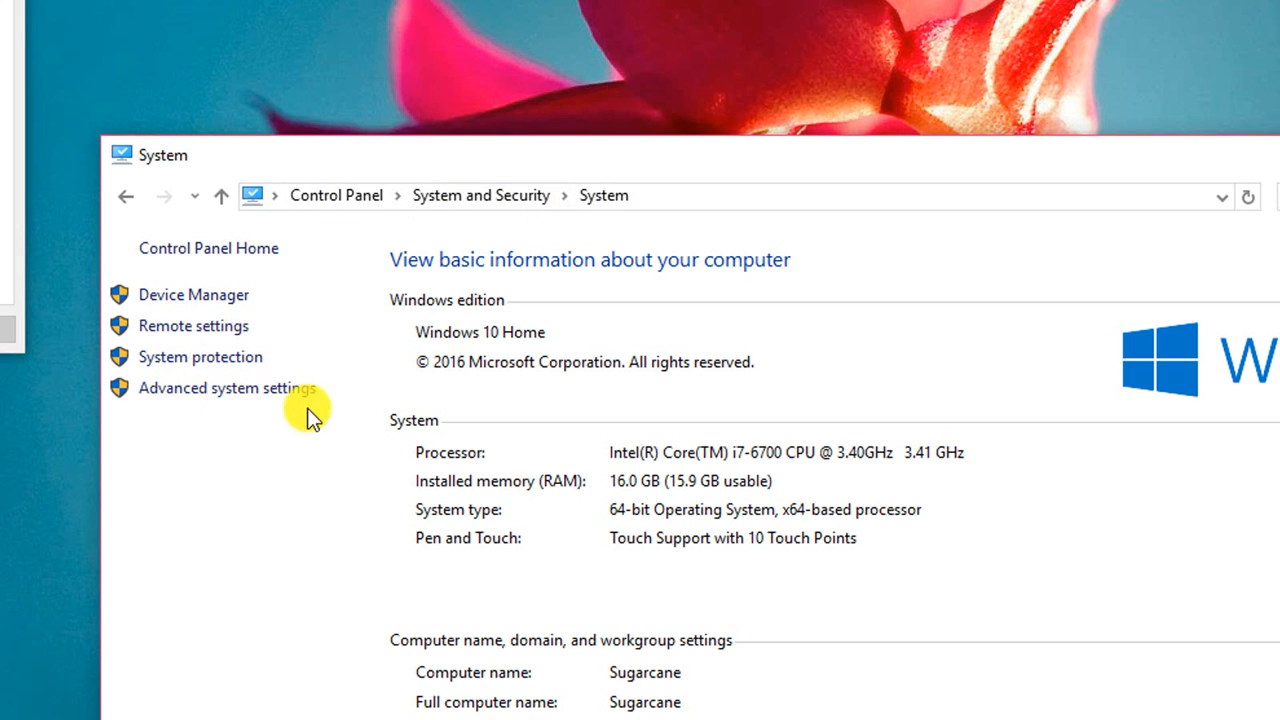
Step: Open Advanced system settings from the Control Panel System page
left_click(227, 388)
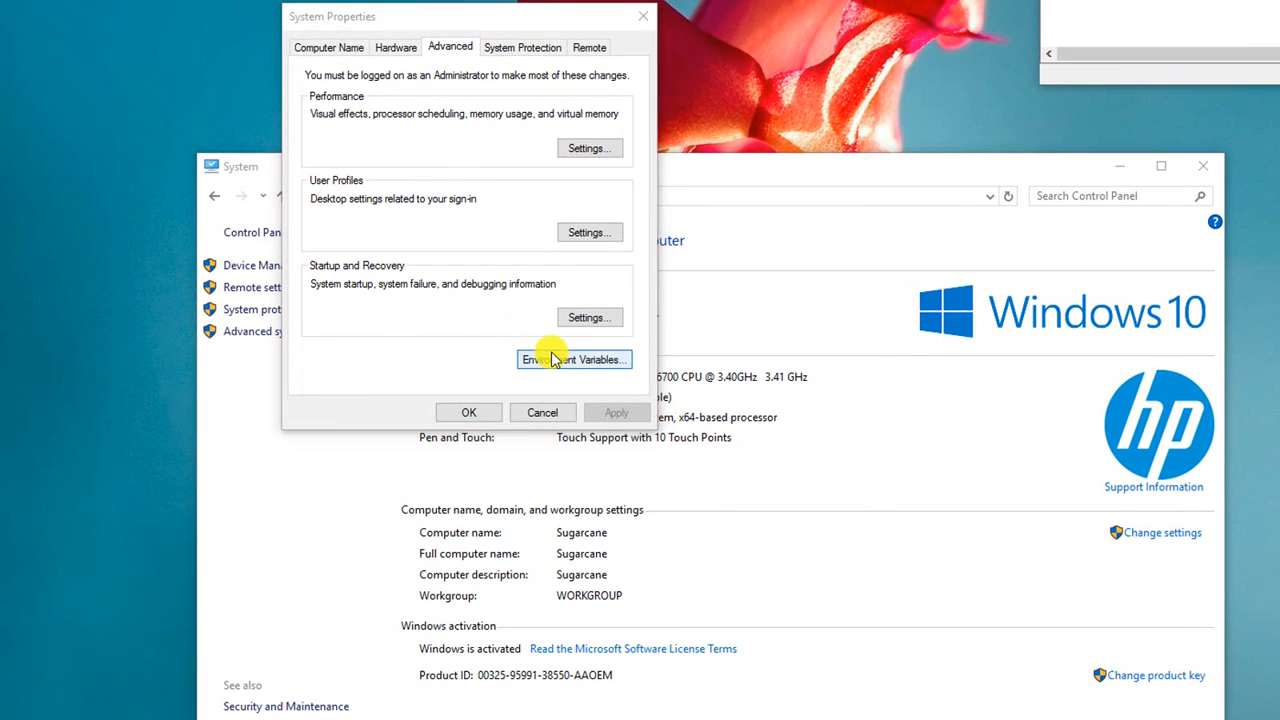
Step: Confirm the system Path lists C:\Python\Python36\ and its Scripts folder, then cancel out
left_click(573, 359)
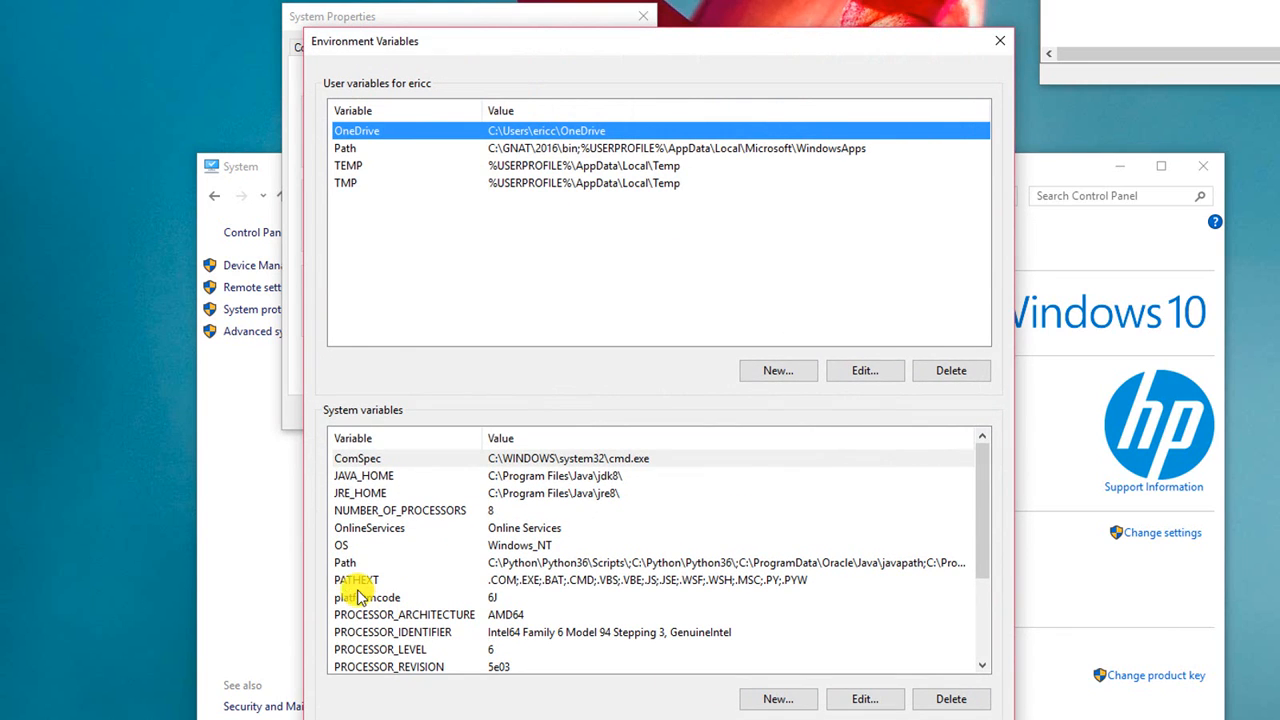
left_click(345, 562)
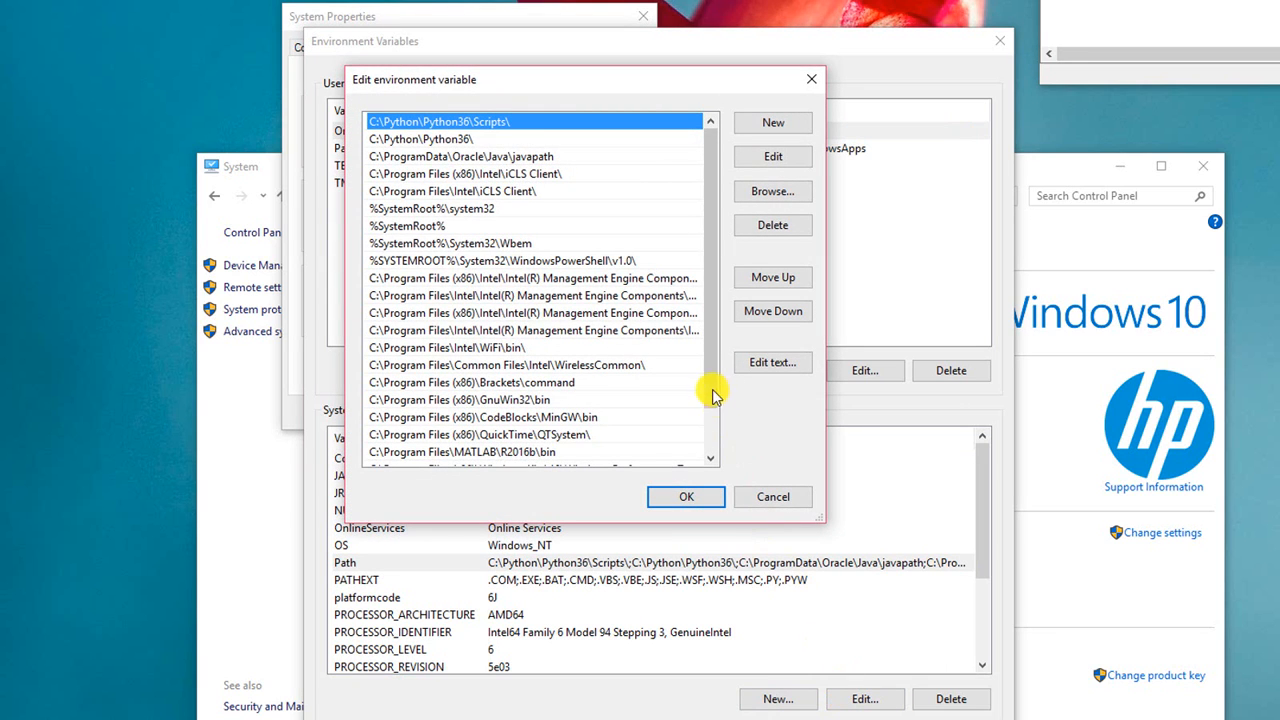
scroll("down", 3)
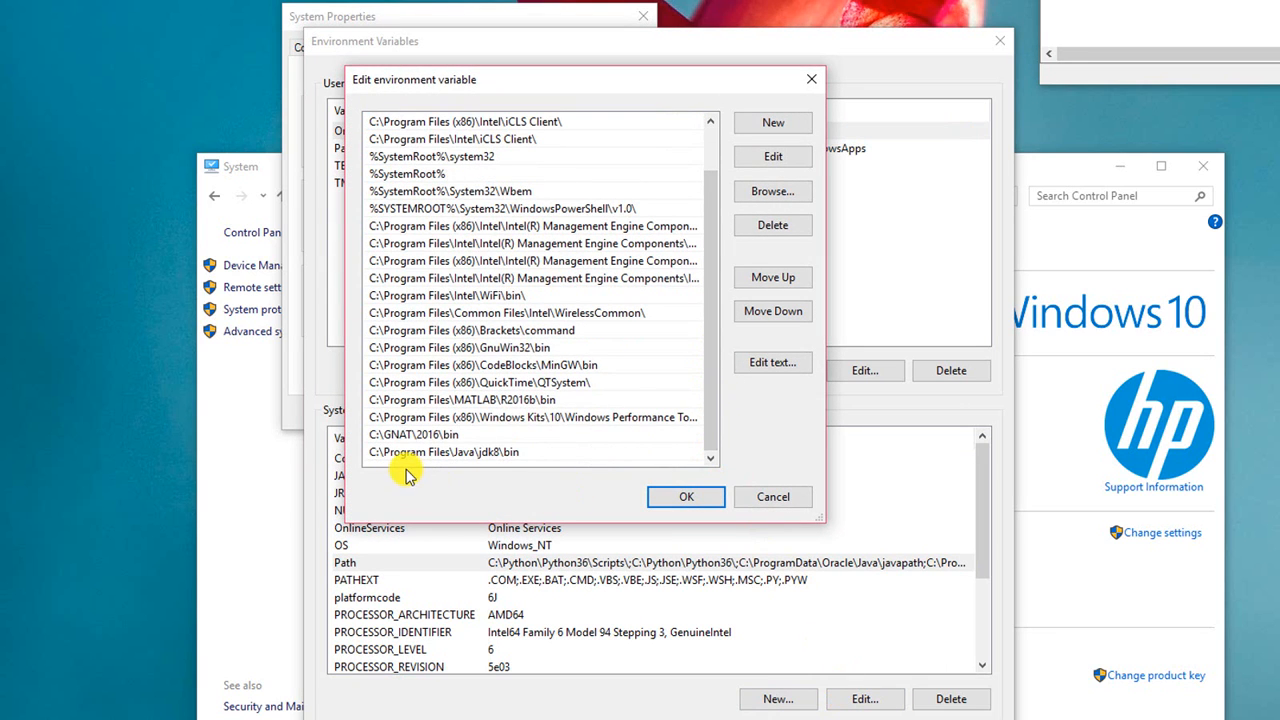
scroll("up", 3)
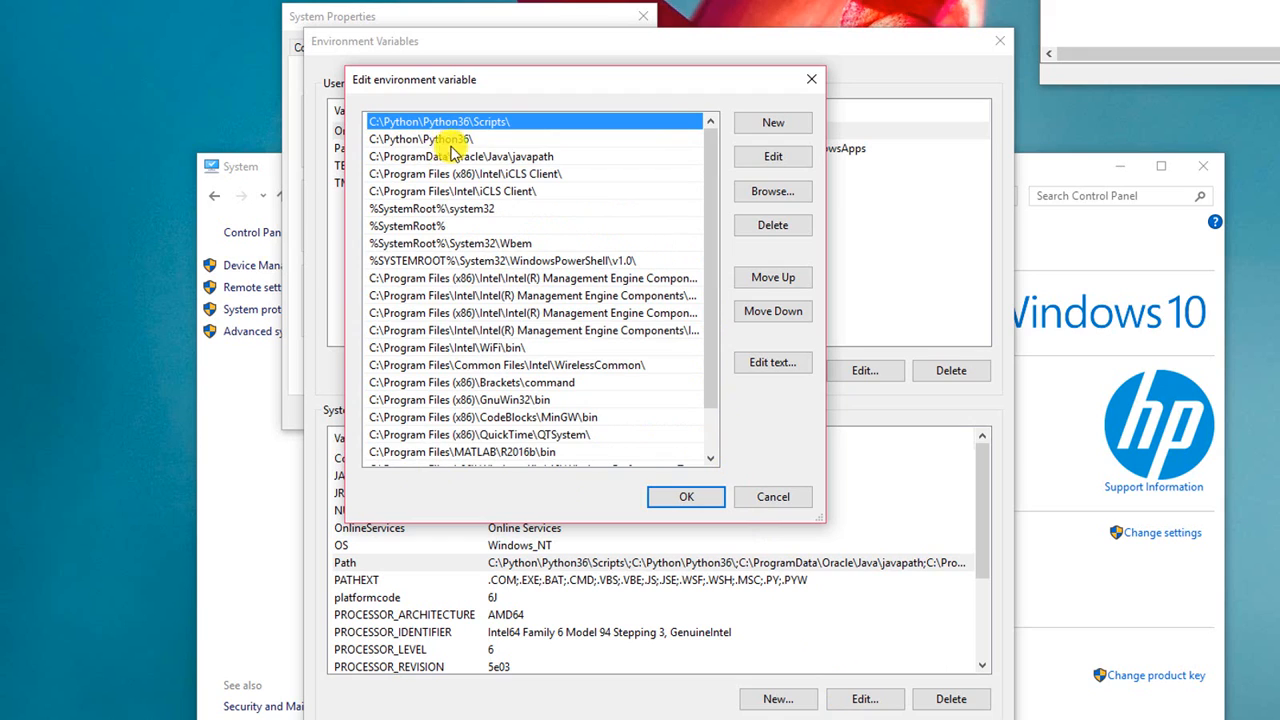
mouse_move(400, 140)
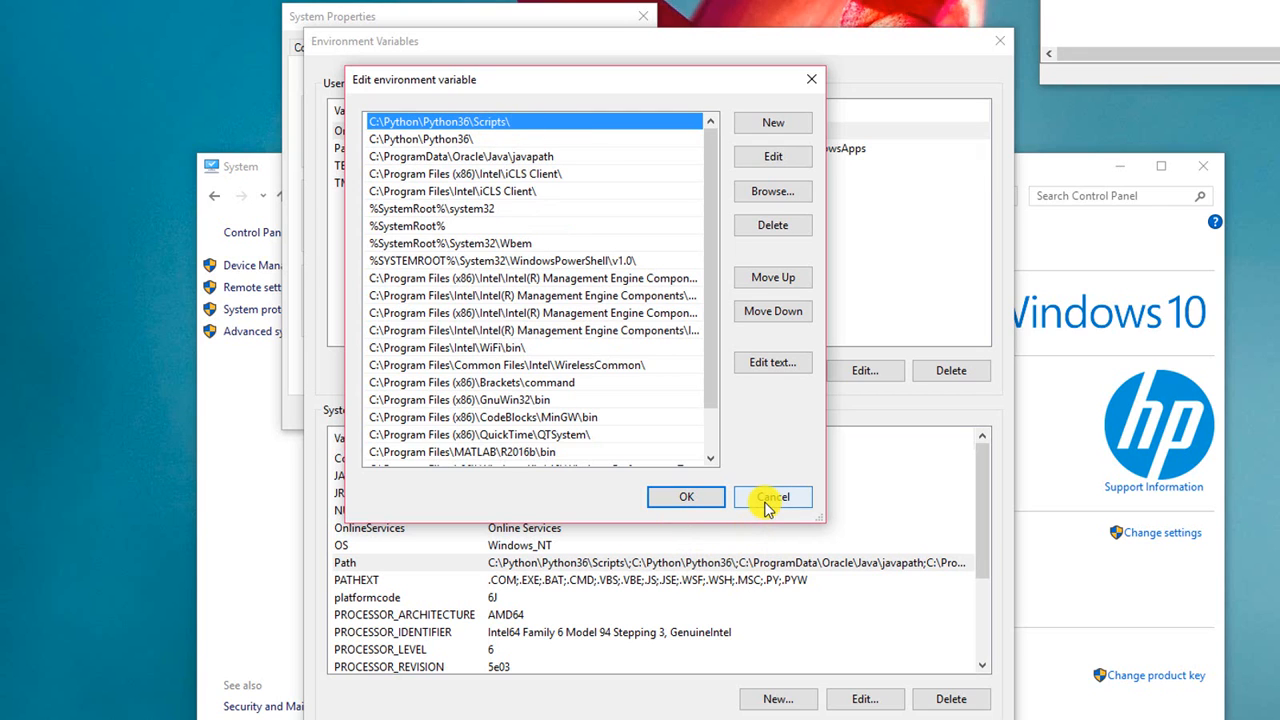
left_click(772, 497)
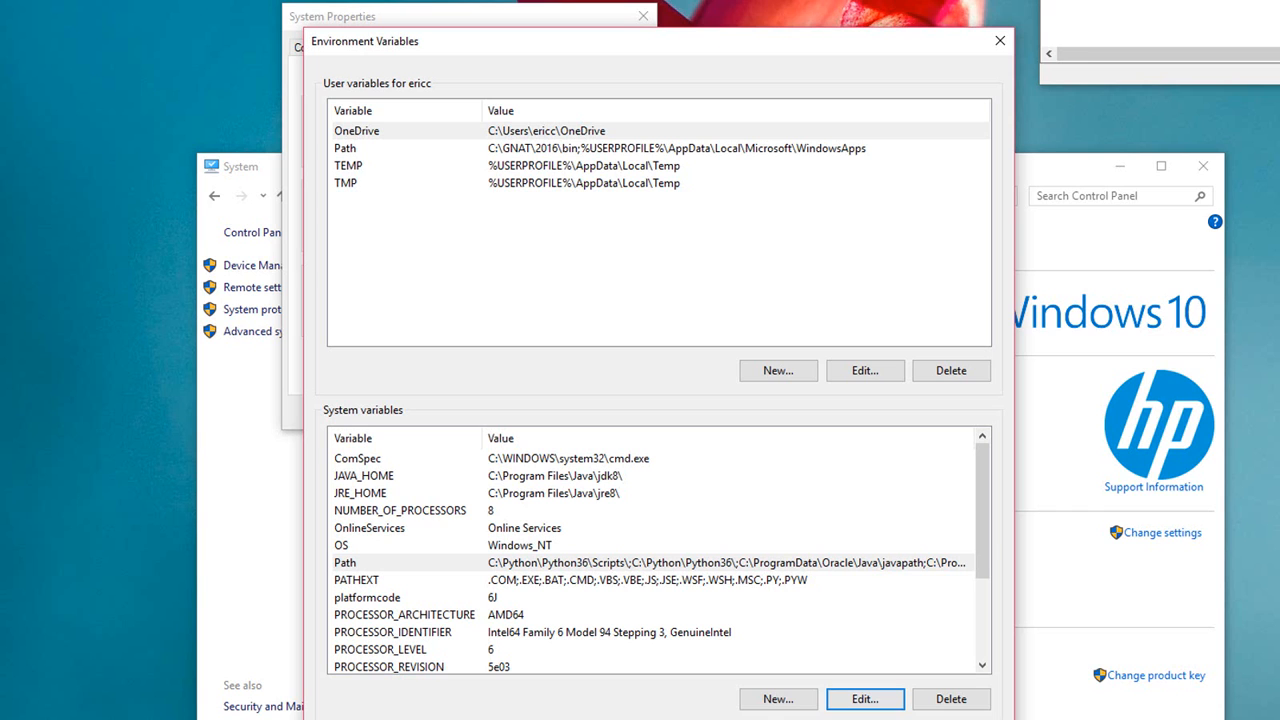
left_click(997, 41)
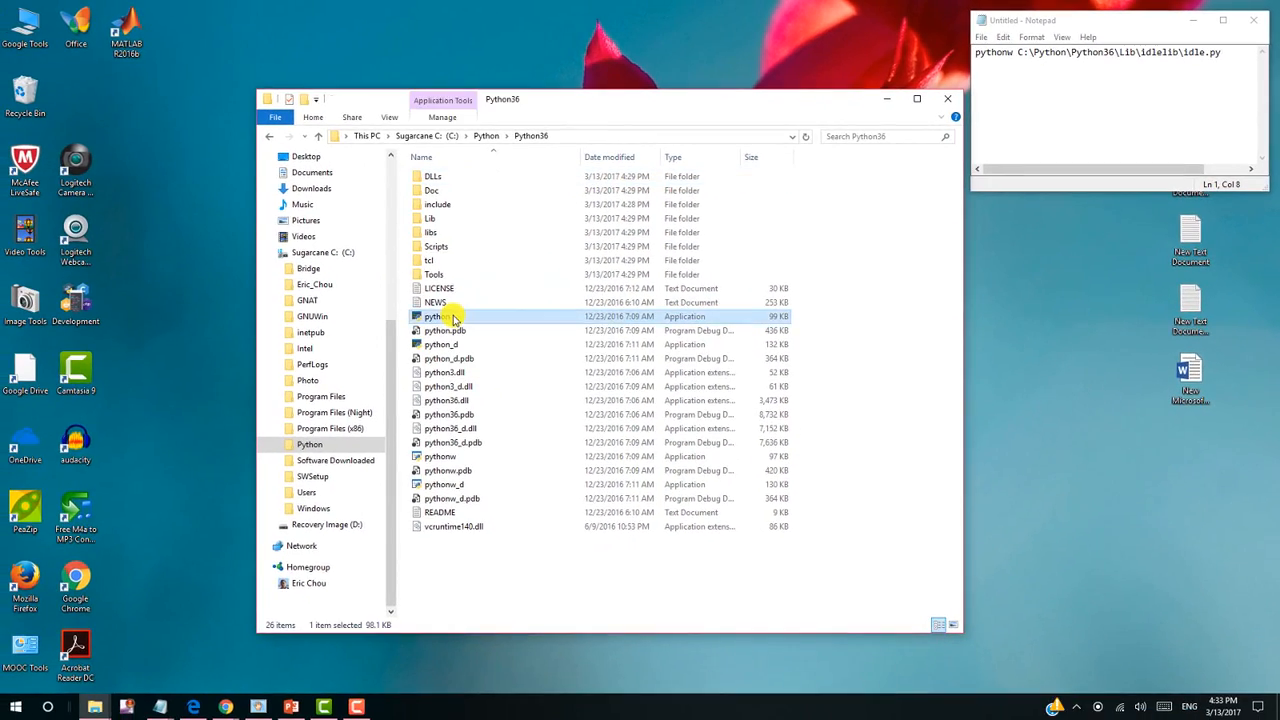
Step: Run python.exe from C:\Python\Python36 to check the interpreter starts
double_click(433, 316)
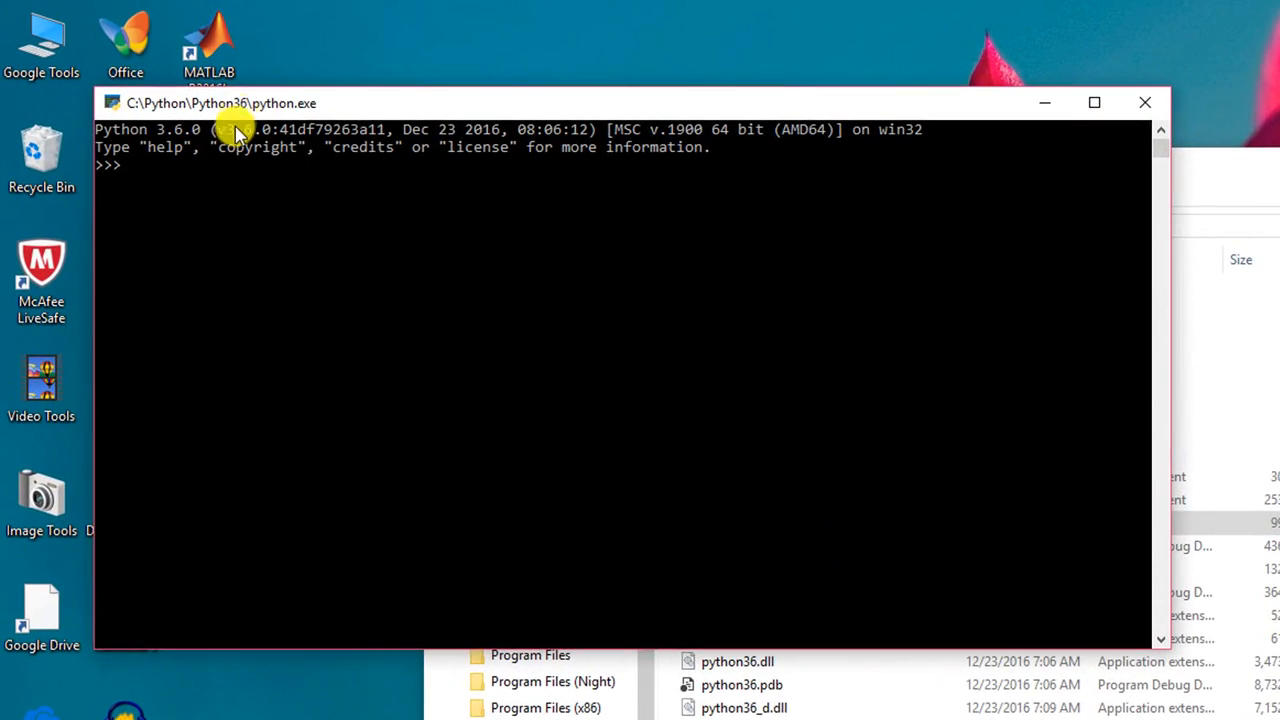
mouse_move(1145, 102)
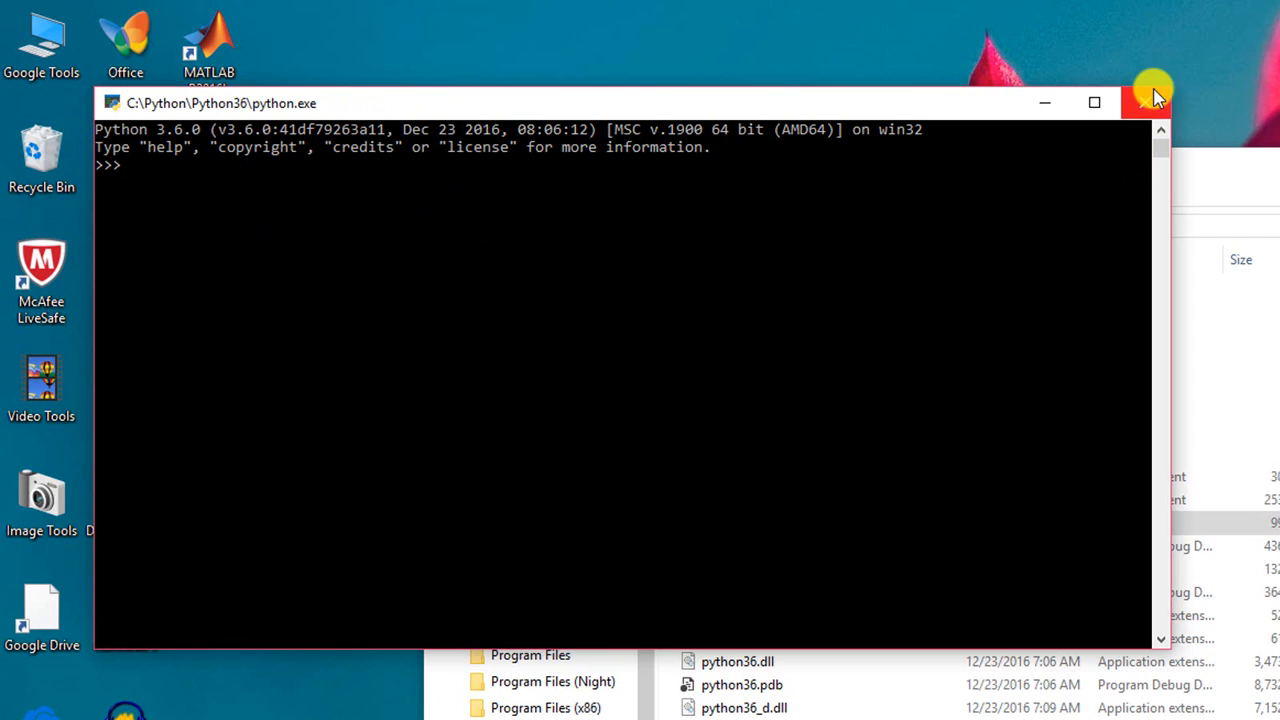
mouse_move(1150, 103)
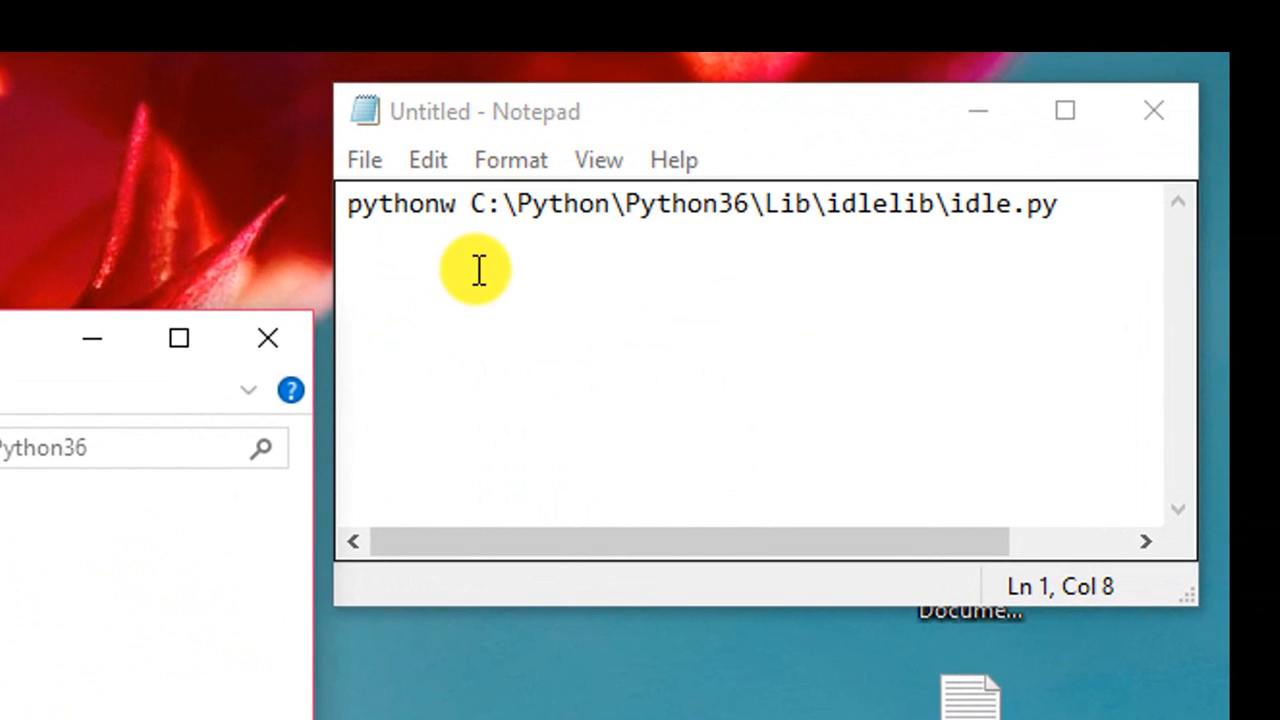
mouse_move(693, 245)
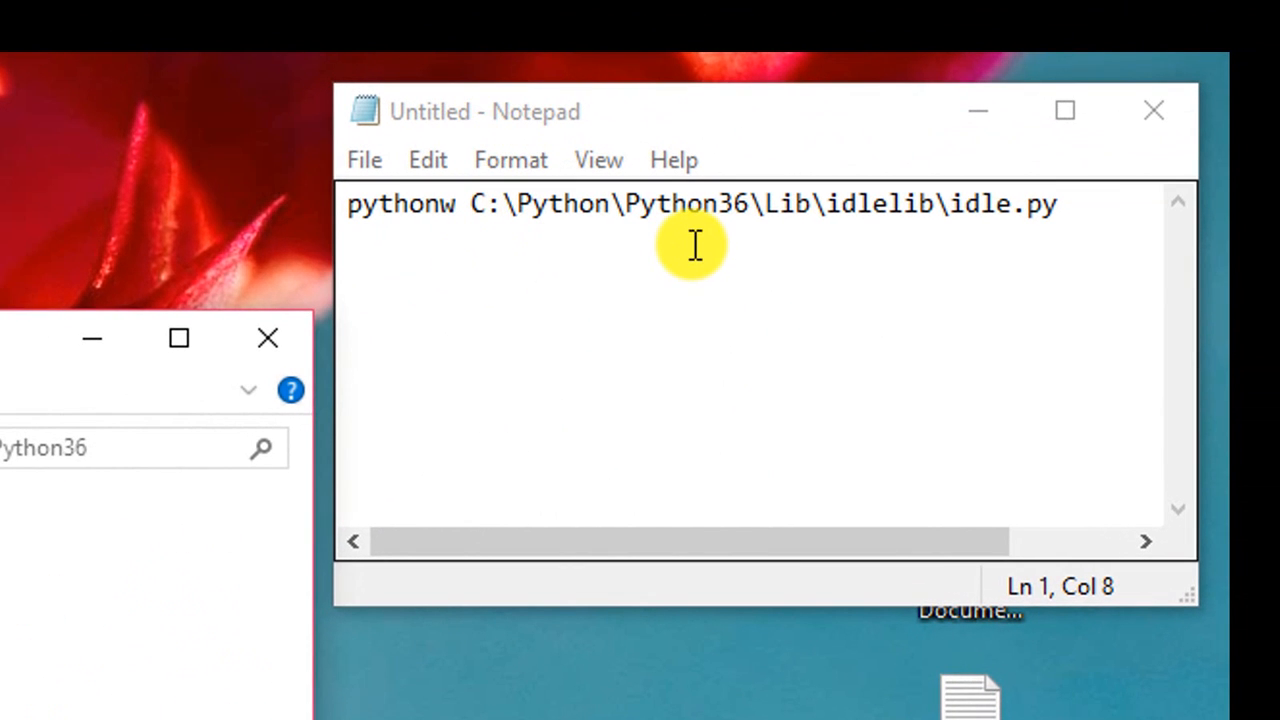
mouse_move(690, 277)
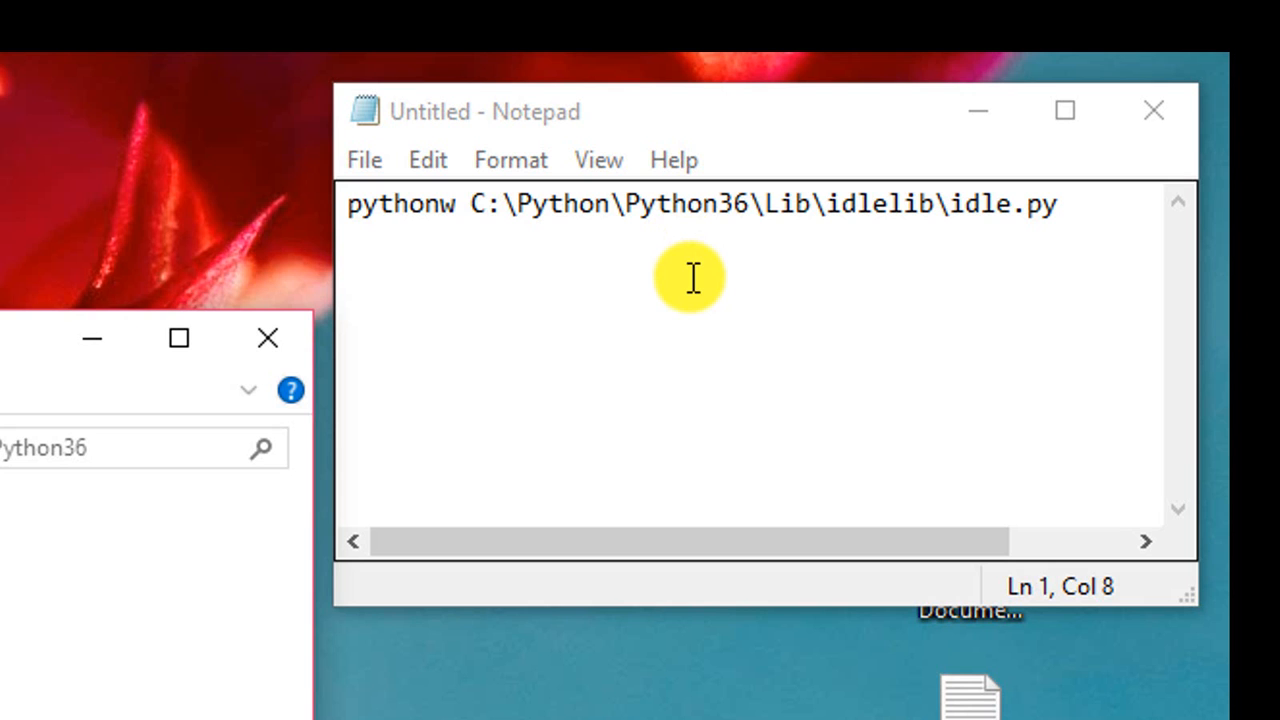
mouse_move(475, 308)
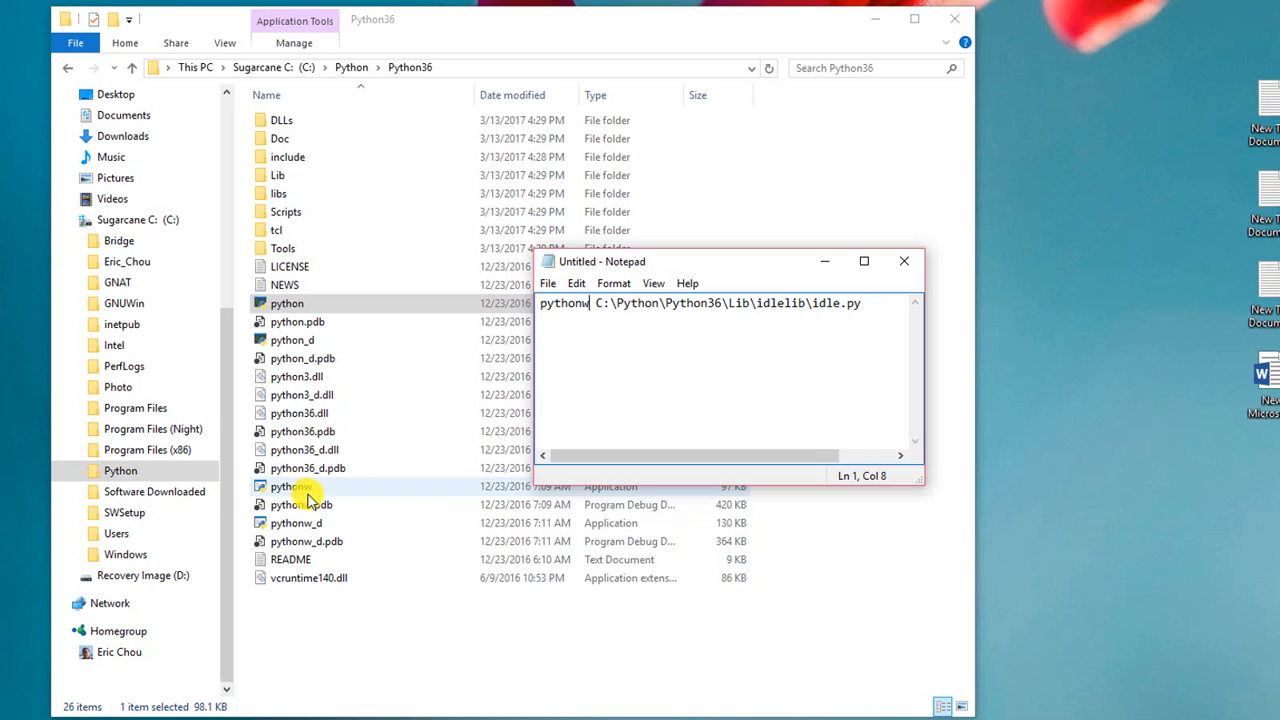
mouse_move(575, 320)
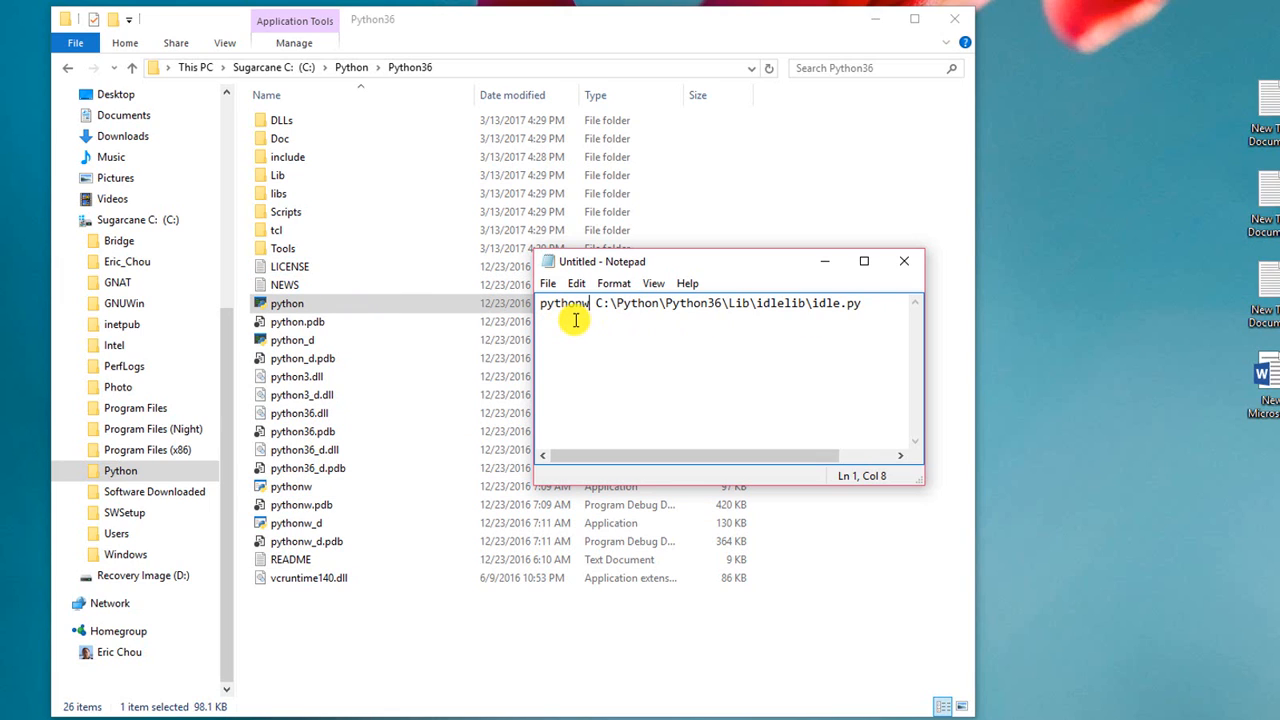
mouse_move(843, 316)
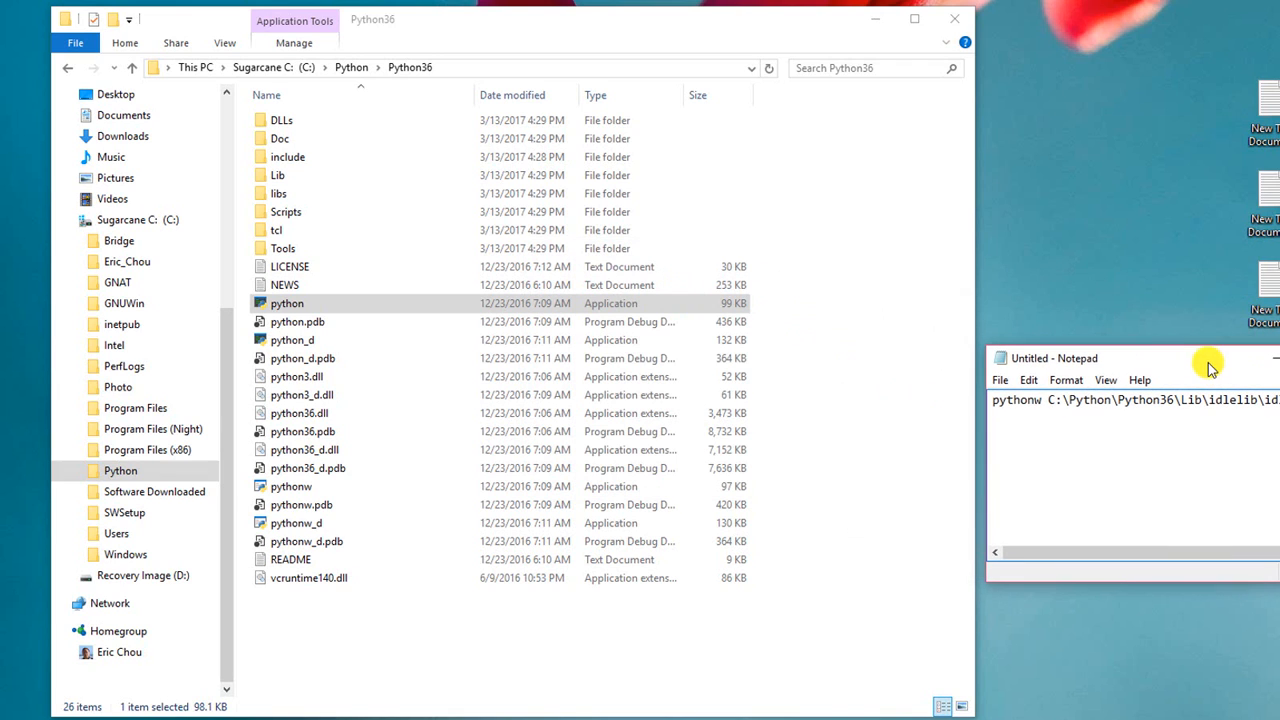
mouse_move(278, 193)
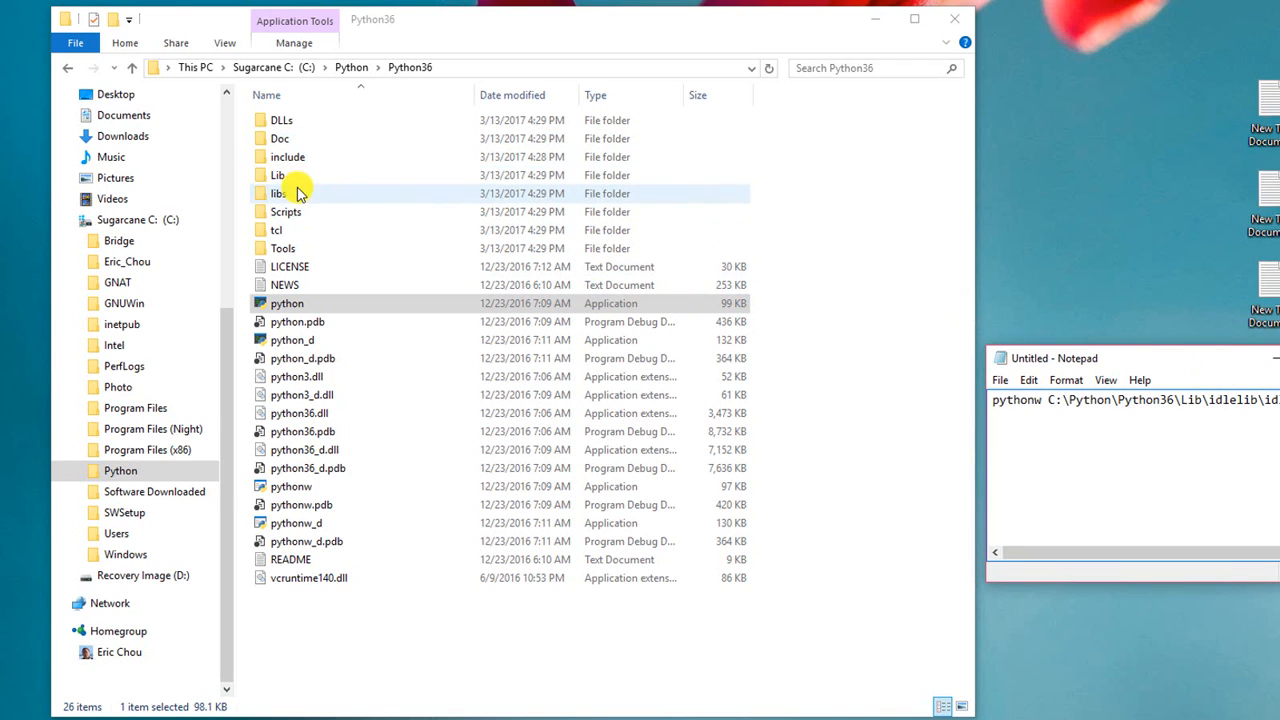
Step: Trace the Lib\idlelib path in Explorer and return to the Python36 folder
double_click(277, 175)
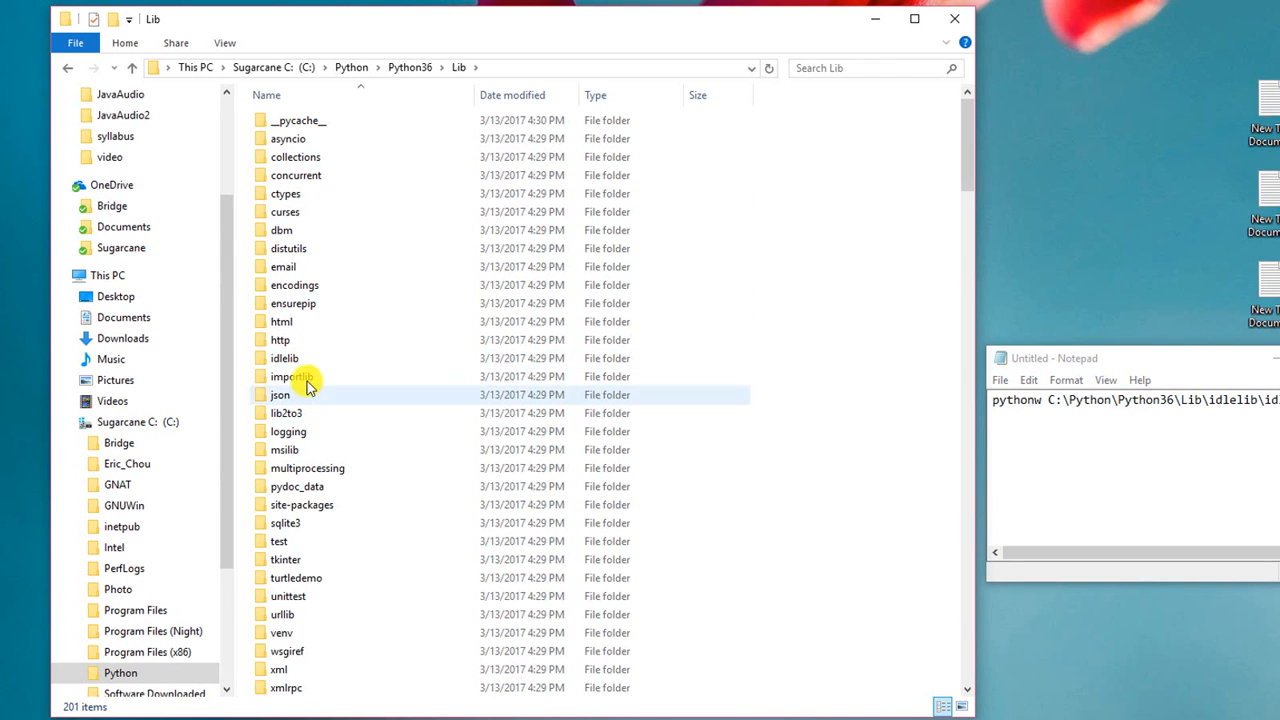
left_click(285, 358)
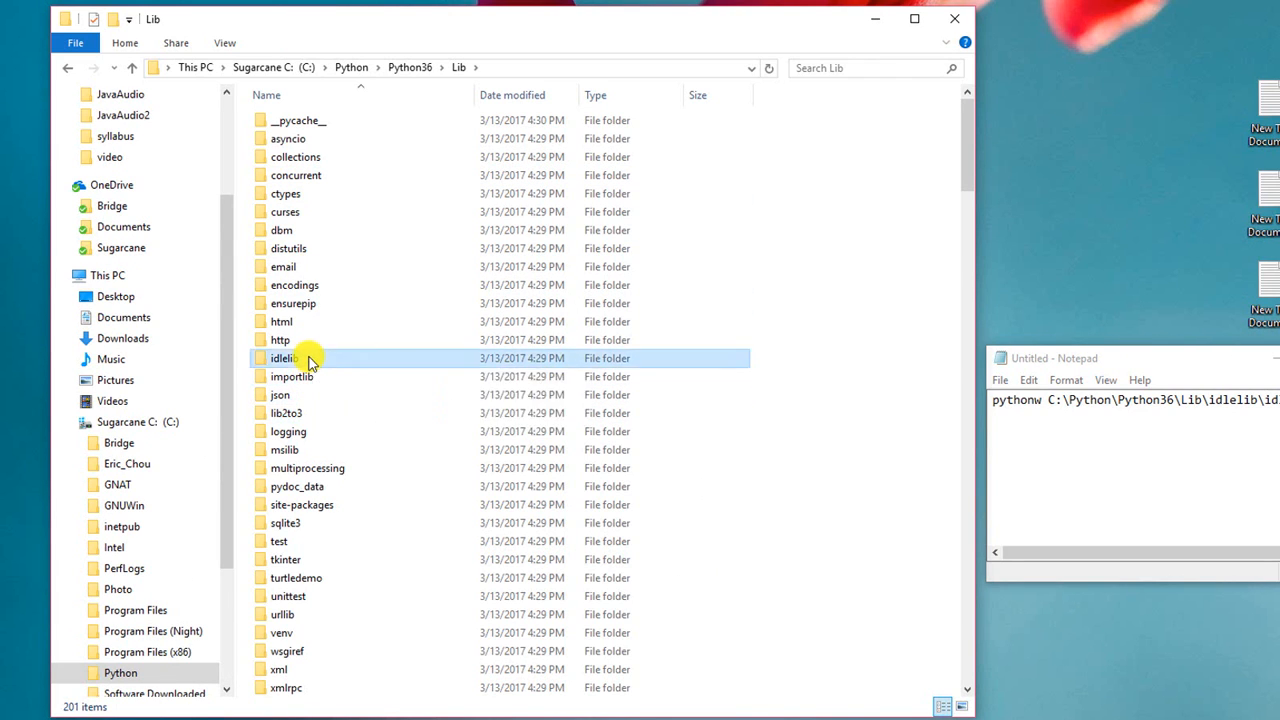
double_click(283, 358)
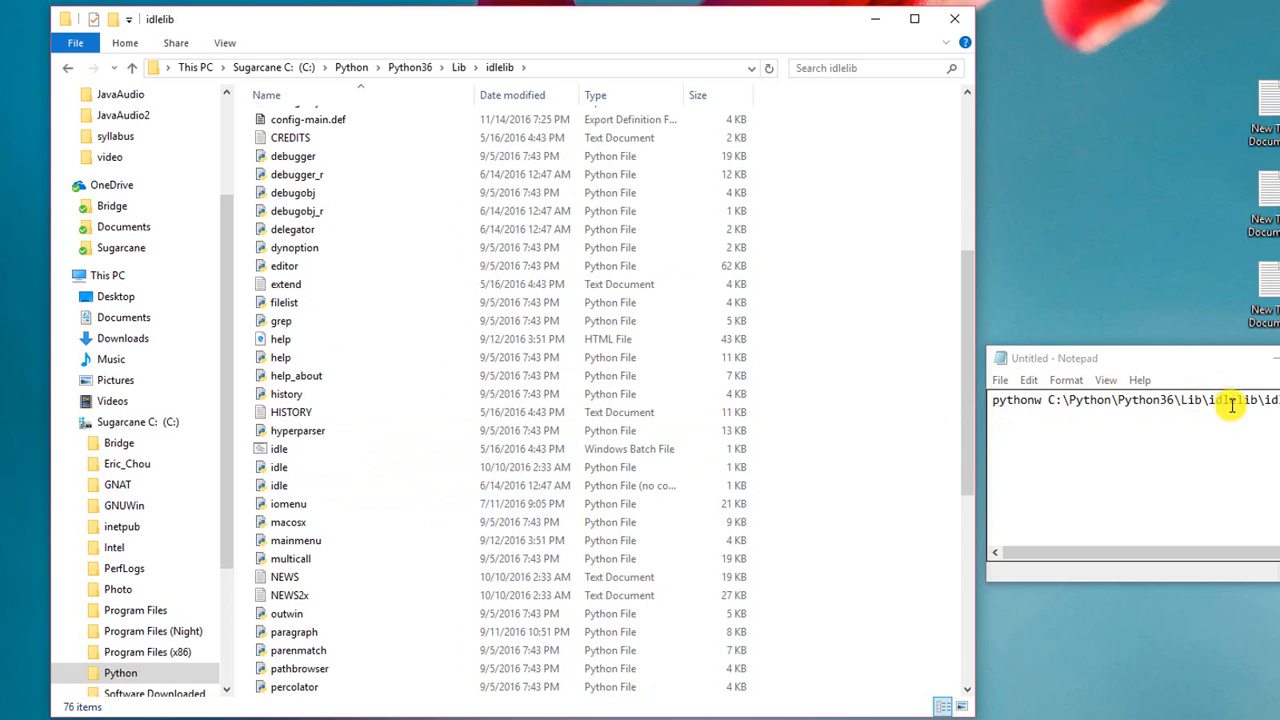
left_click(409, 67)
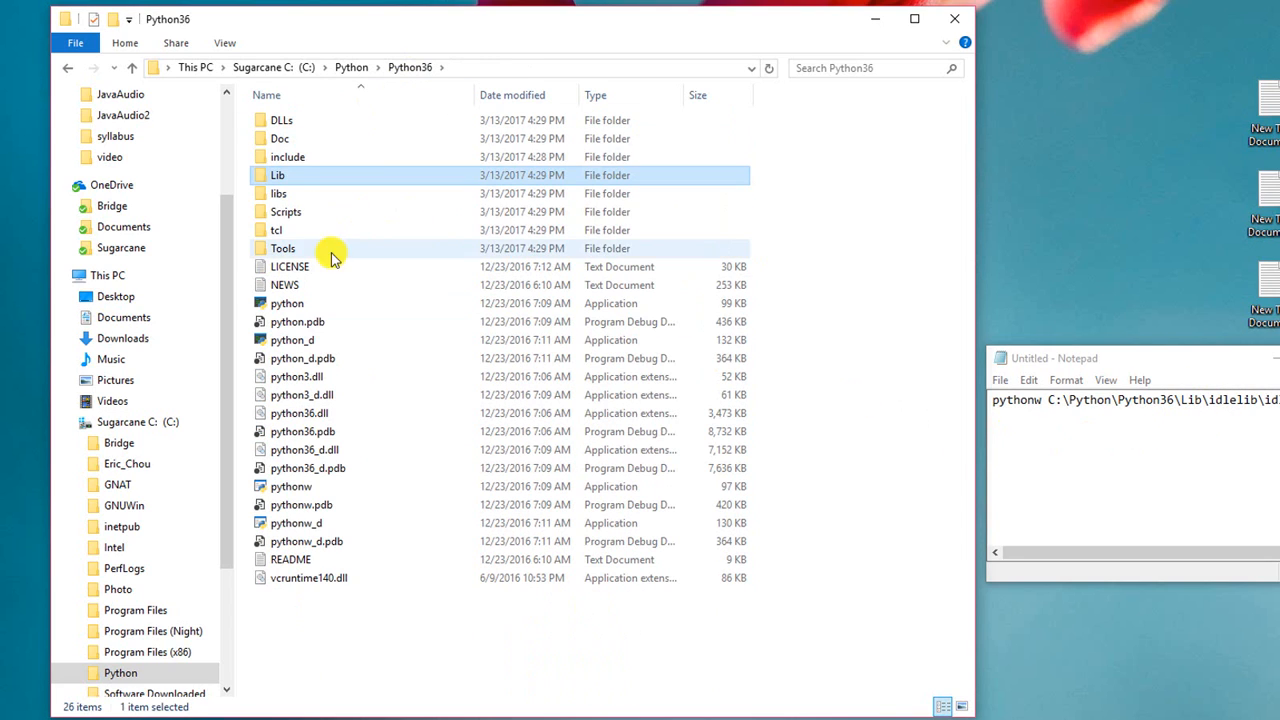
mouse_move(340, 310)
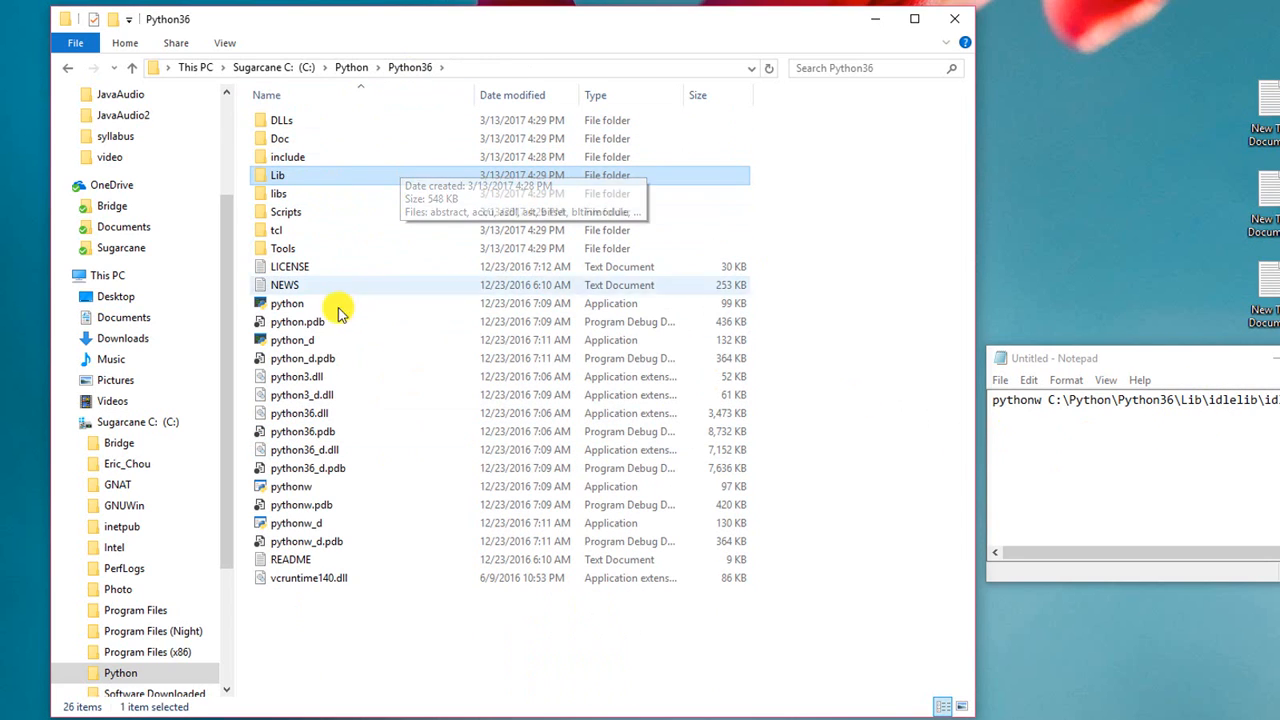
mouse_move(1028, 380)
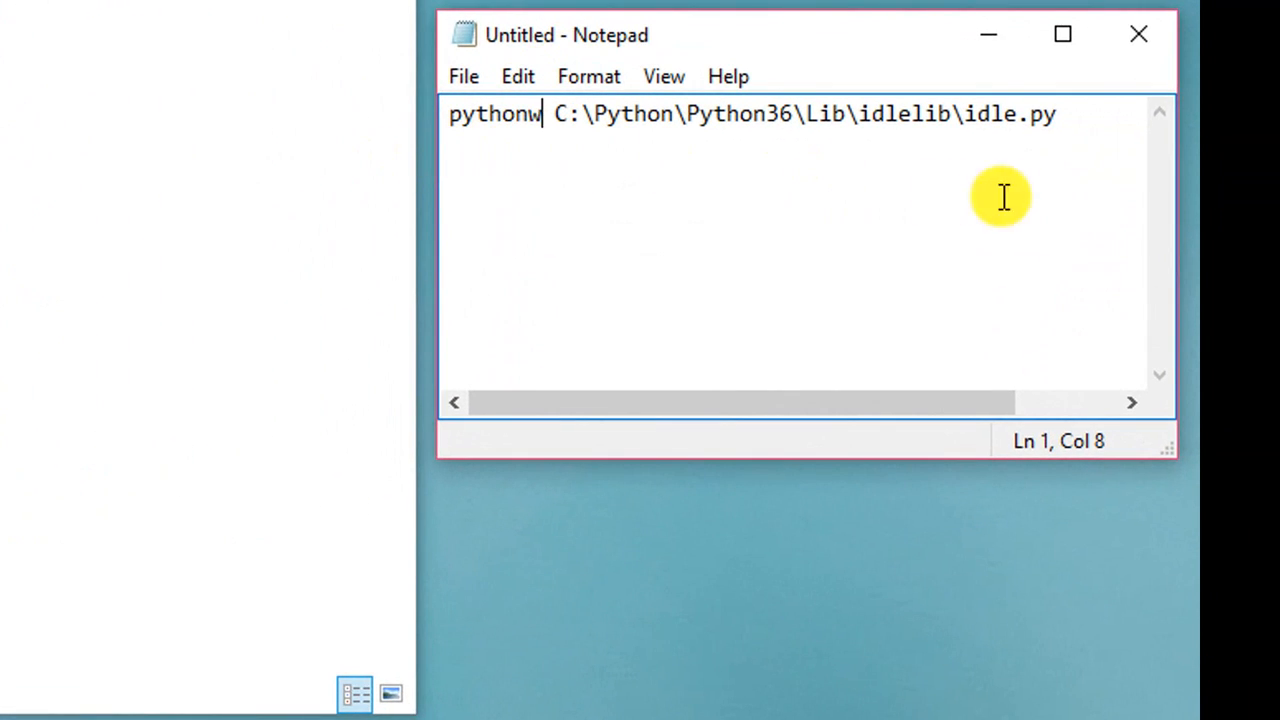
mouse_move(463, 76)
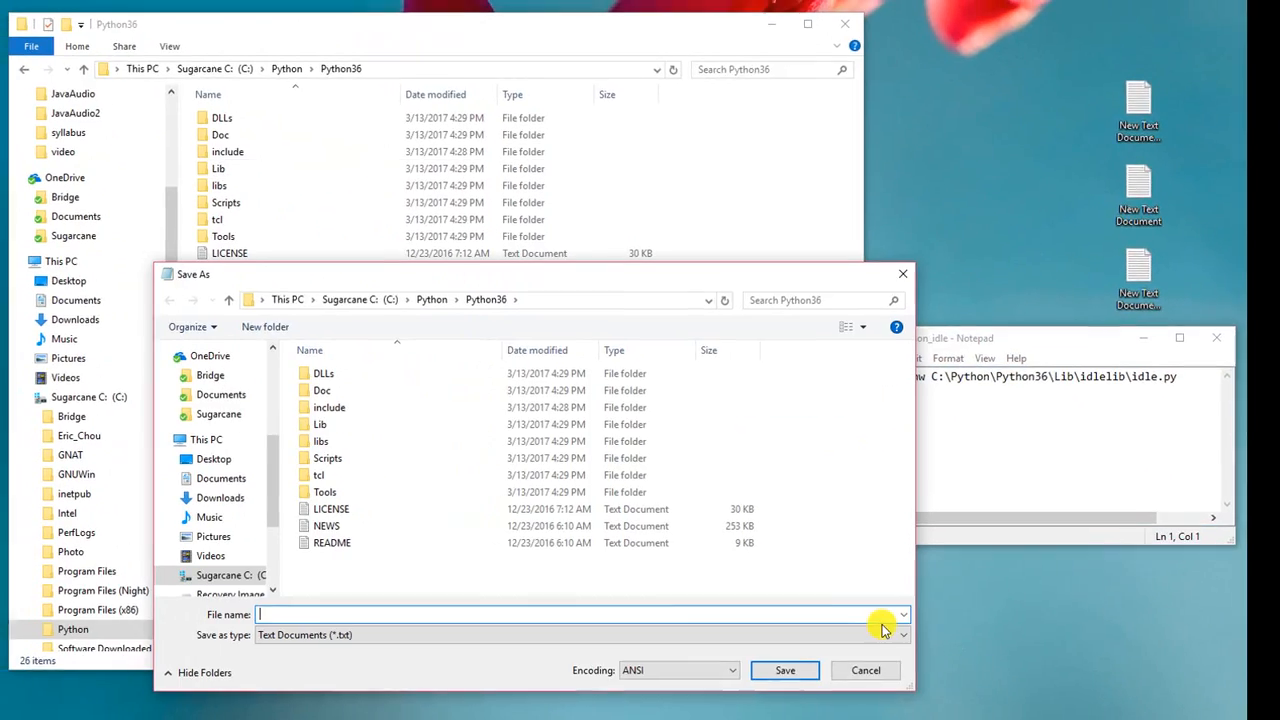
Step: Save the note as python_idle.bat with Save as type All Files
left_click(885, 634)
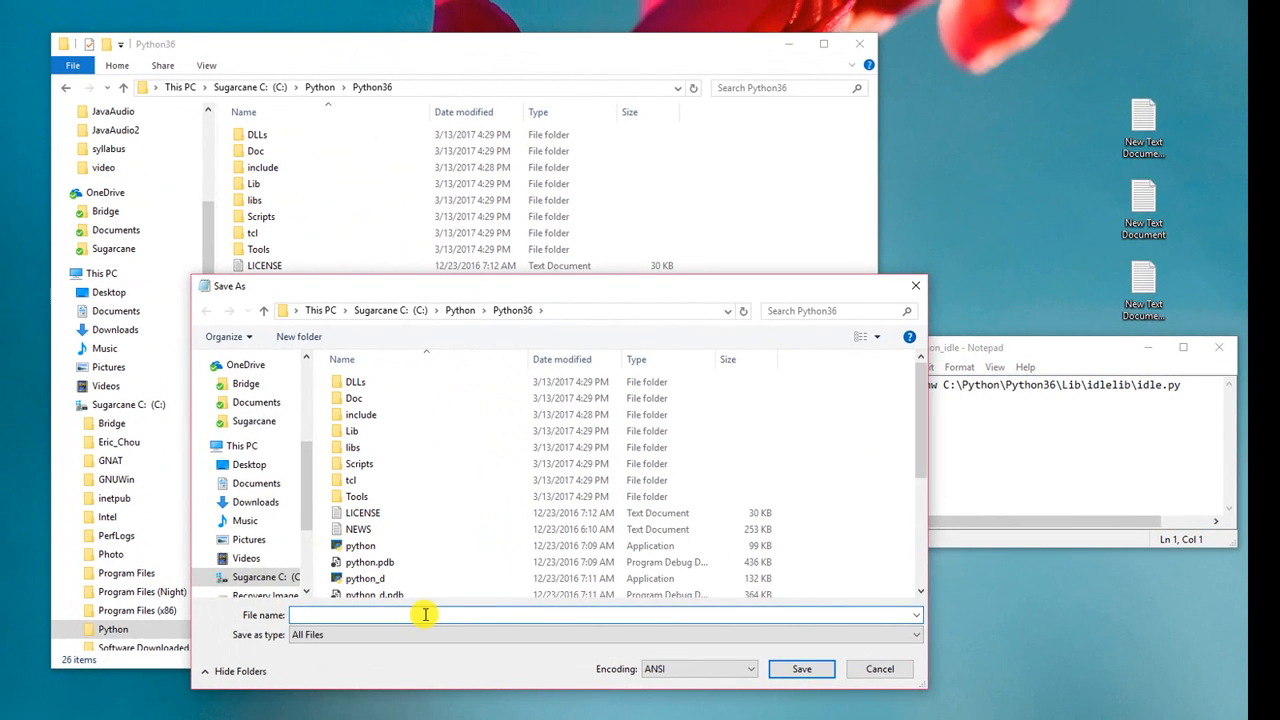
type("python_id")
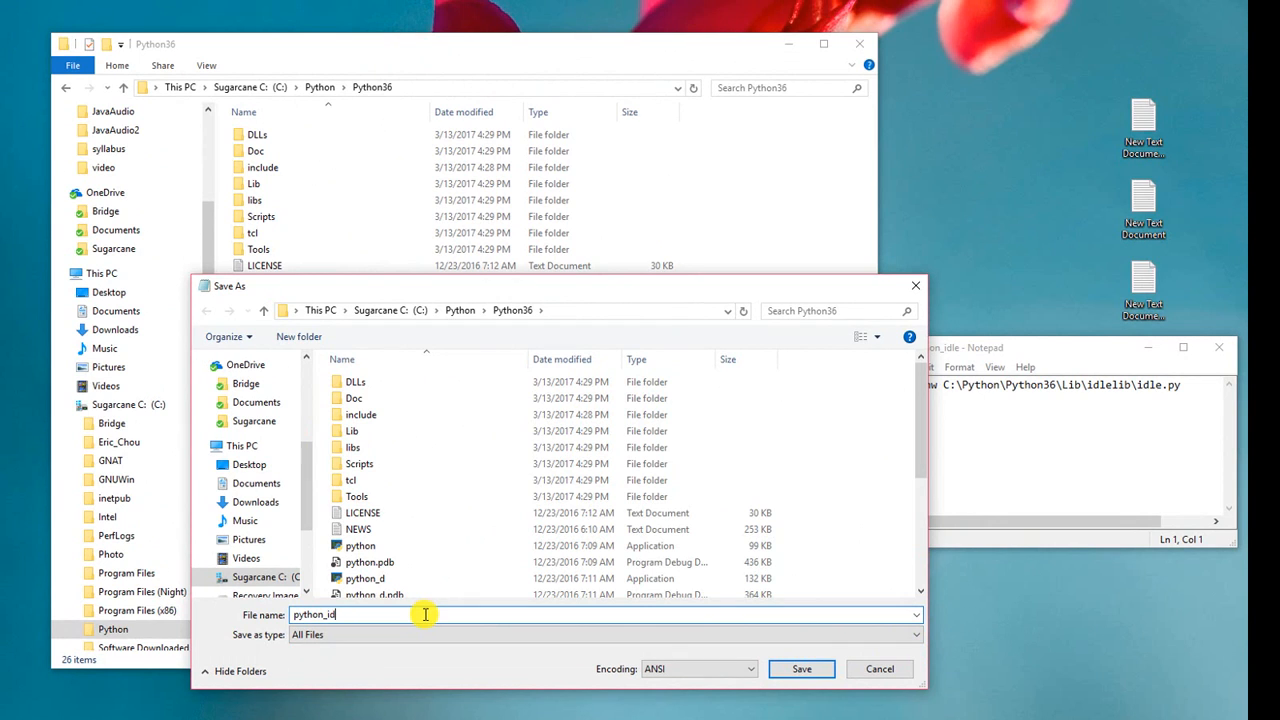
type("le")
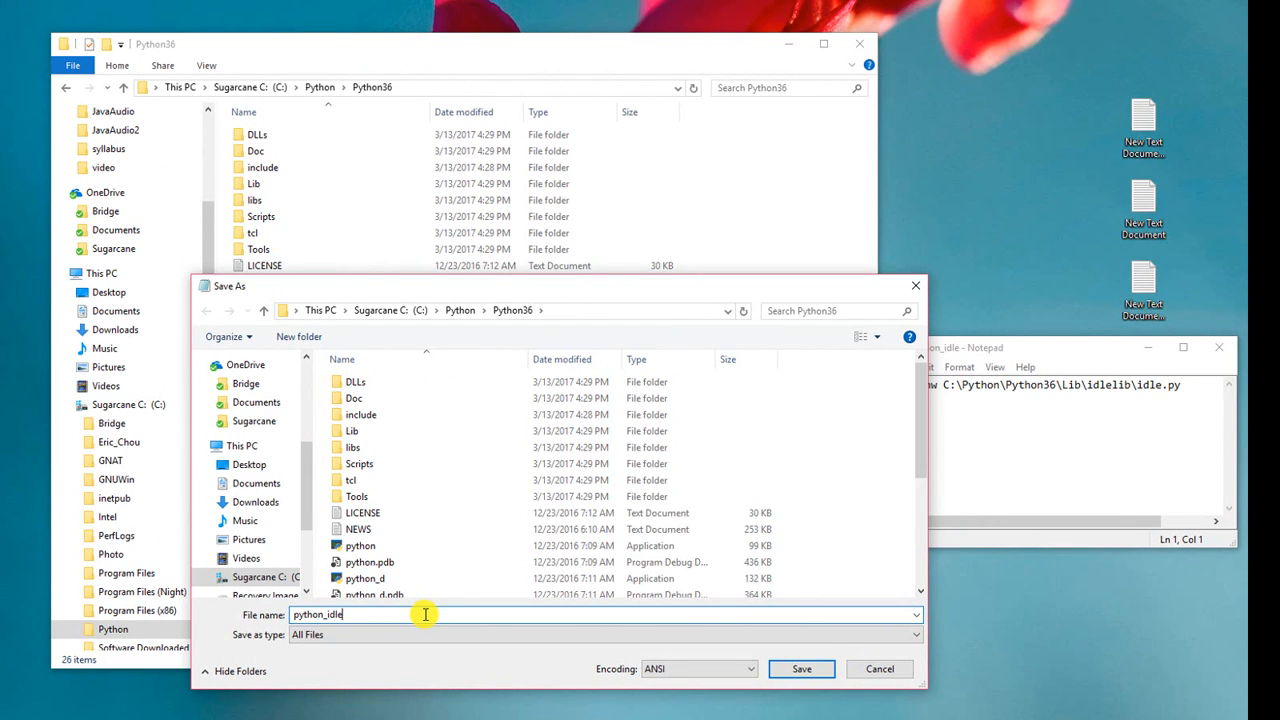
type(".bat")
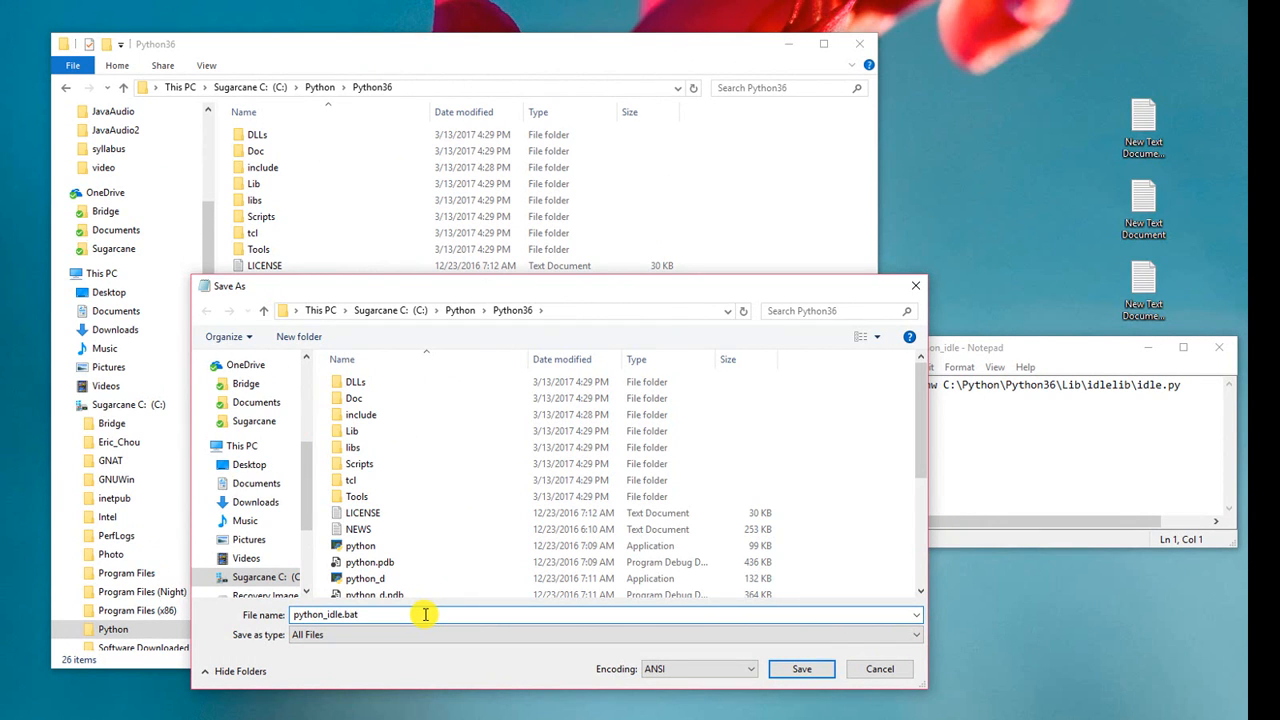
left_click(801, 668)
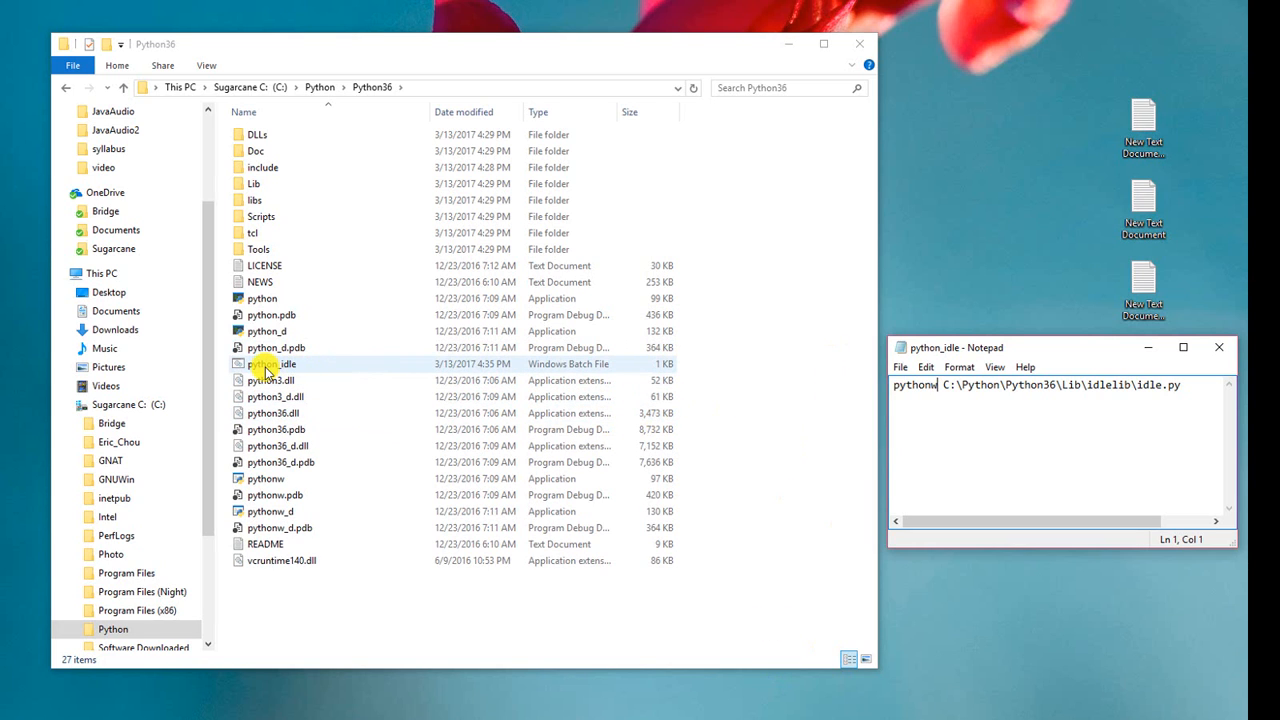
Step: Launch python_idle.bat from the Python36 folder to start IDLE
left_click(280, 363)
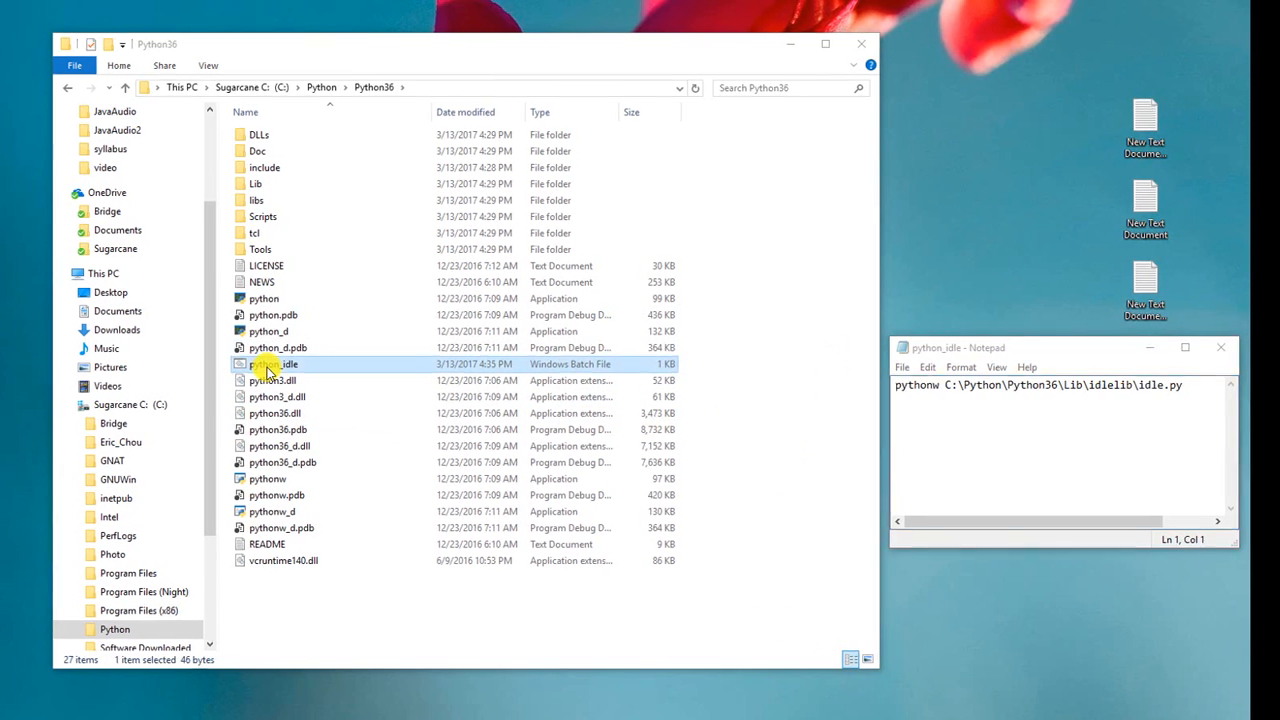
double_click(283, 363)
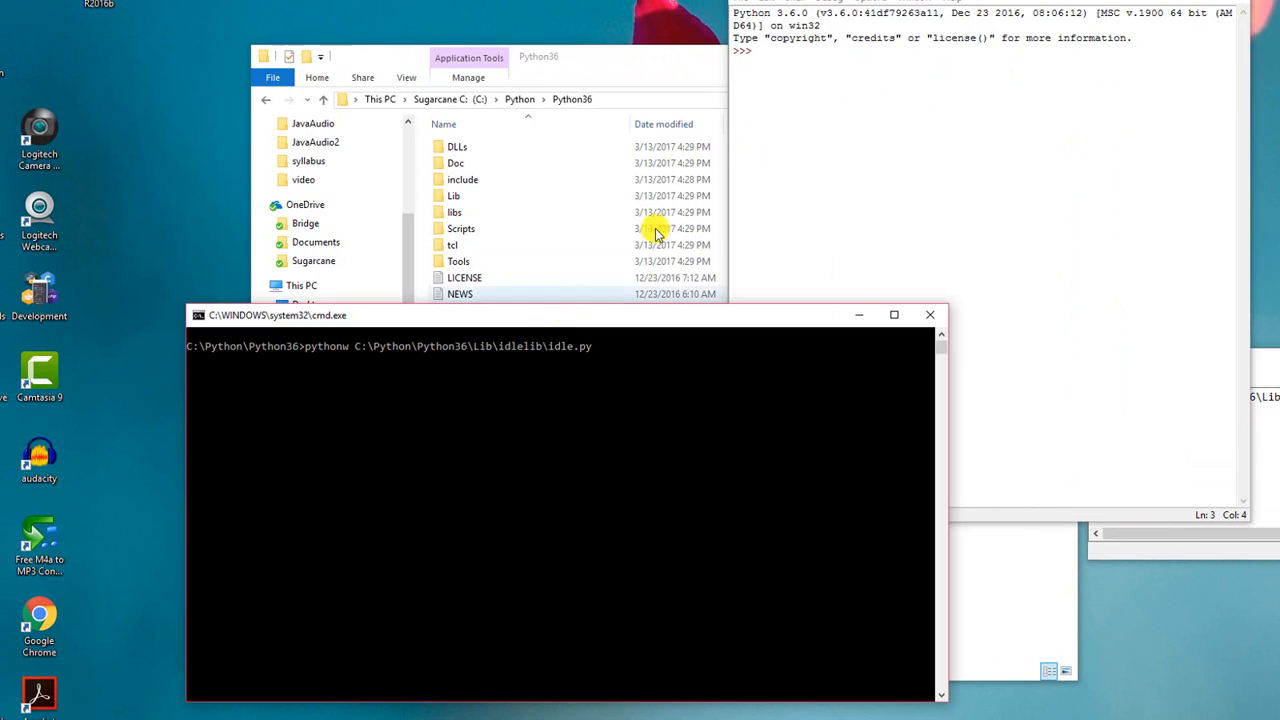
Step: Start a new empty script from the IDLE shell
left_click(540, 64)
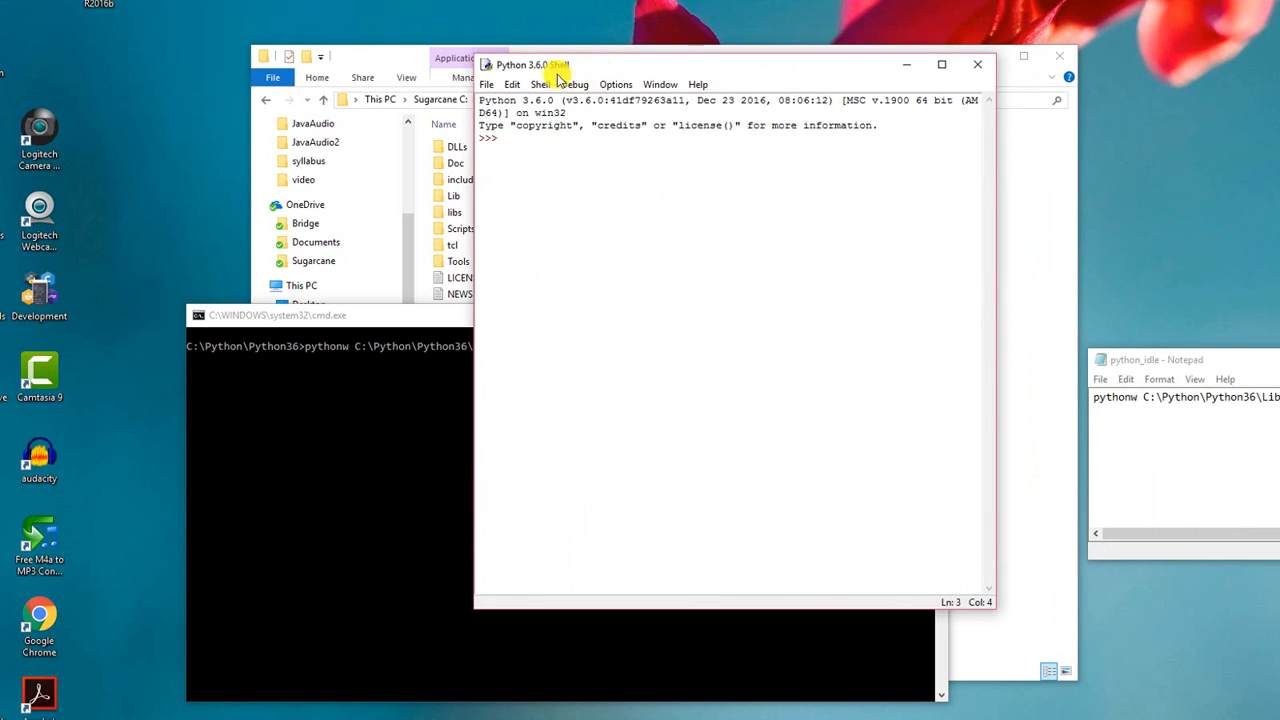
left_click(486, 84)
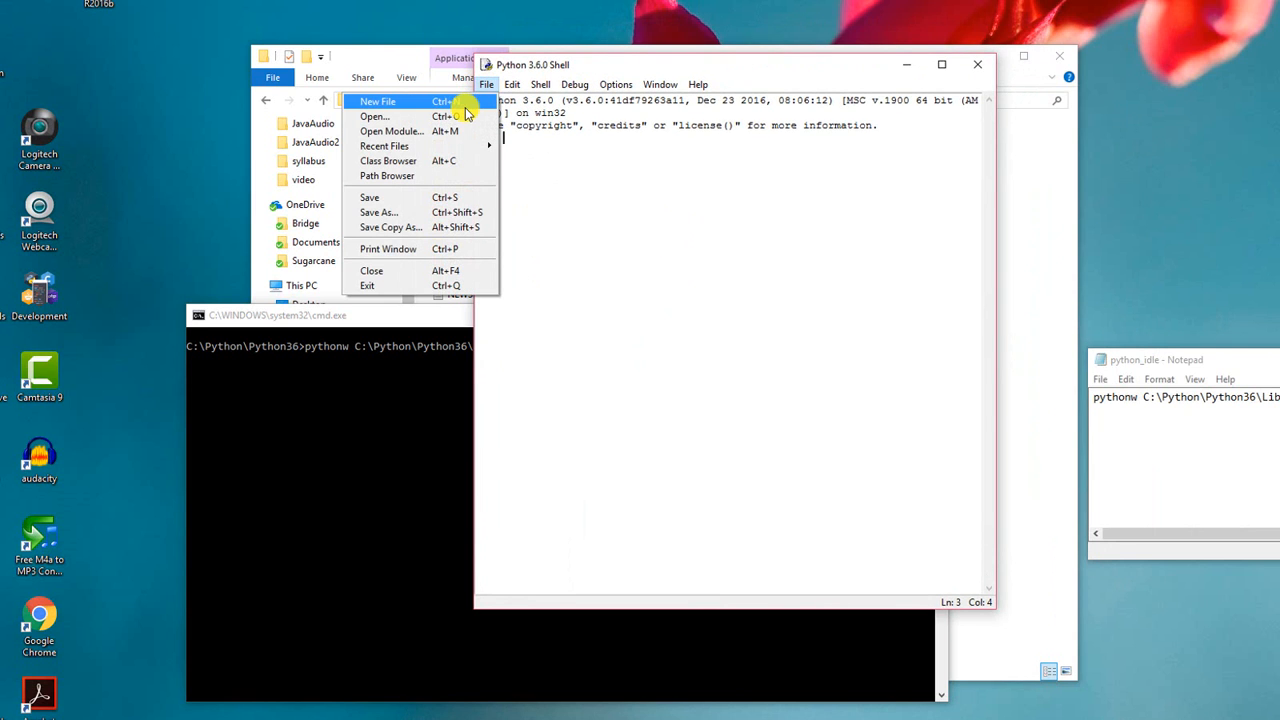
left_click(378, 101)
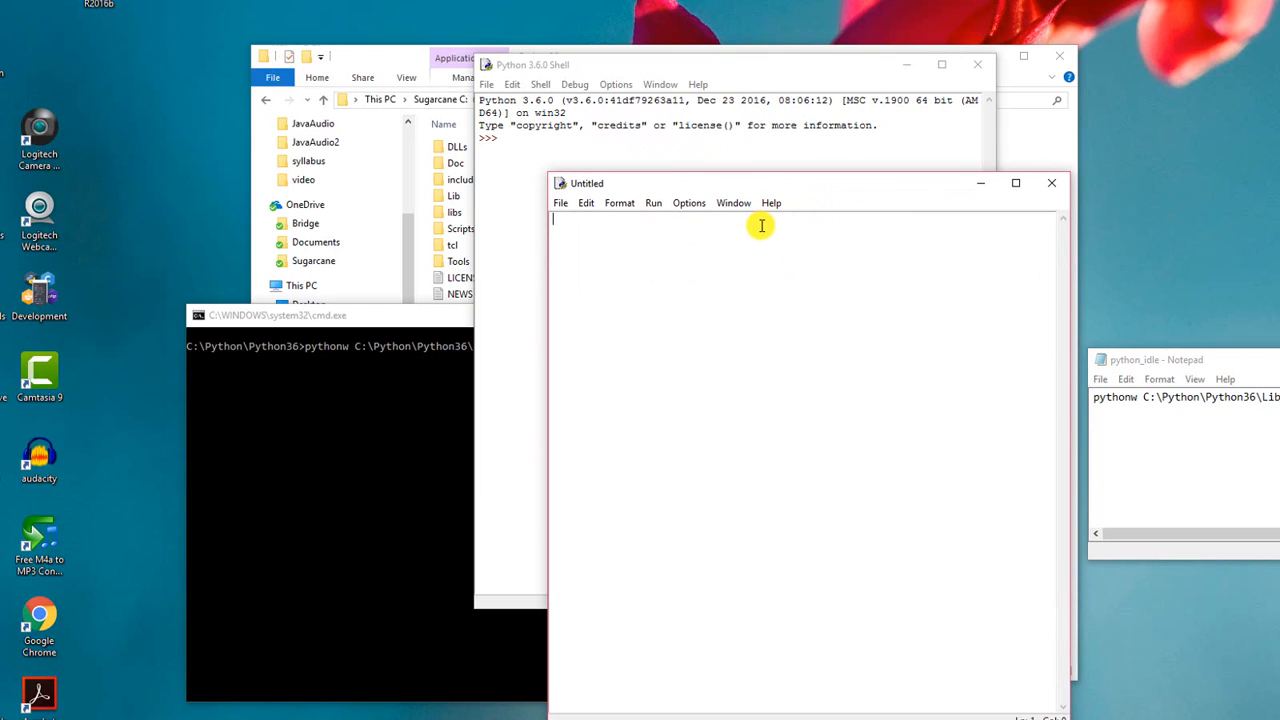
Step: Write def main(): print("Hello World") with a main() call and begin saving it
type("def ma")
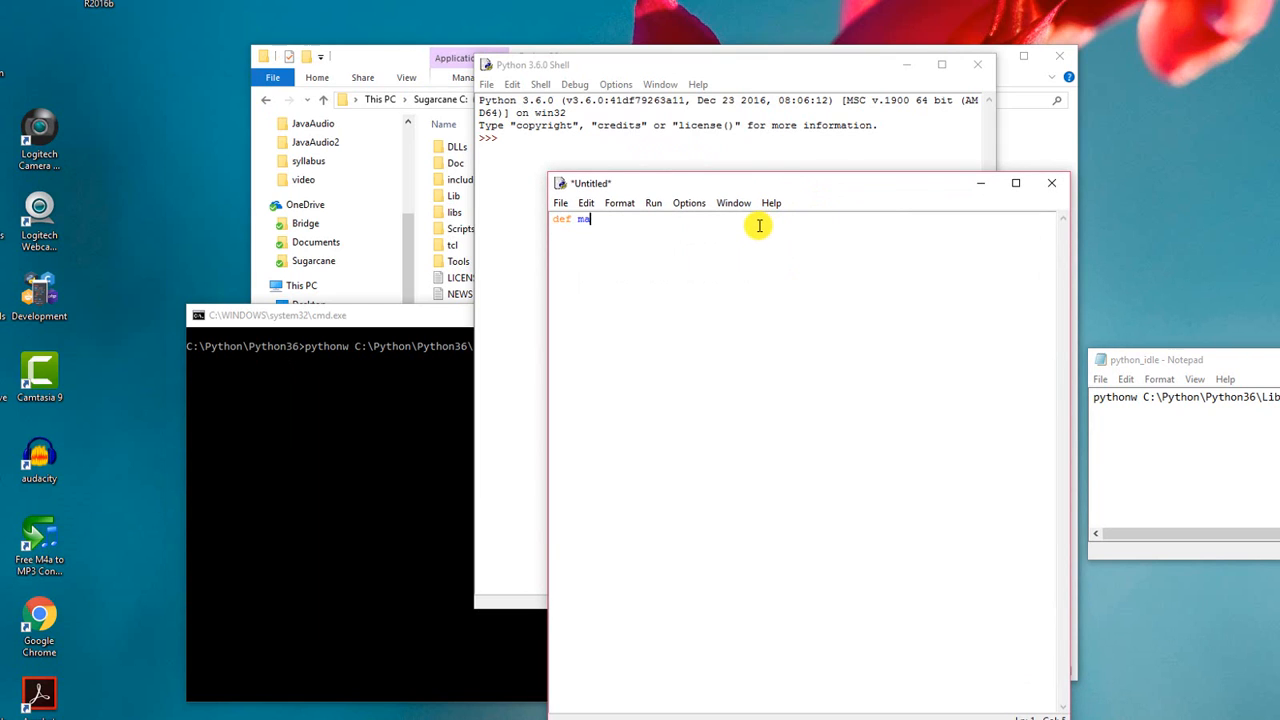
type("in")
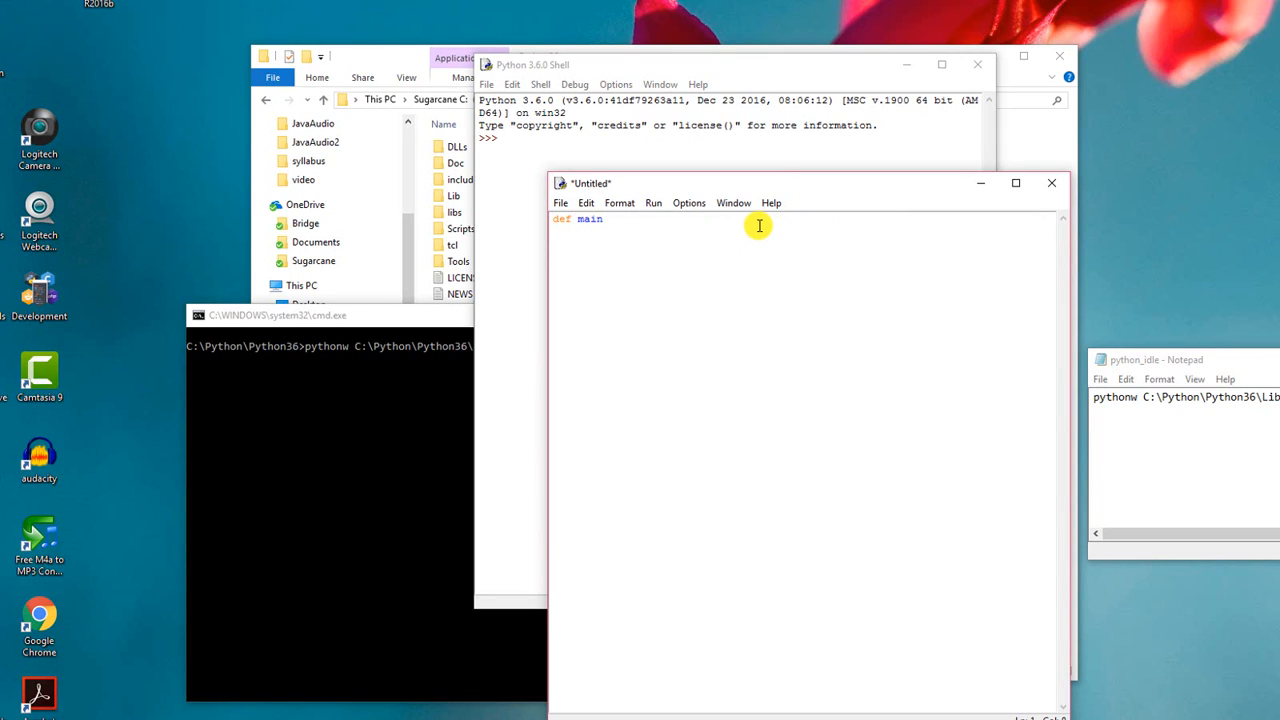
type("():")
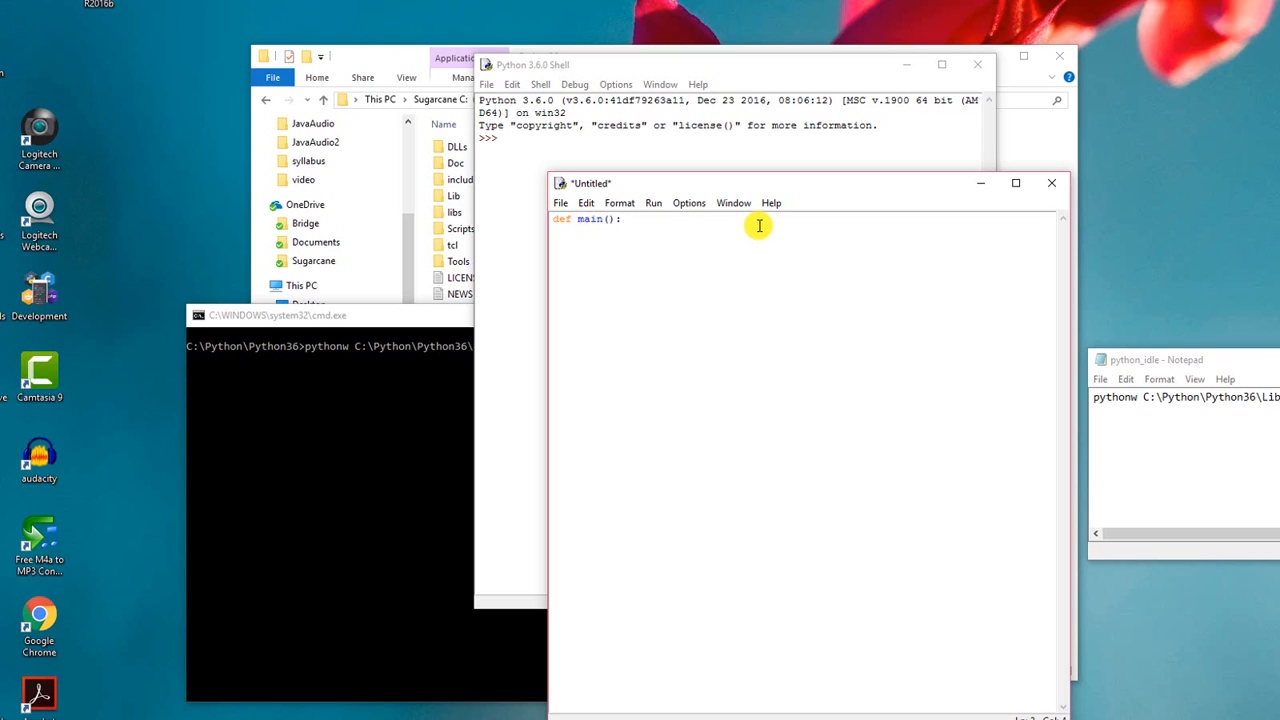
type("print (")
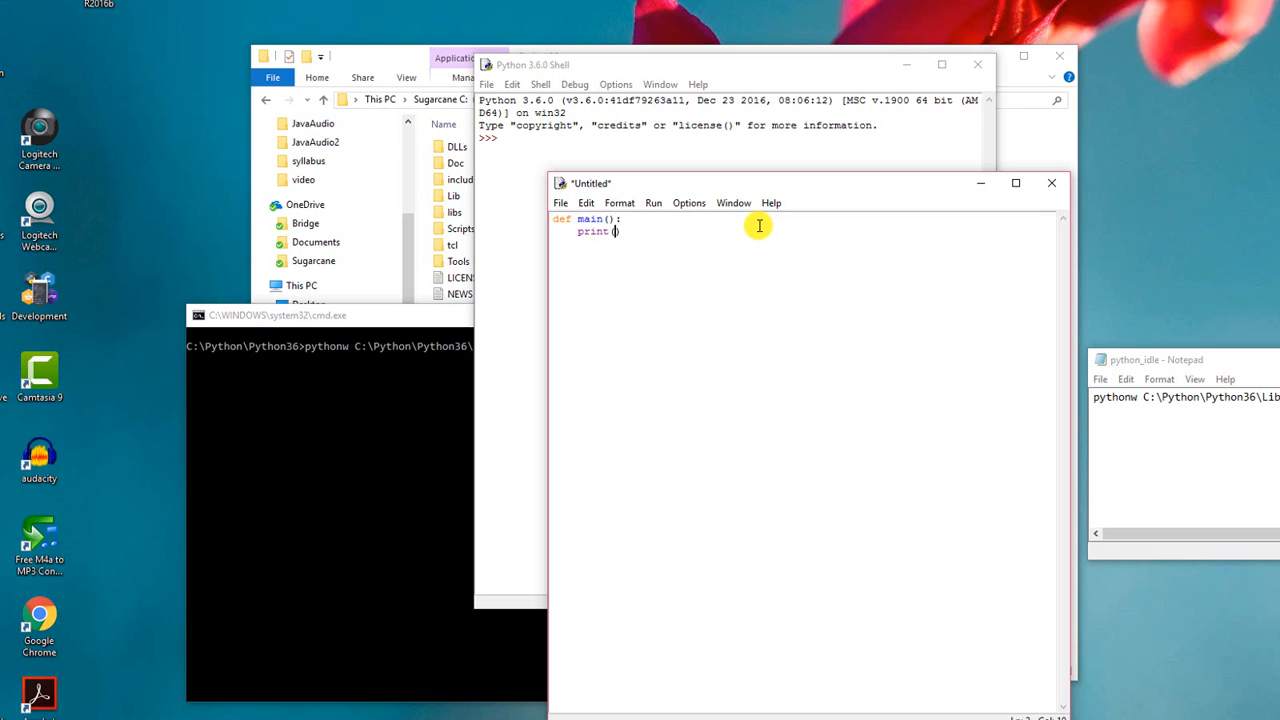
type("\"Hello World")
type("main()")
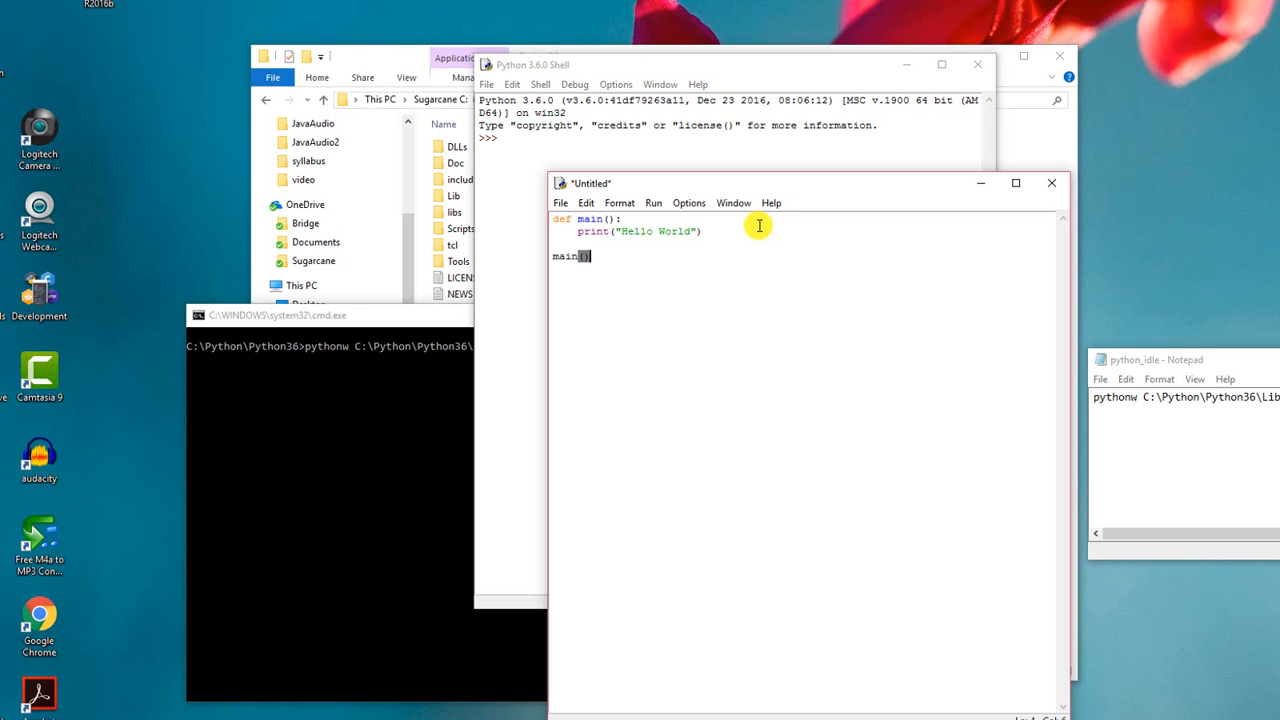
mouse_move(753, 260)
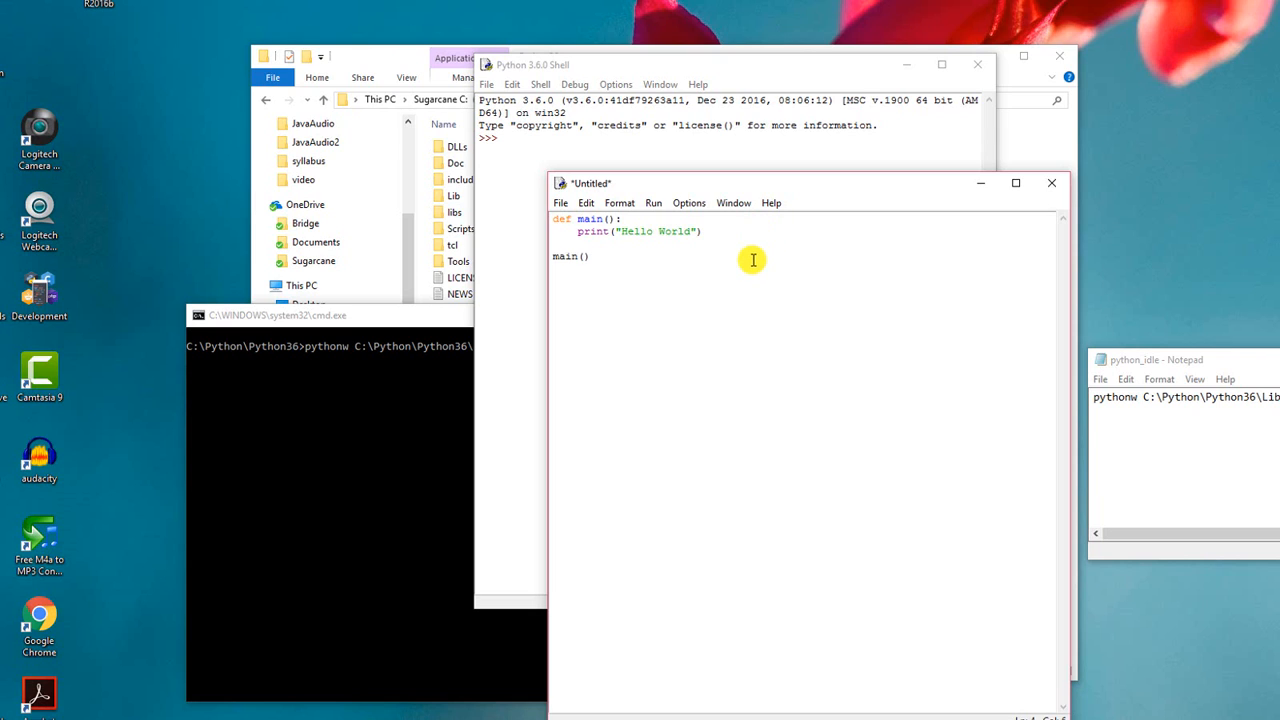
mouse_move(633, 213)
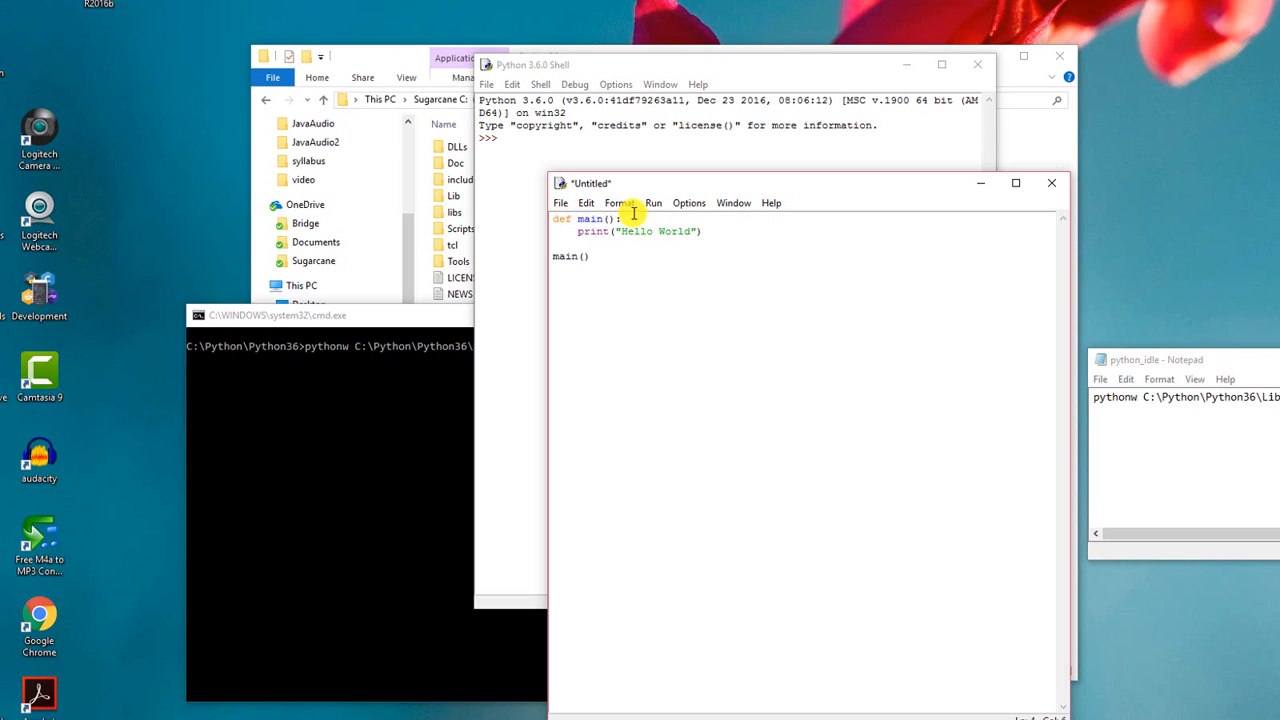
left_click(561, 202)
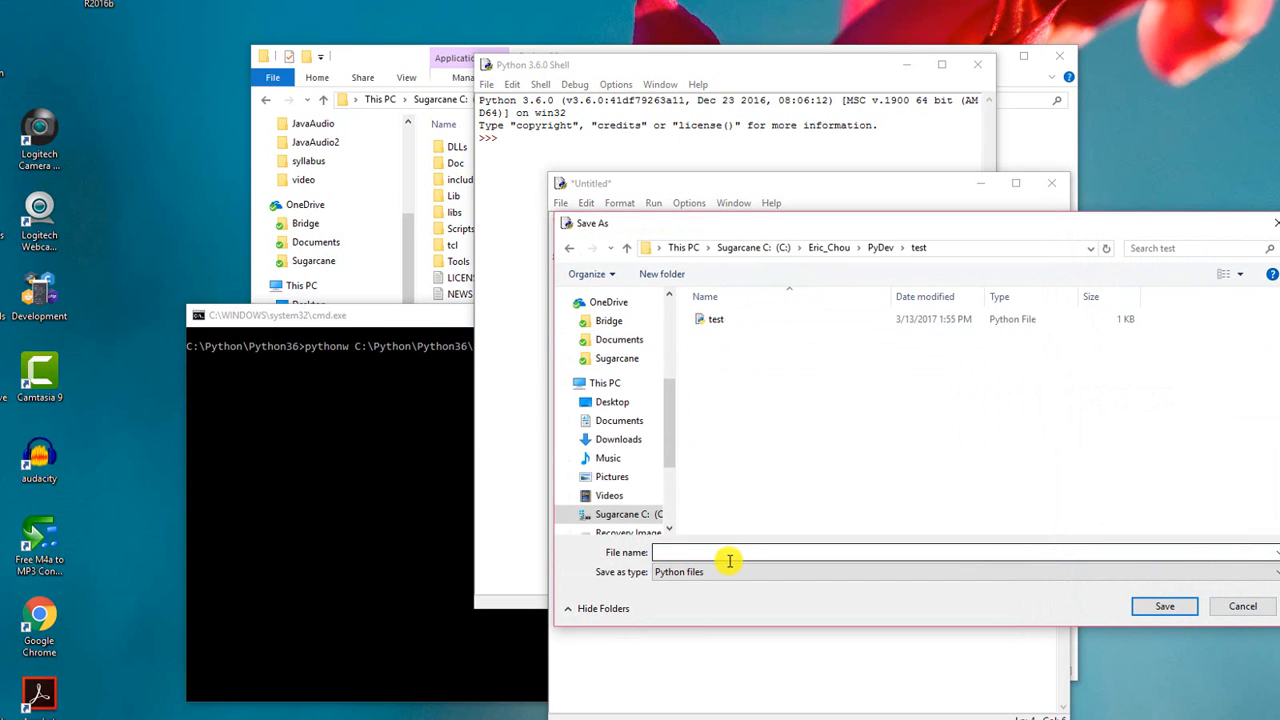
Step: Save the script as HelloWorld.py in the test folder
type("HelloWorld")
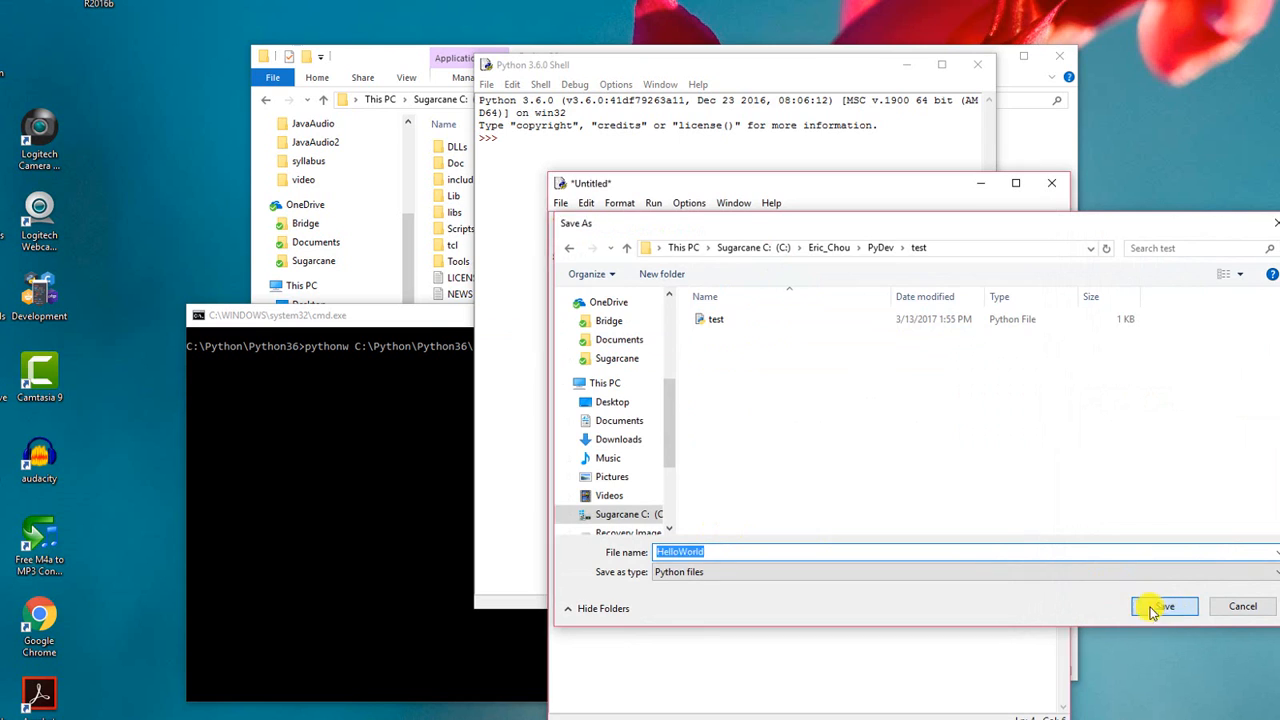
left_click(1163, 606)
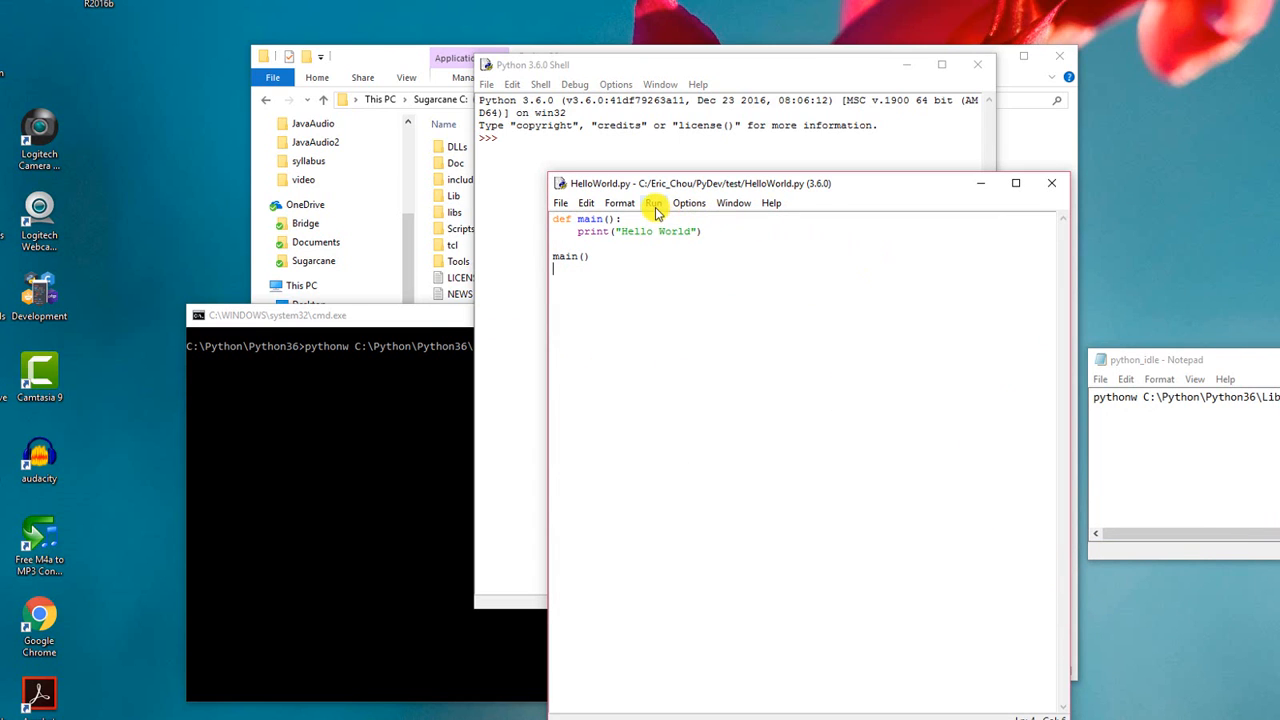
Step: Run the module so the shell prints Hello World
left_click(653, 203)
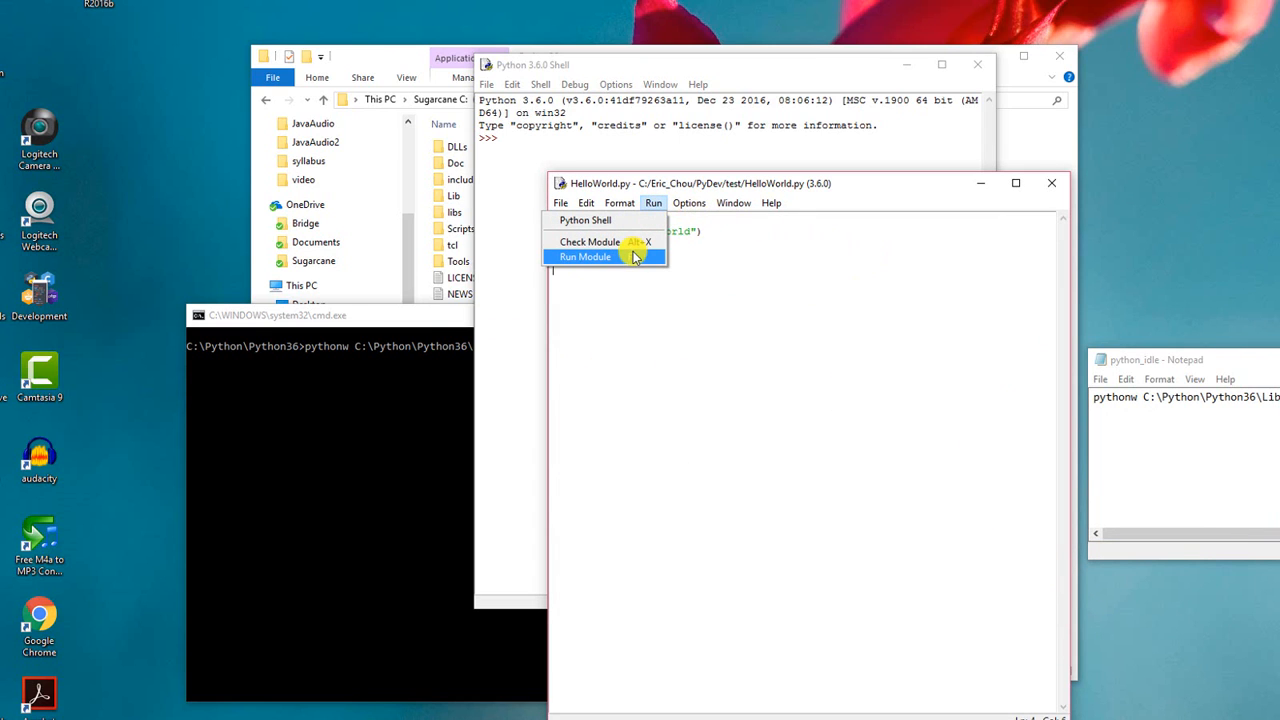
left_click(585, 256)
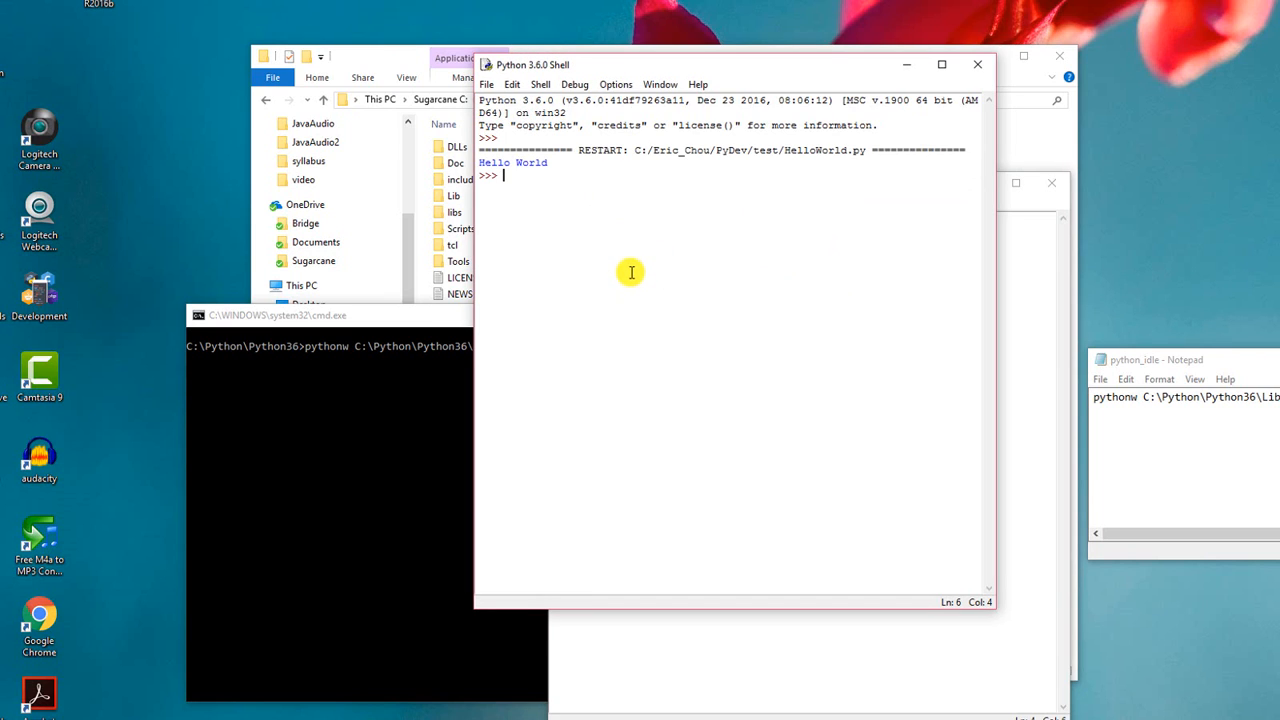
mouse_move(485, 176)
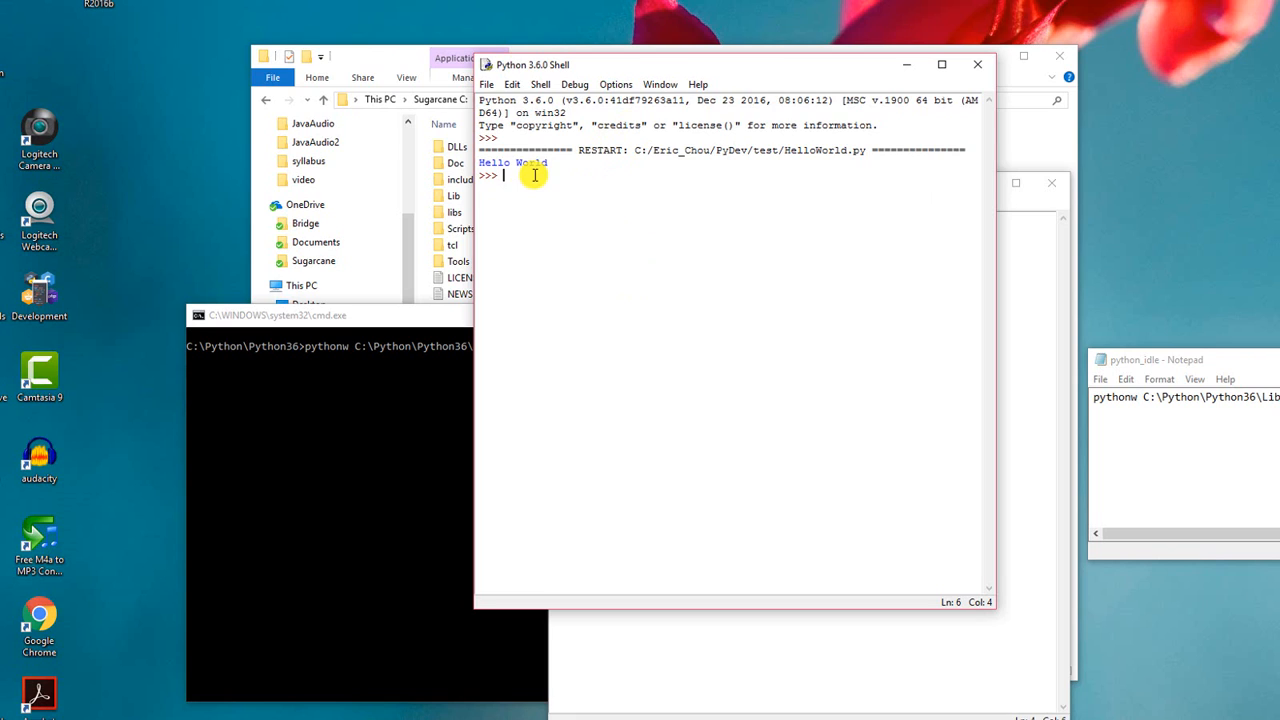
mouse_move(826, 190)
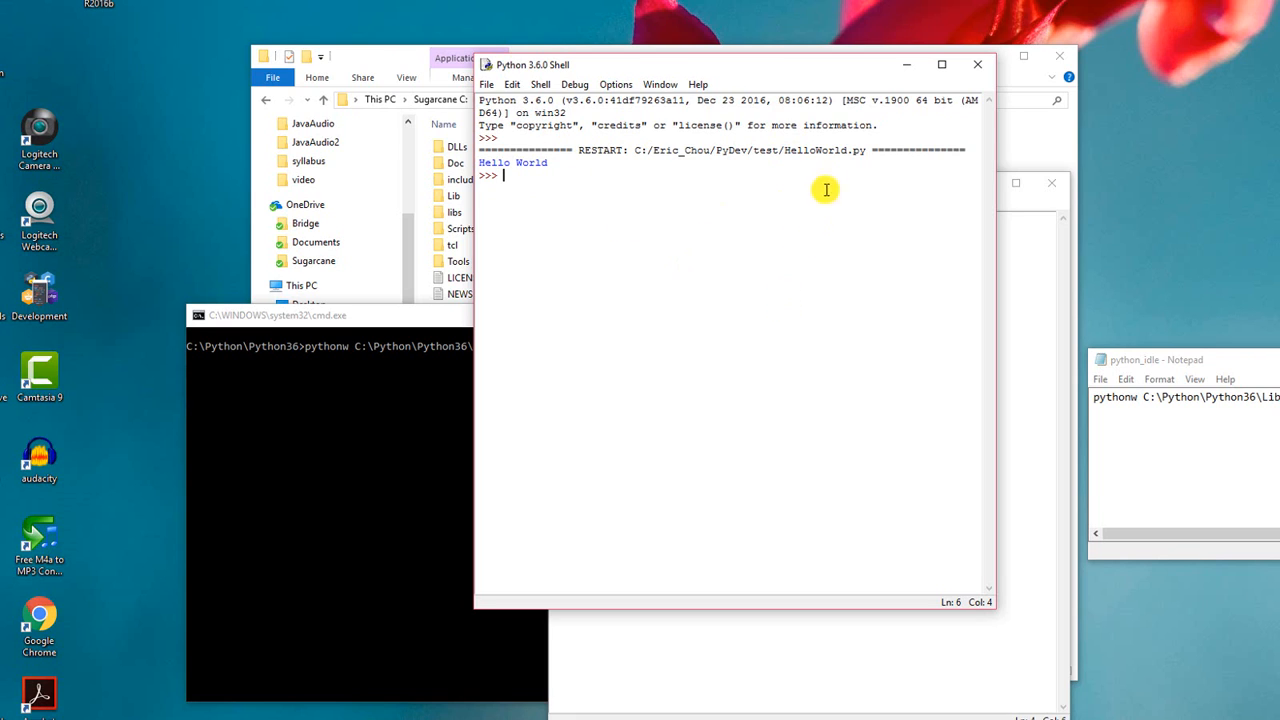
mouse_move(770, 181)
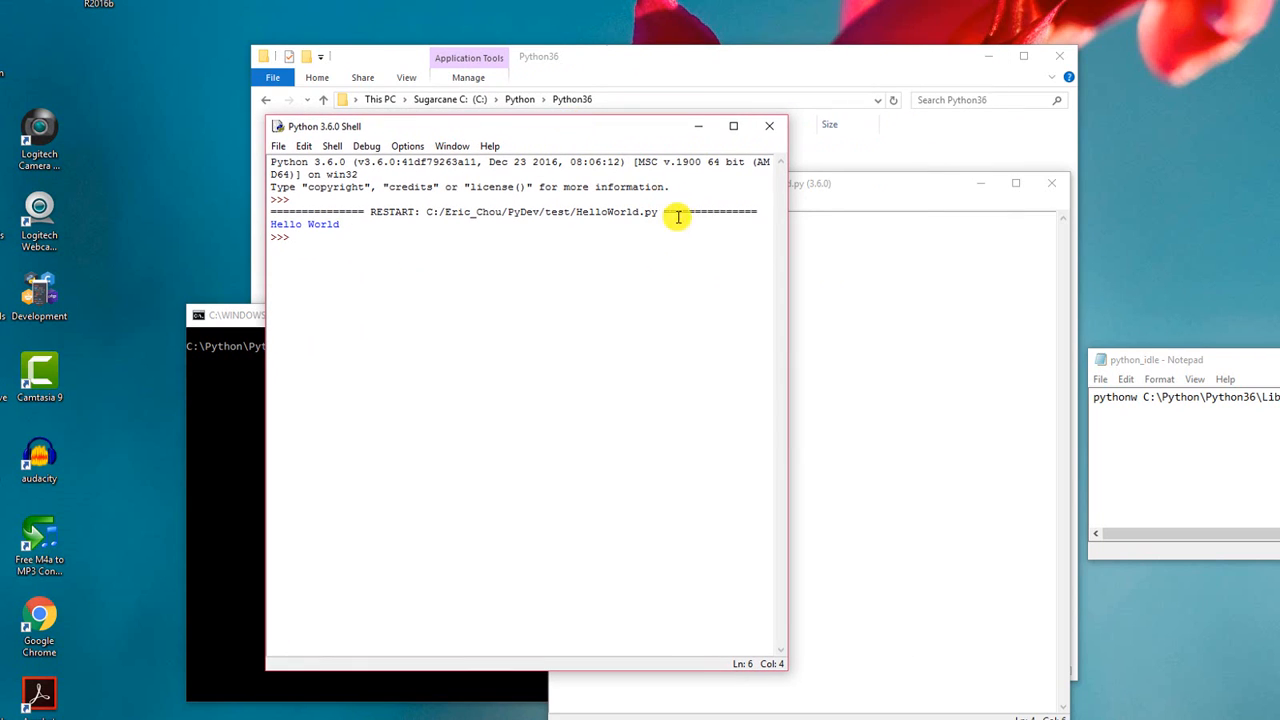
mouse_move(700, 388)
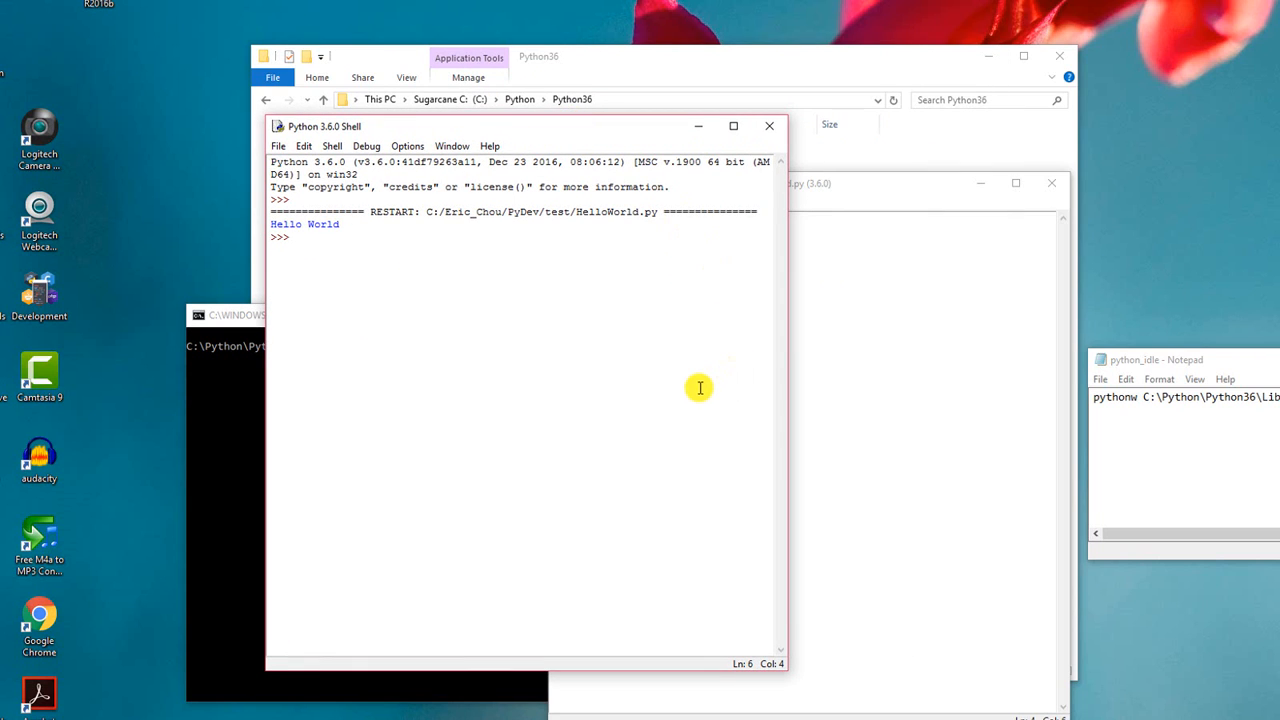
left_click(295, 237)
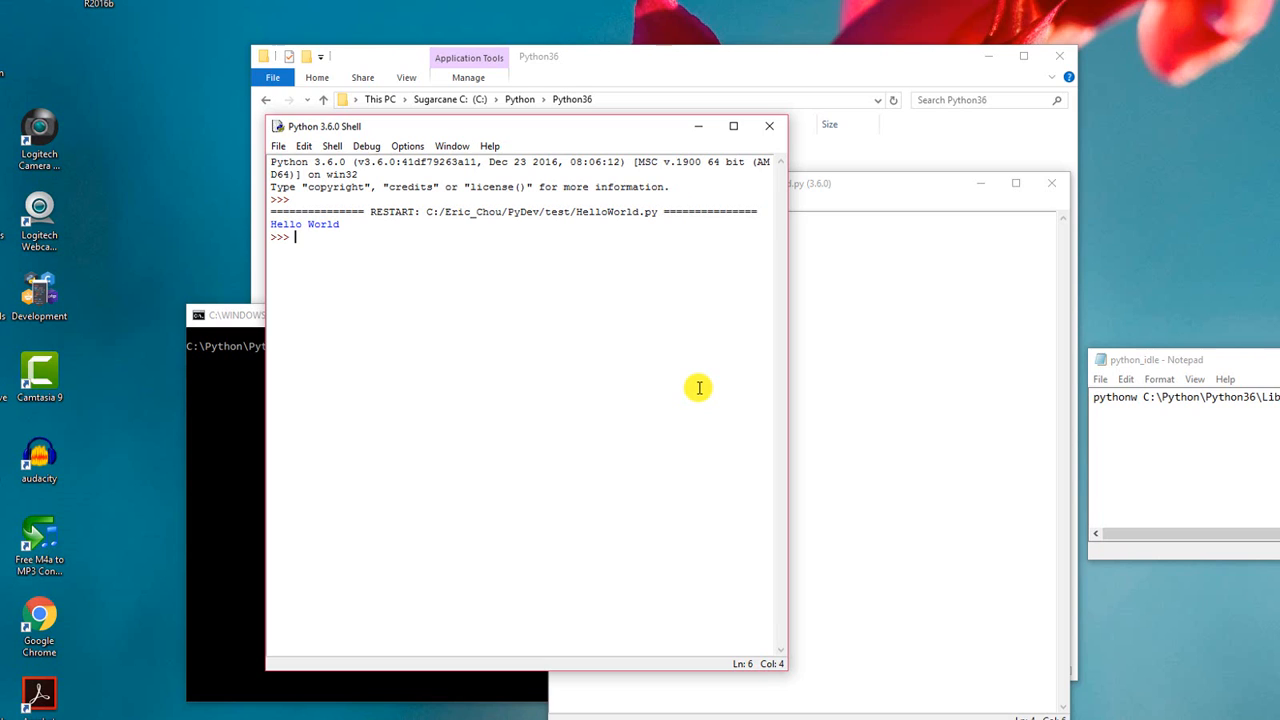
mouse_move(713, 389)
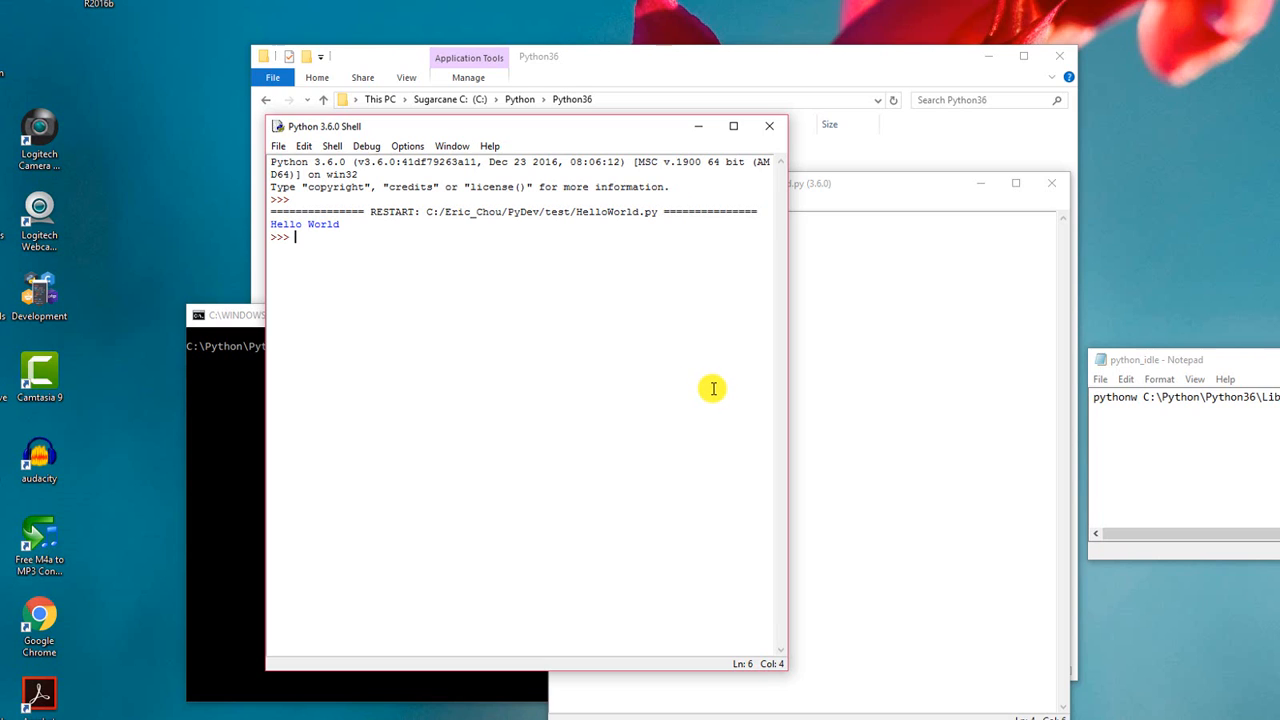